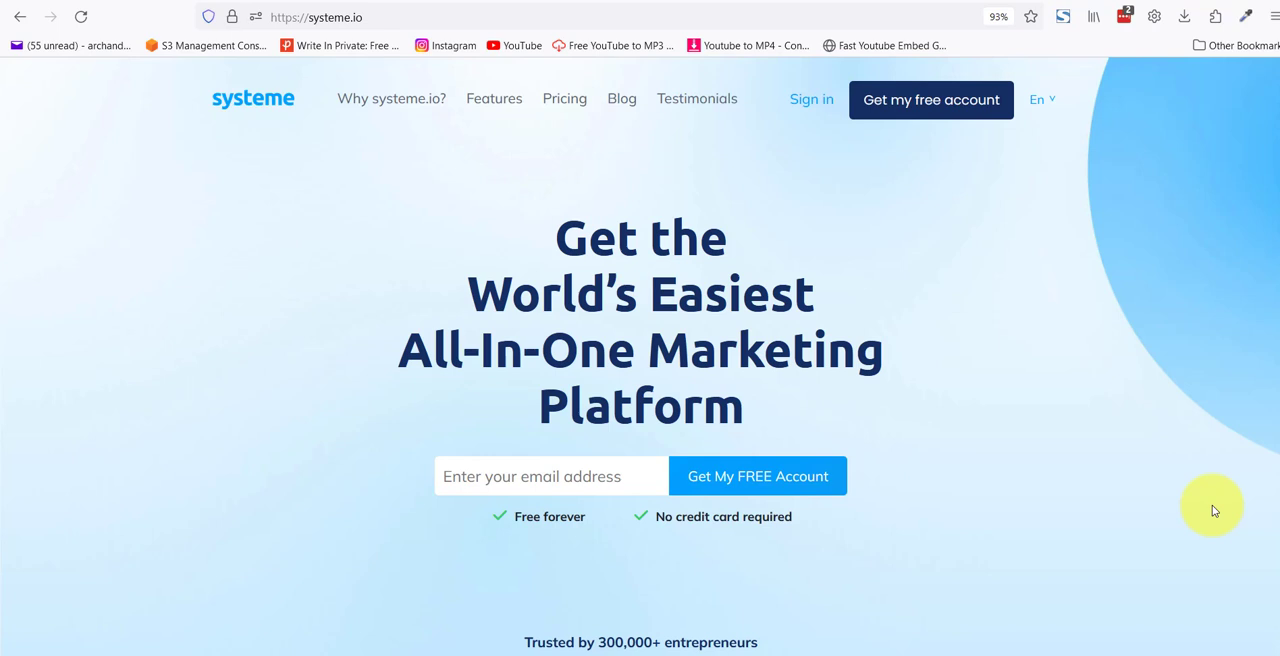
mouse_move(846, 122)
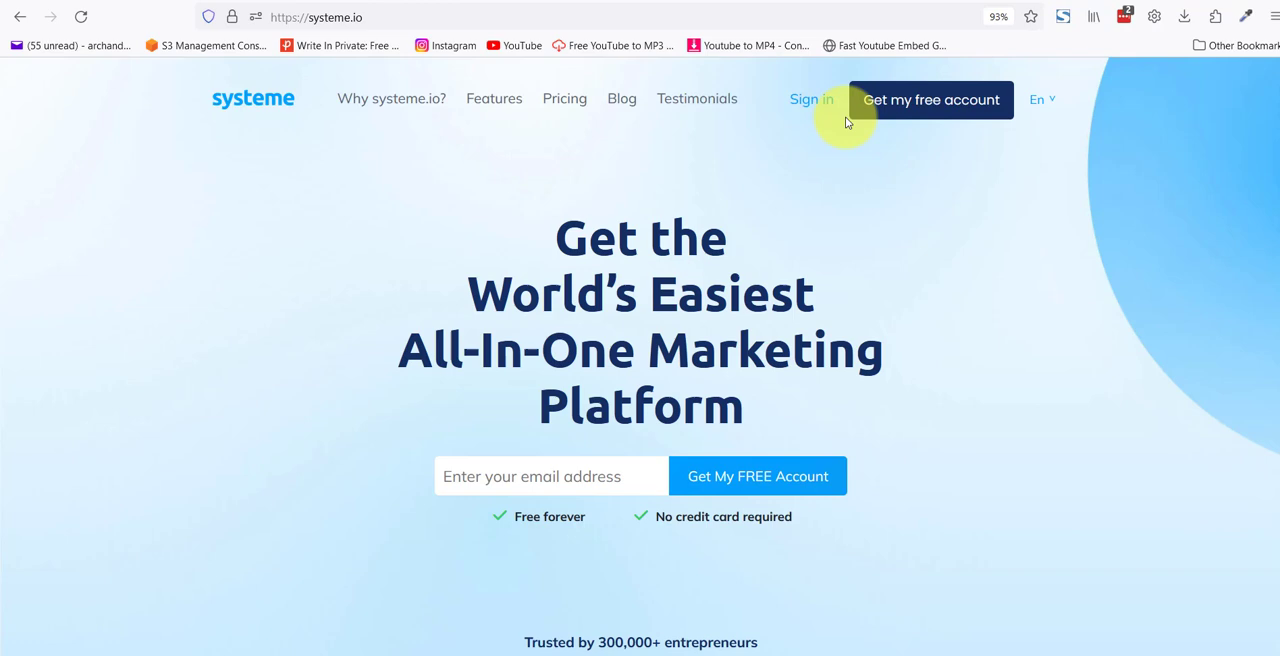
Step: Sign in to Systeme.io and reach the Custom domains settings via the account menu
click(812, 100)
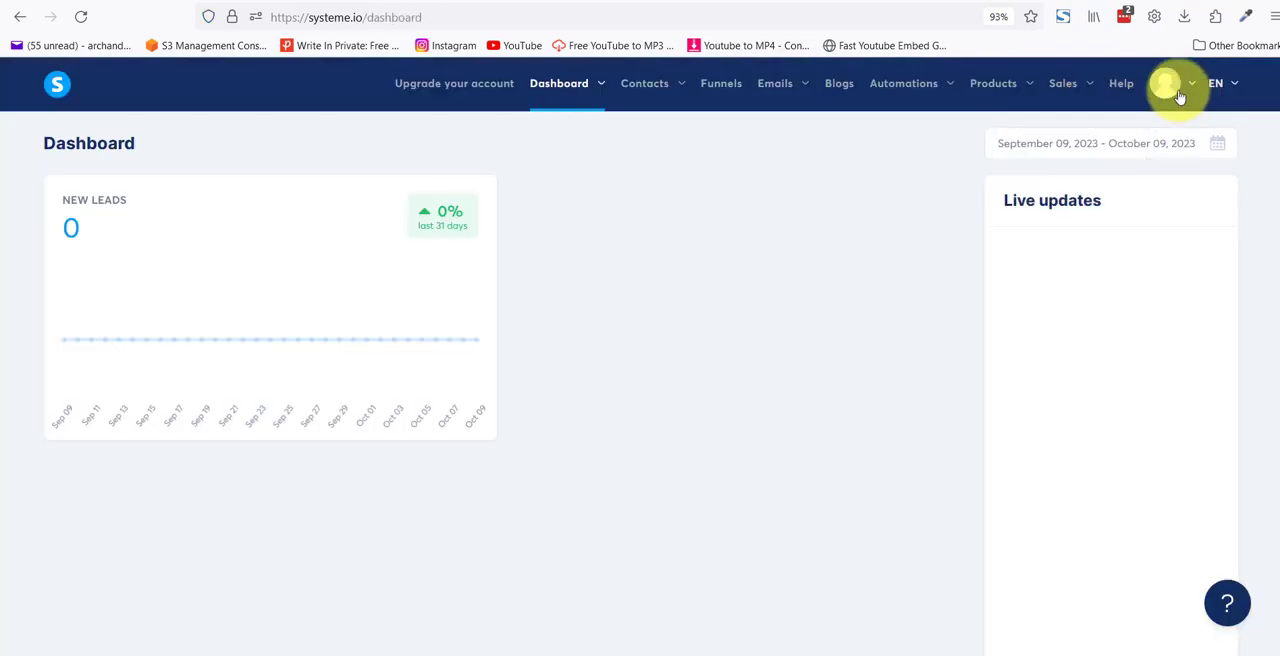
click(1164, 84)
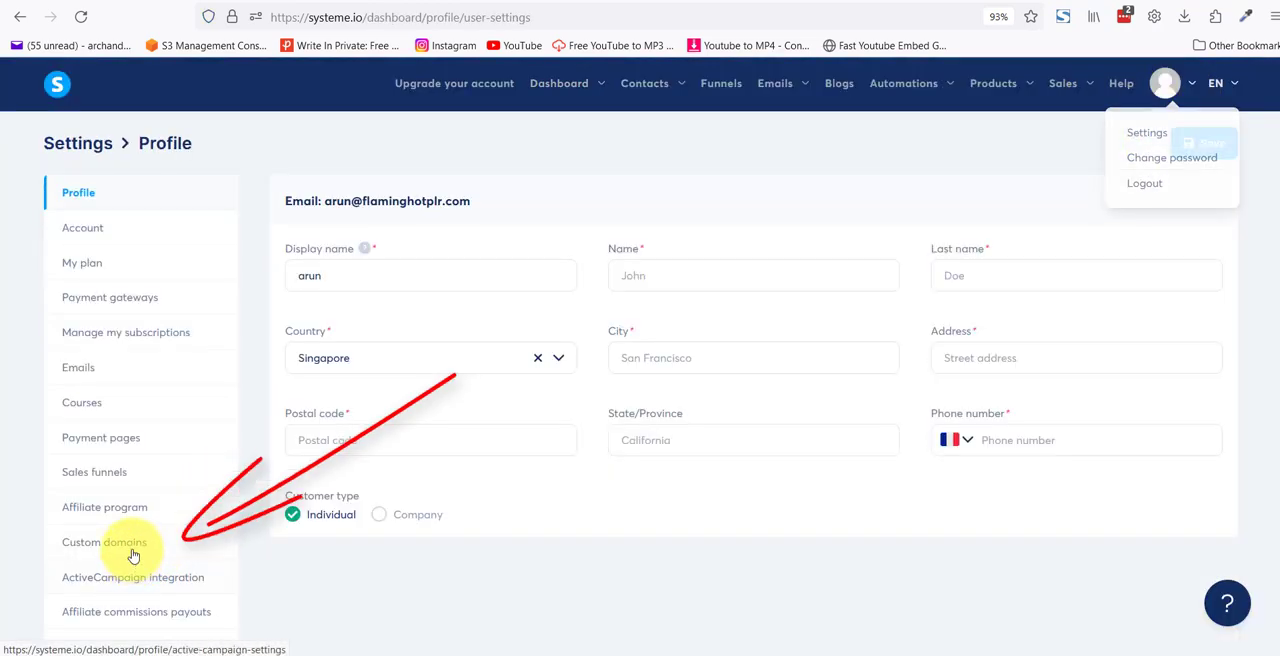
click(104, 540)
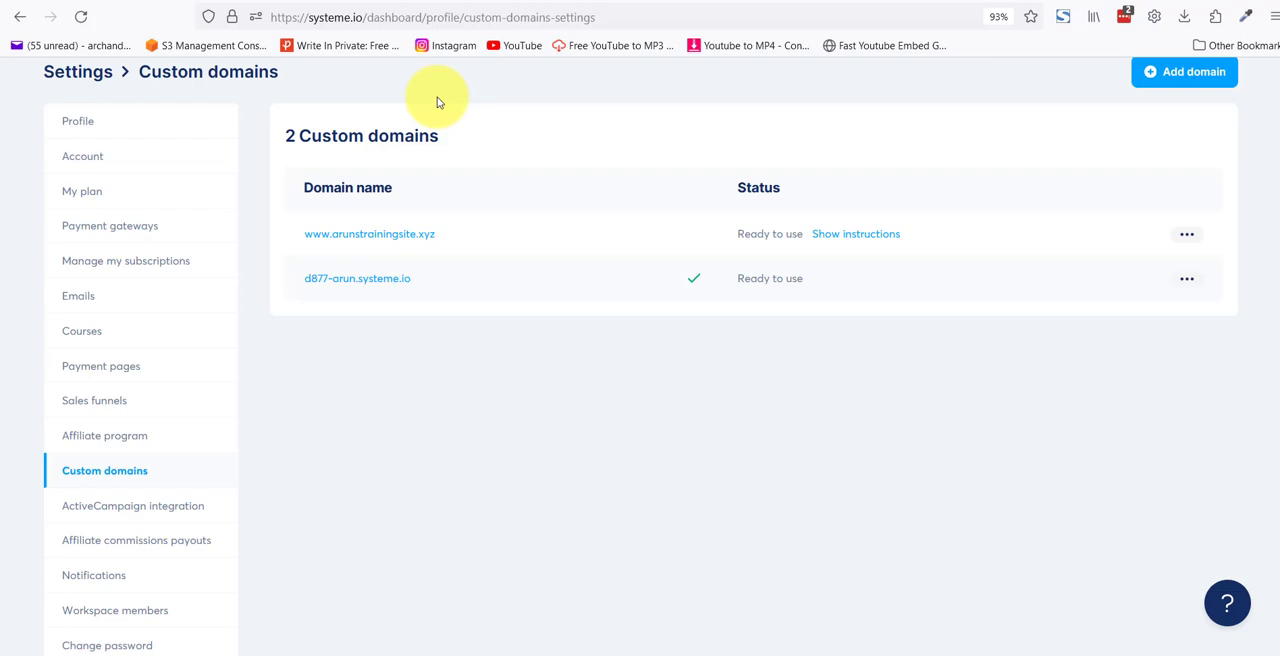
mouse_move(400, 8)
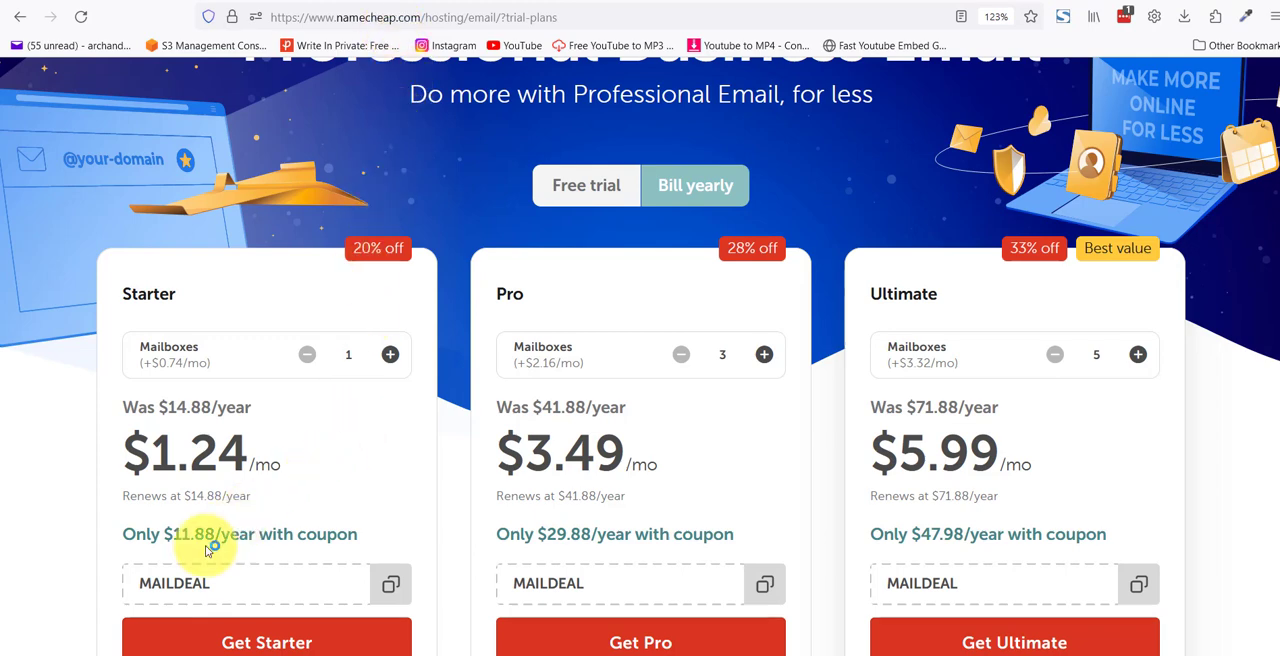
mouse_move(304, 534)
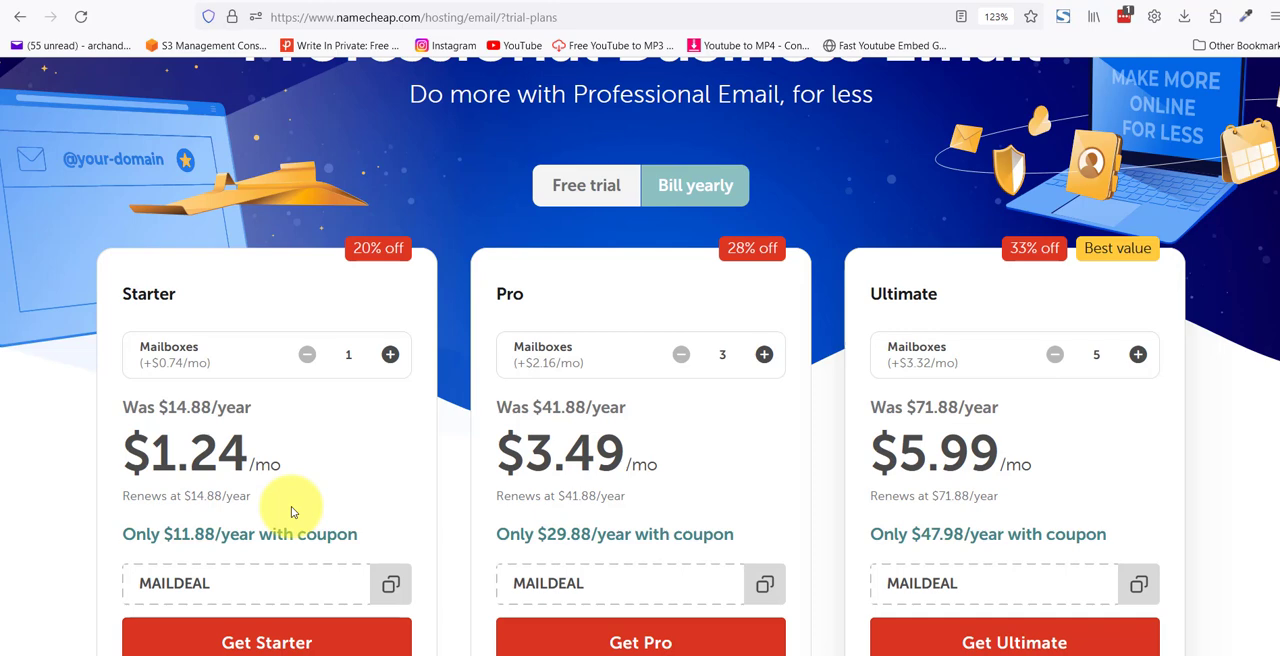
mouse_move(412, 388)
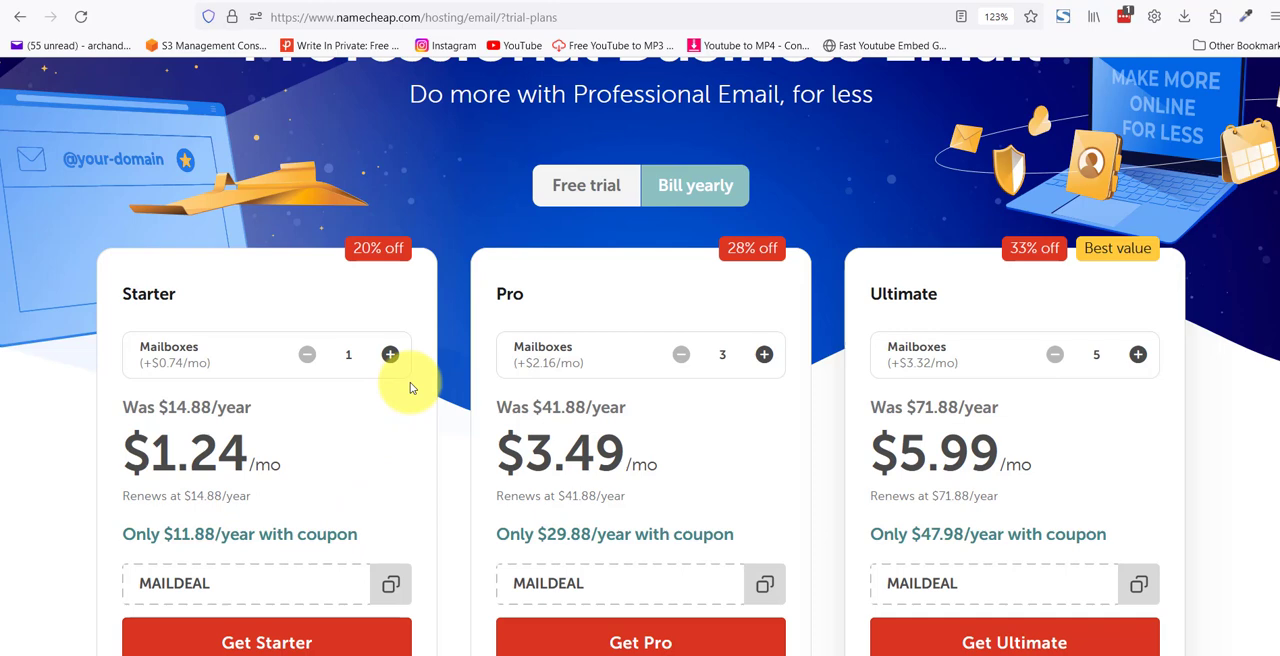
mouse_move(434, 164)
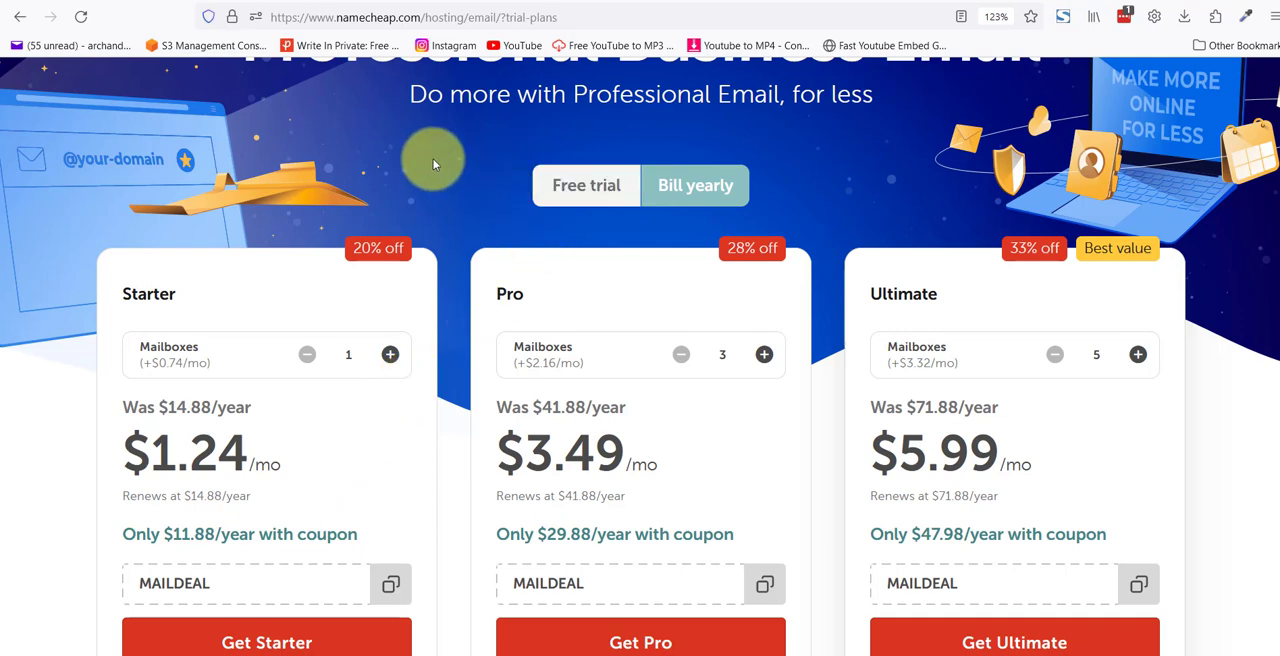
mouse_move(364, 190)
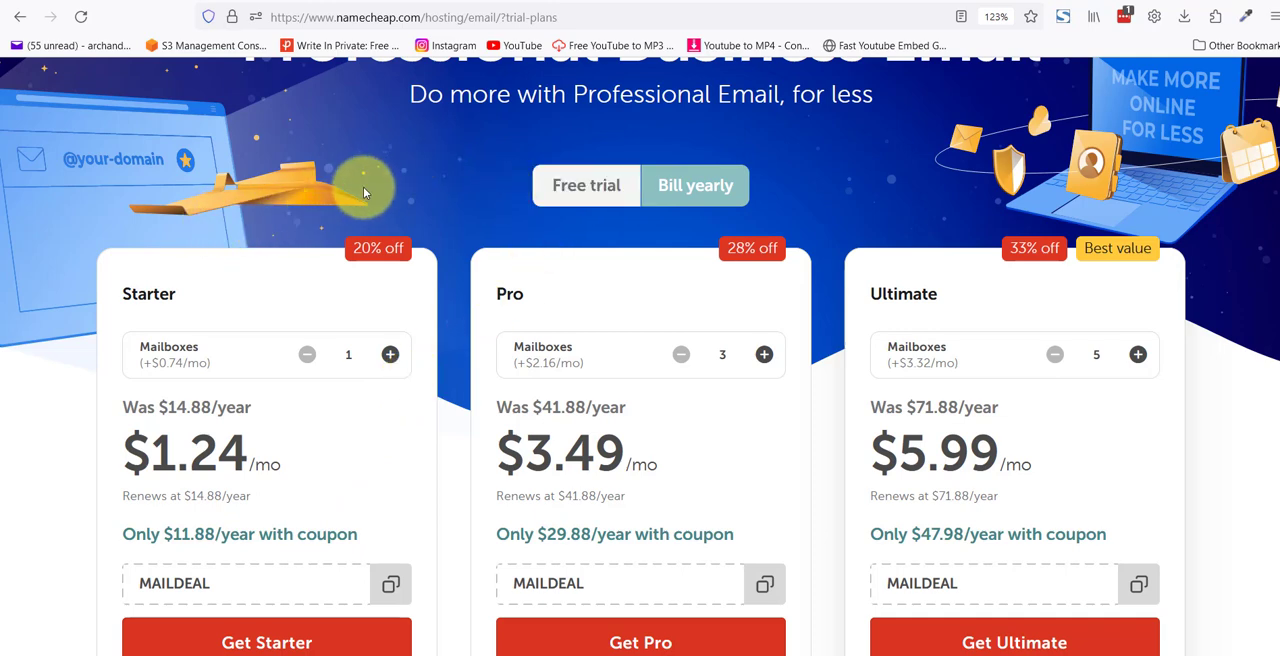
mouse_move(376, 172)
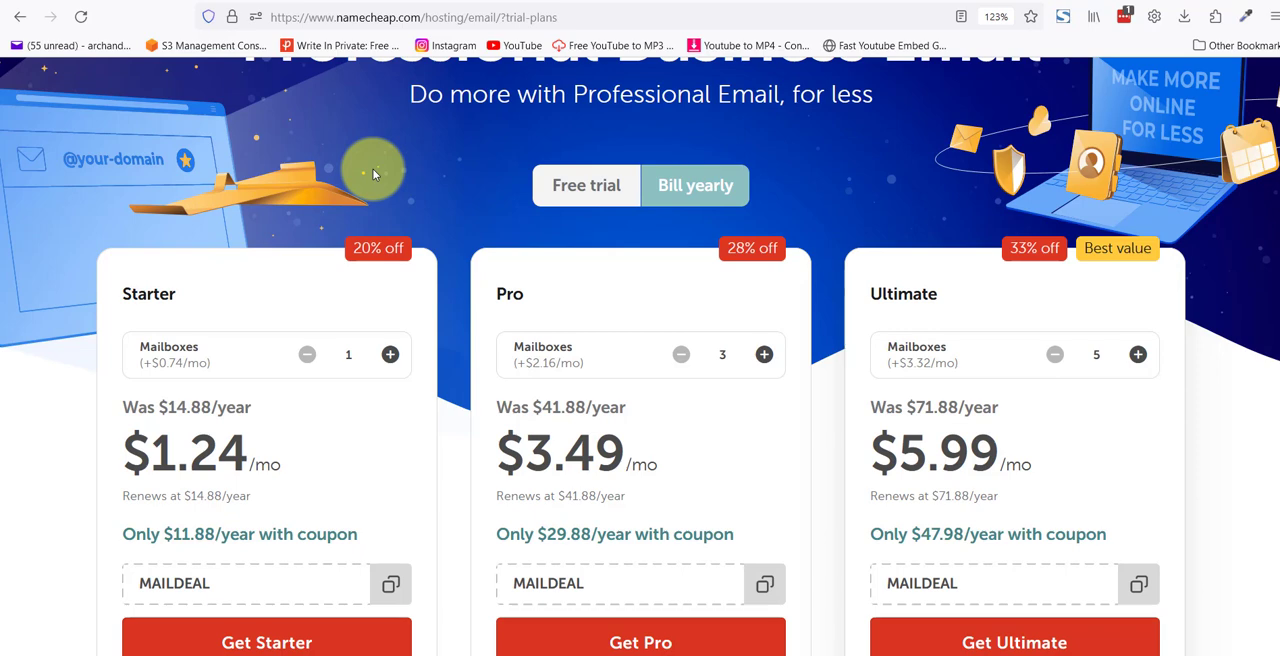
mouse_move(390, 156)
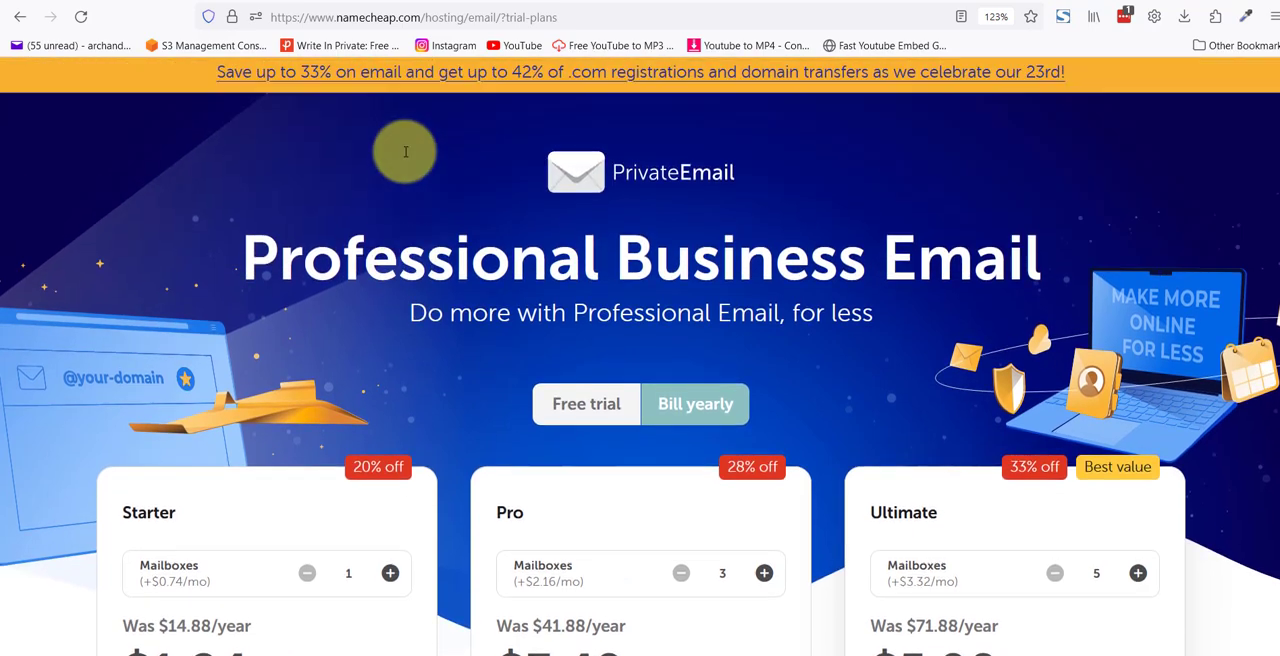
scroll(down, 3)
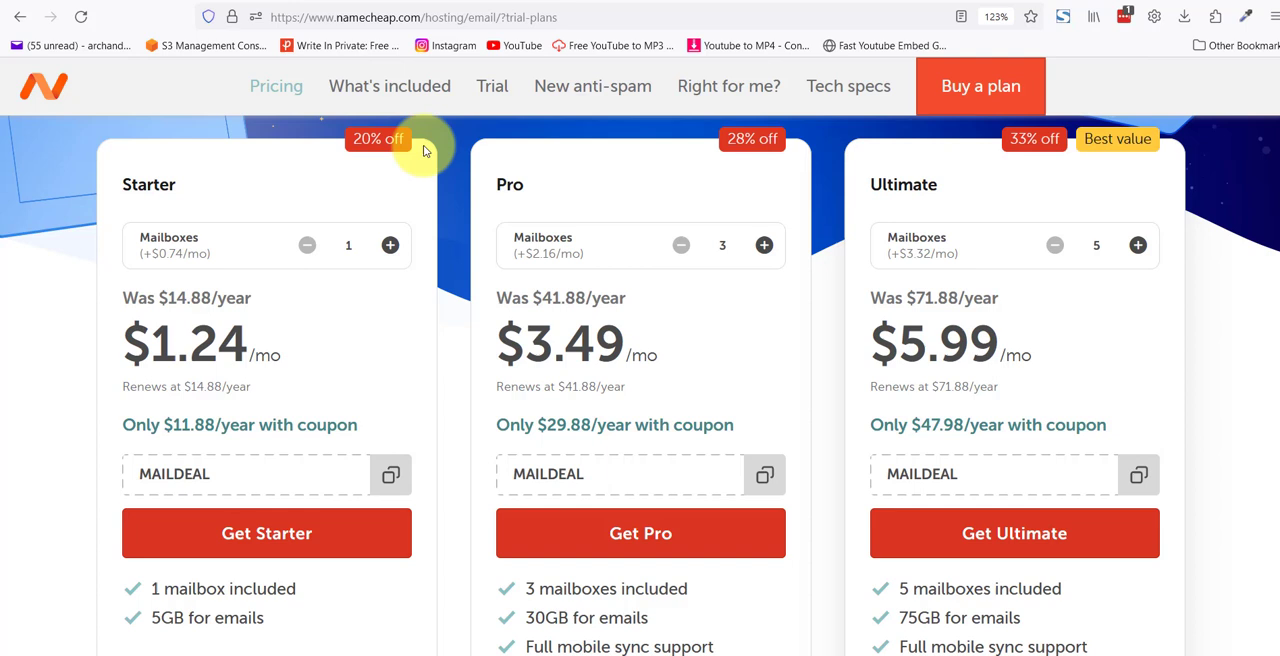
mouse_move(456, 194)
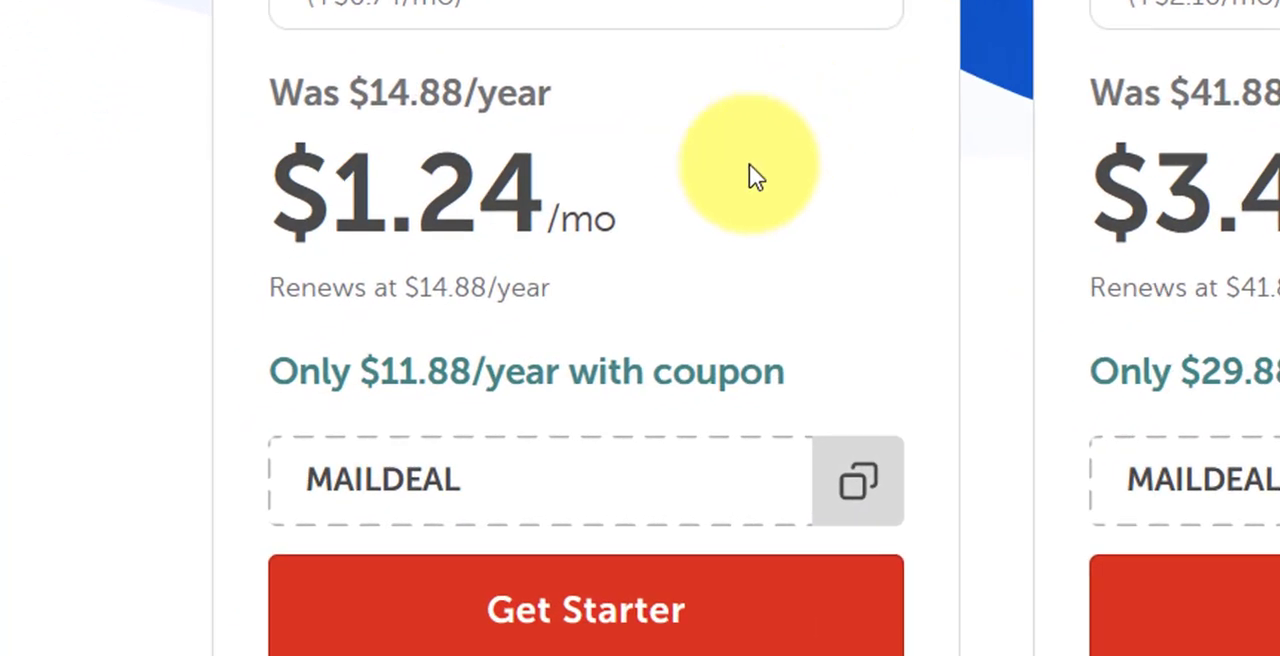
mouse_move(670, 330)
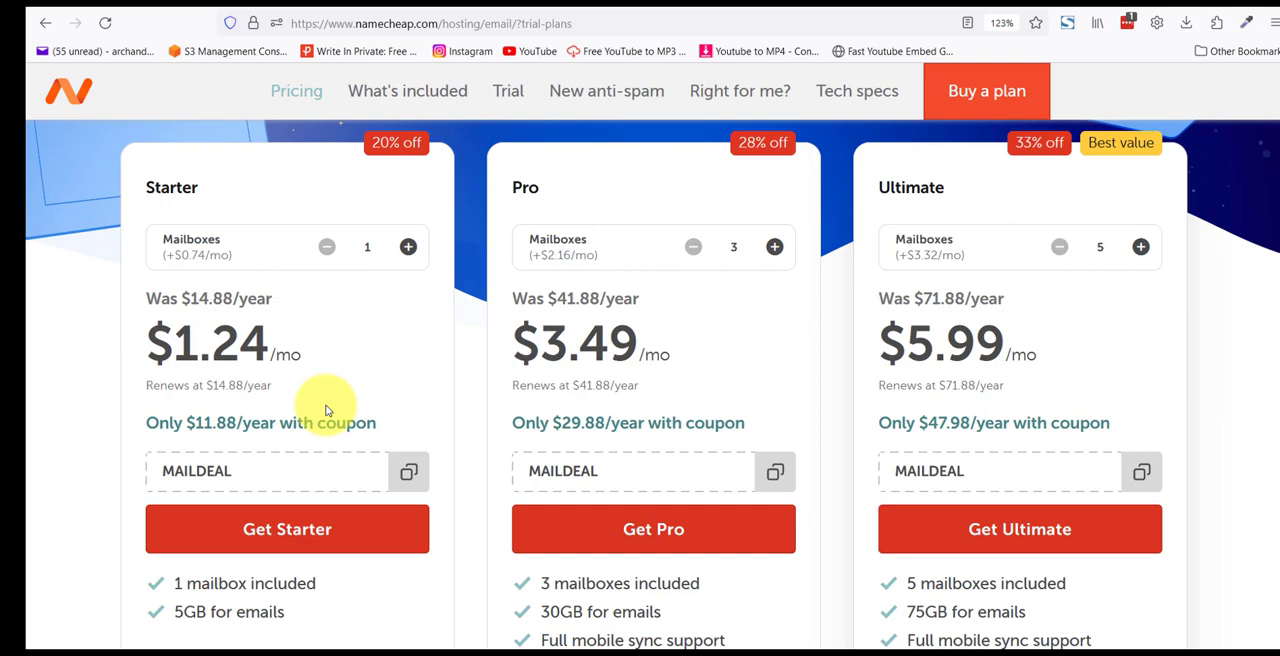
scroll(down, 3)
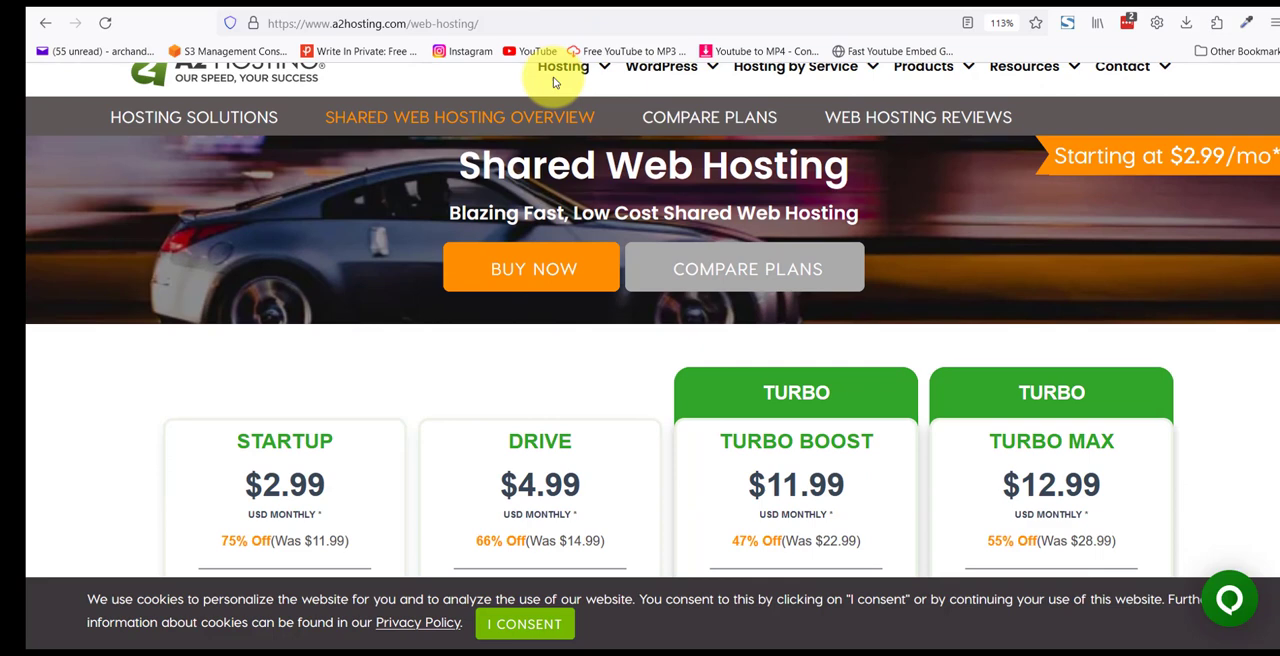
scroll(down, 3)
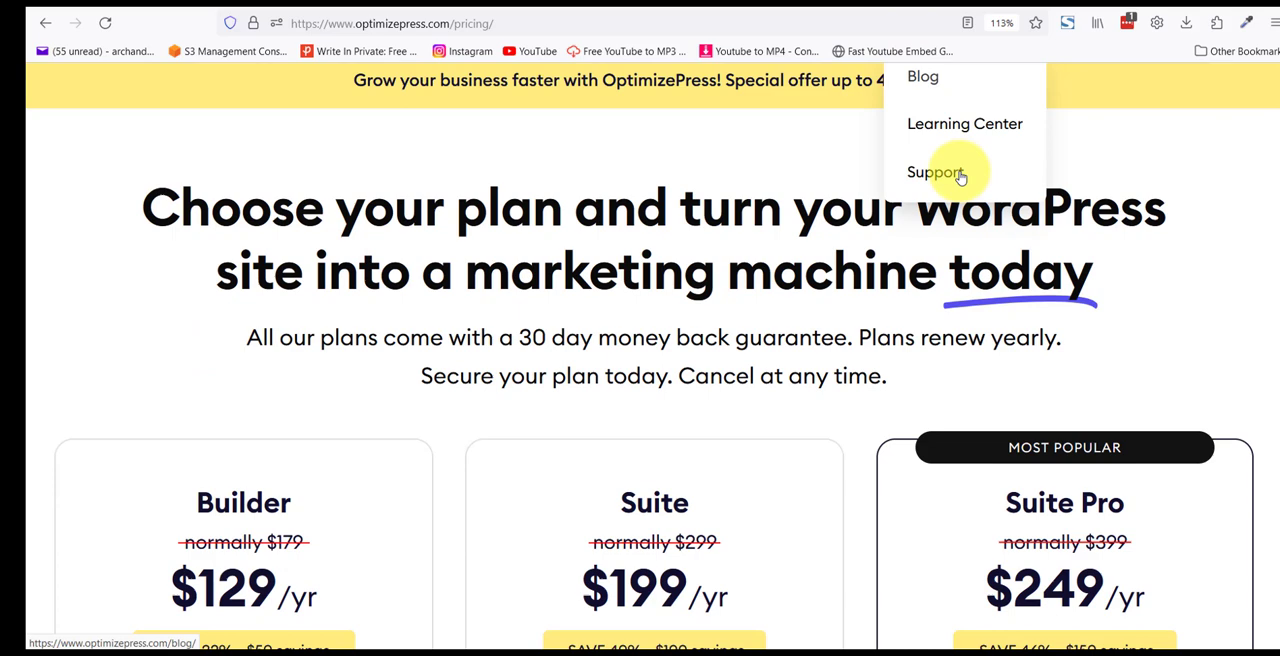
scroll(down, 3)
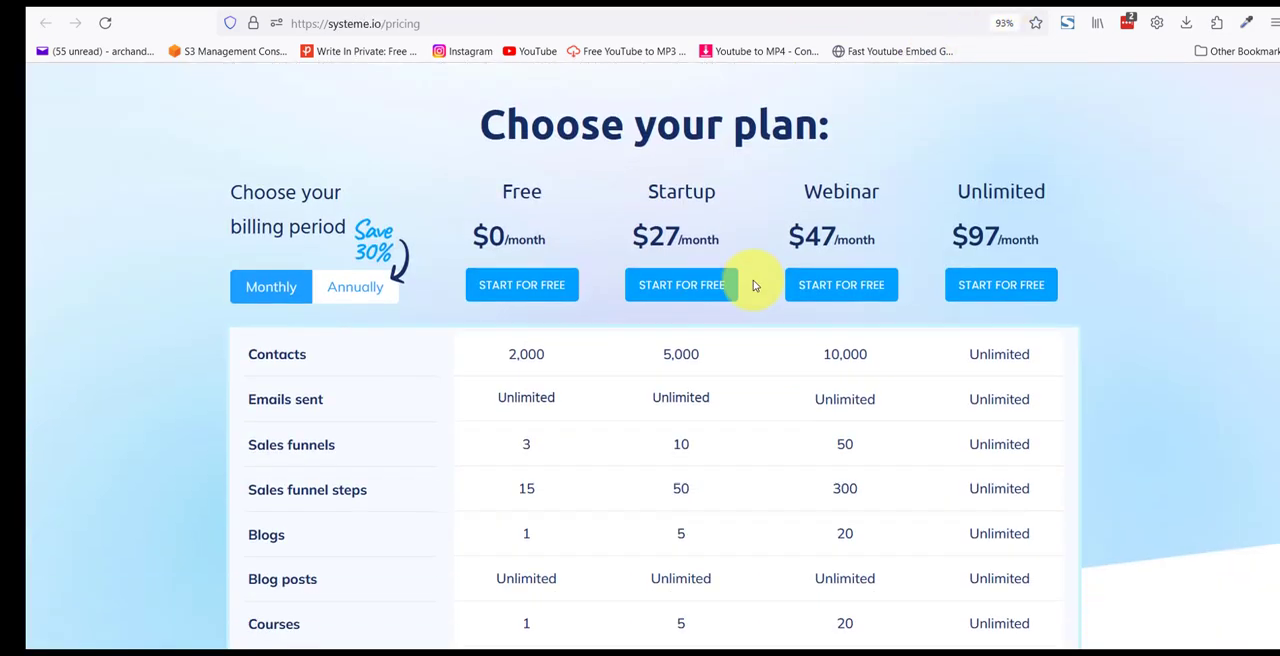
Step: Scroll through the Systeme.io plan feature comparison table
scroll(down, 3)
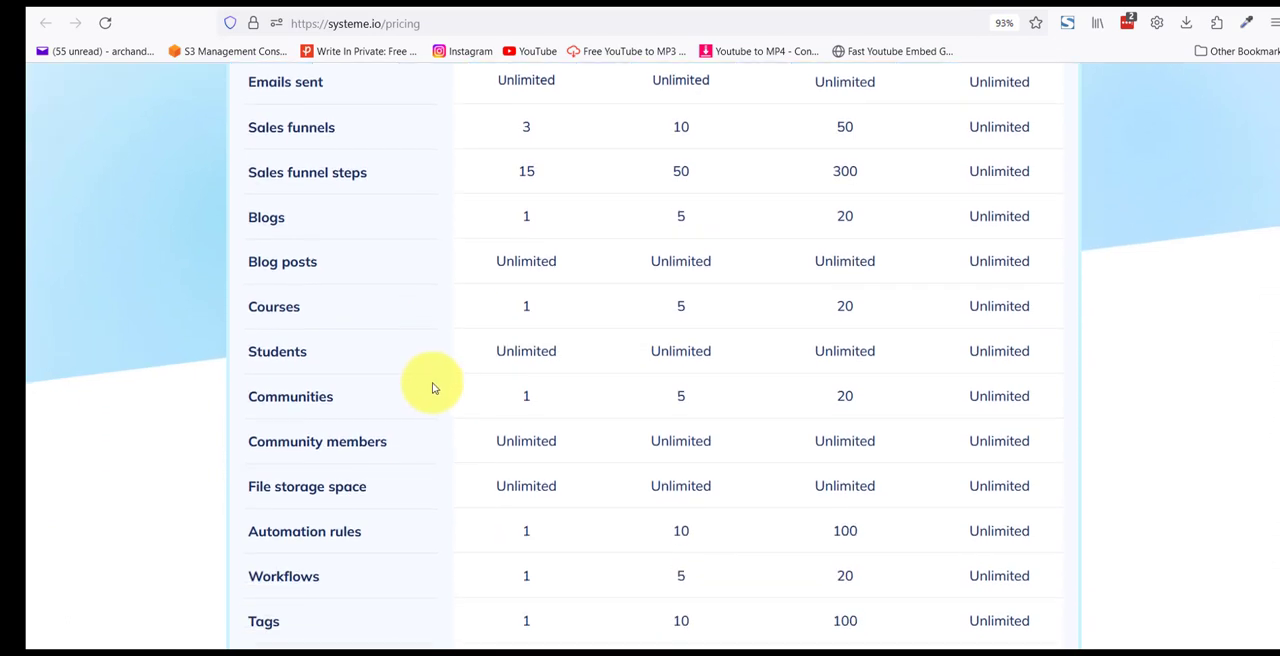
scroll(down, 3)
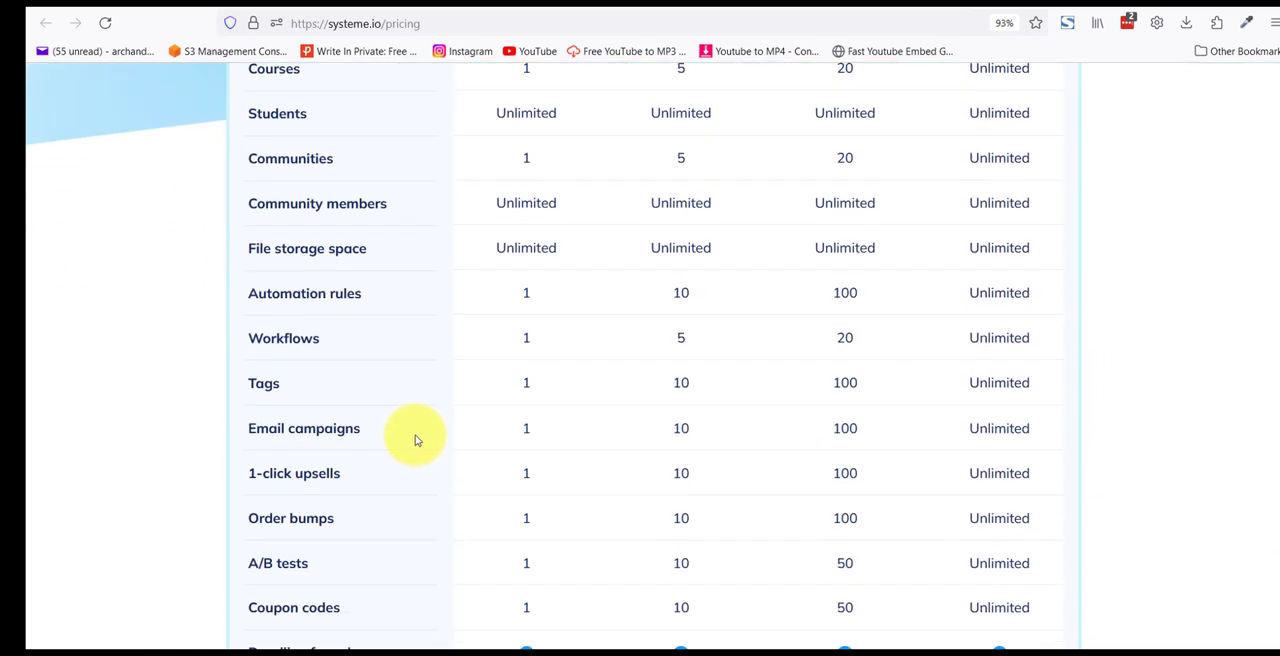
scroll(down, 3)
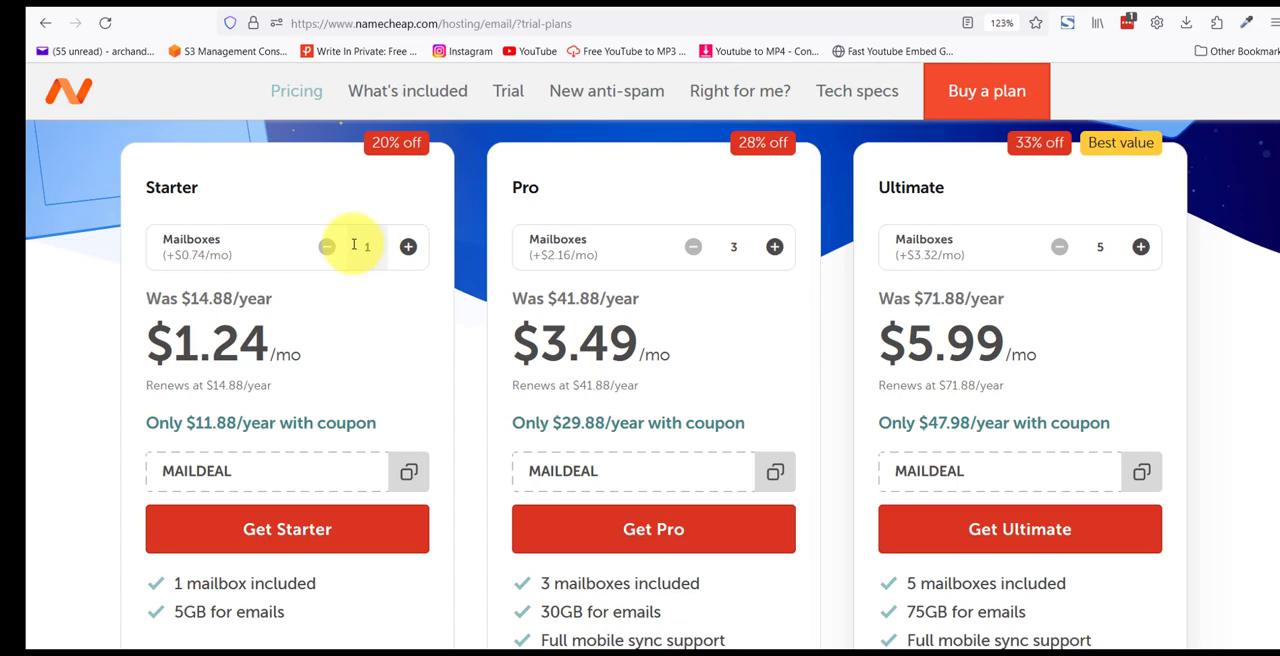
Step: From the Namecheap dashboard, reach the Private Email section and start the two-month free trial
click(68, 92)
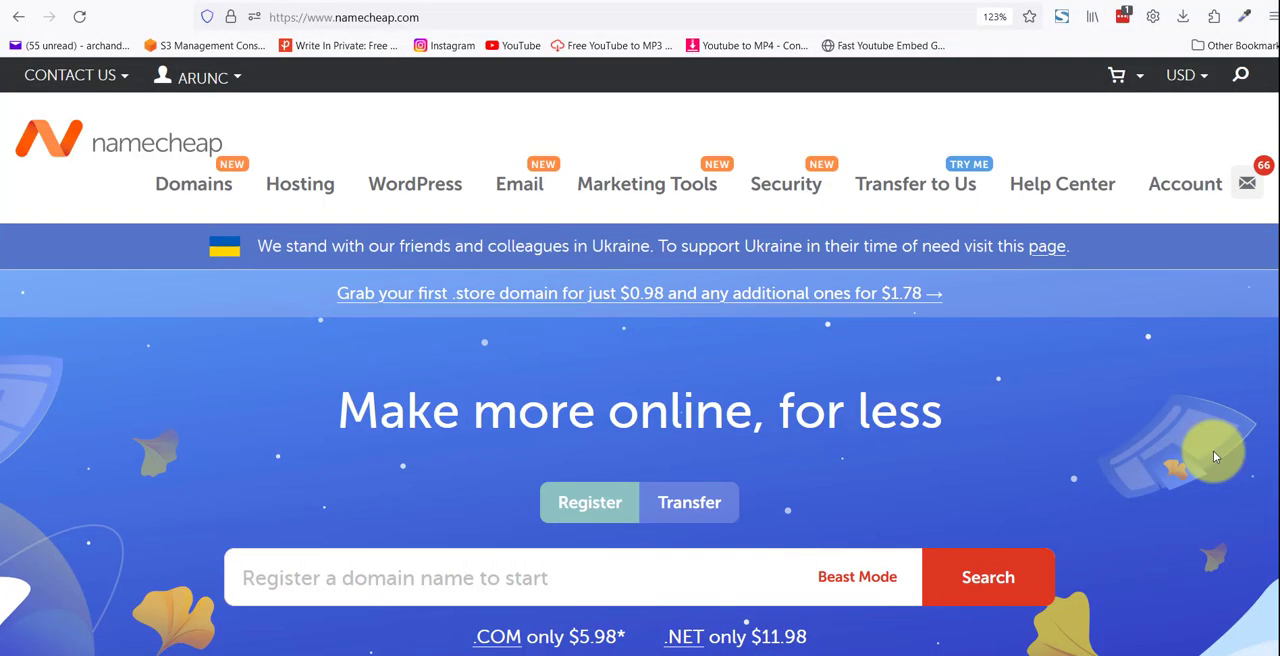
mouse_move(1210, 448)
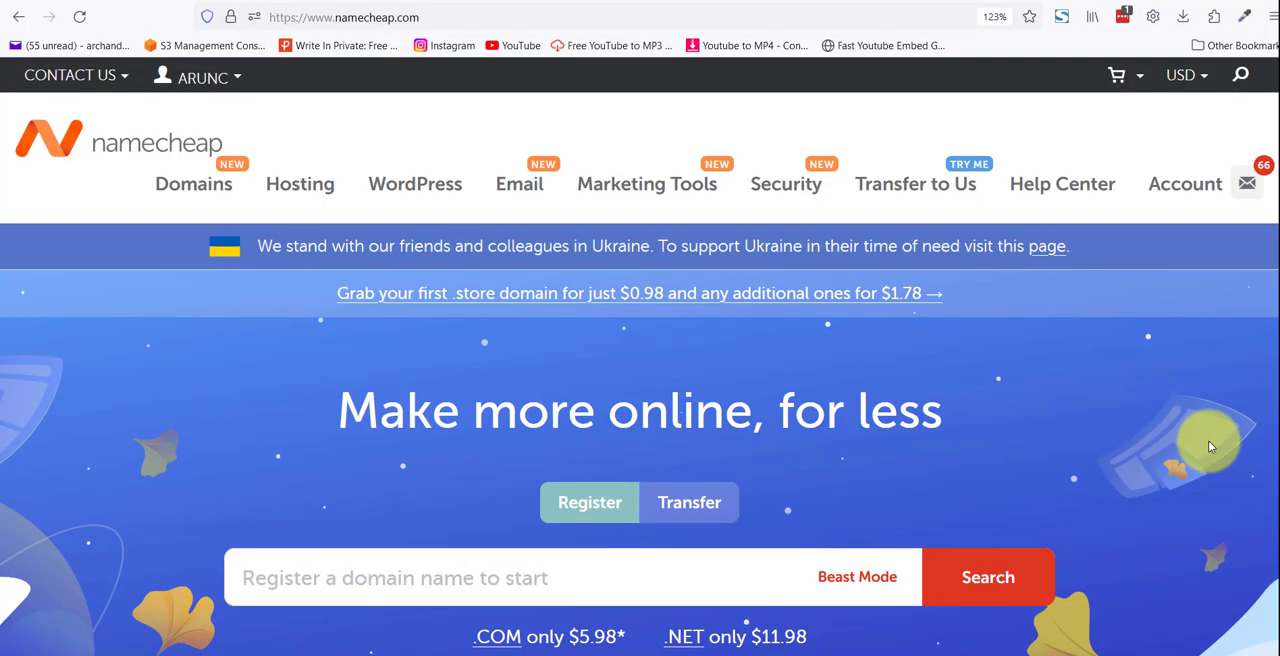
mouse_move(244, 84)
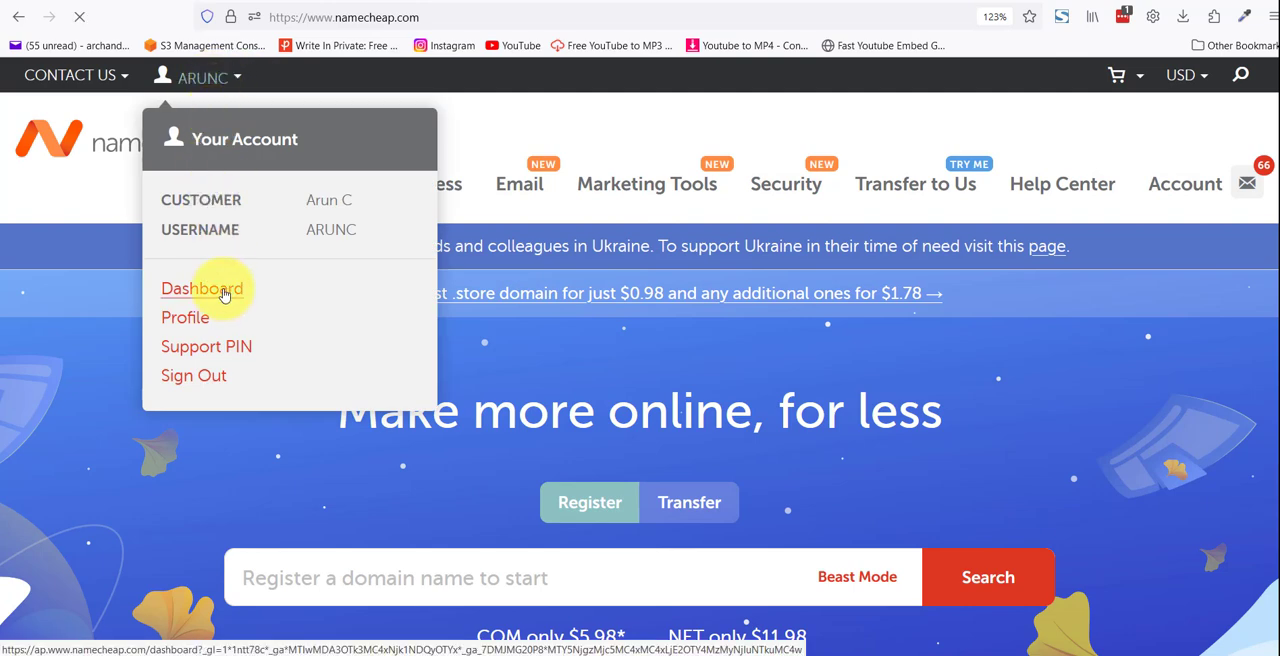
click(200, 288)
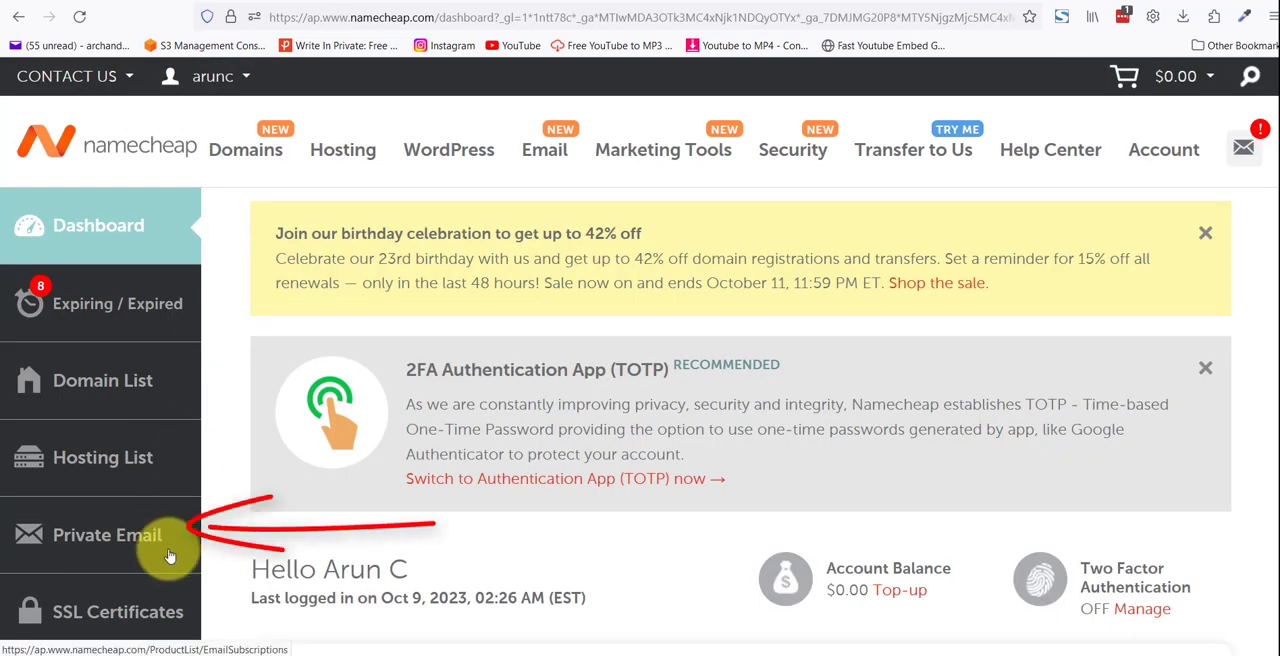
click(108, 536)
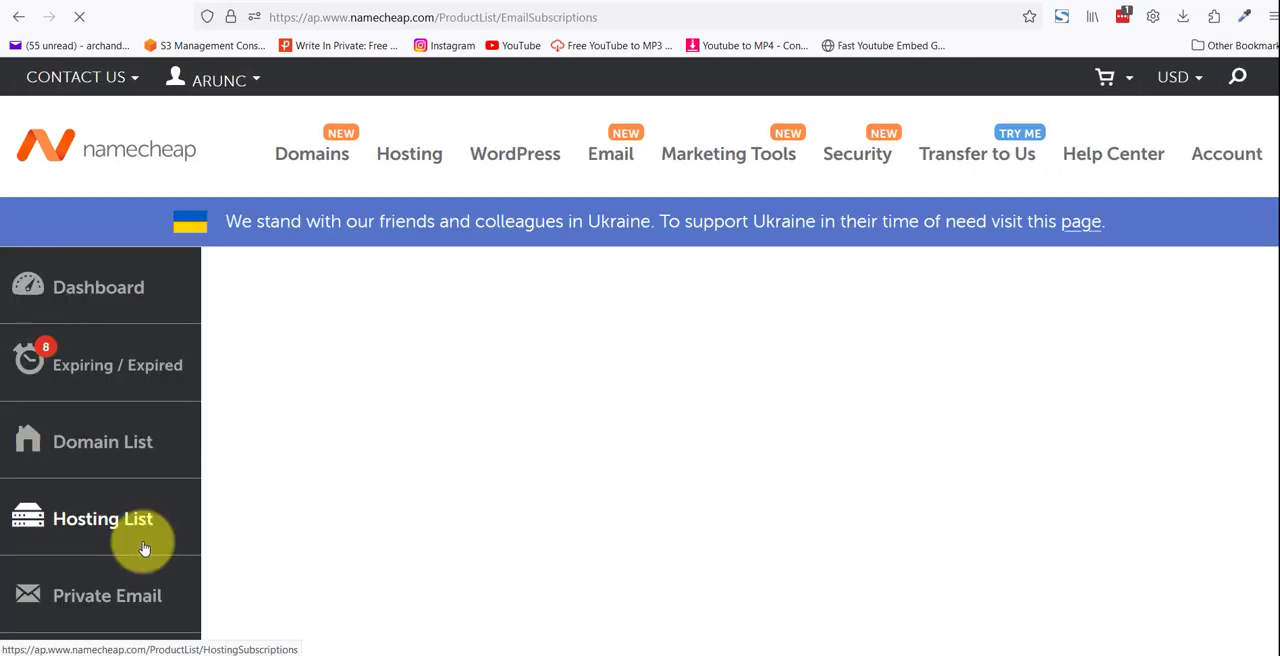
click(108, 596)
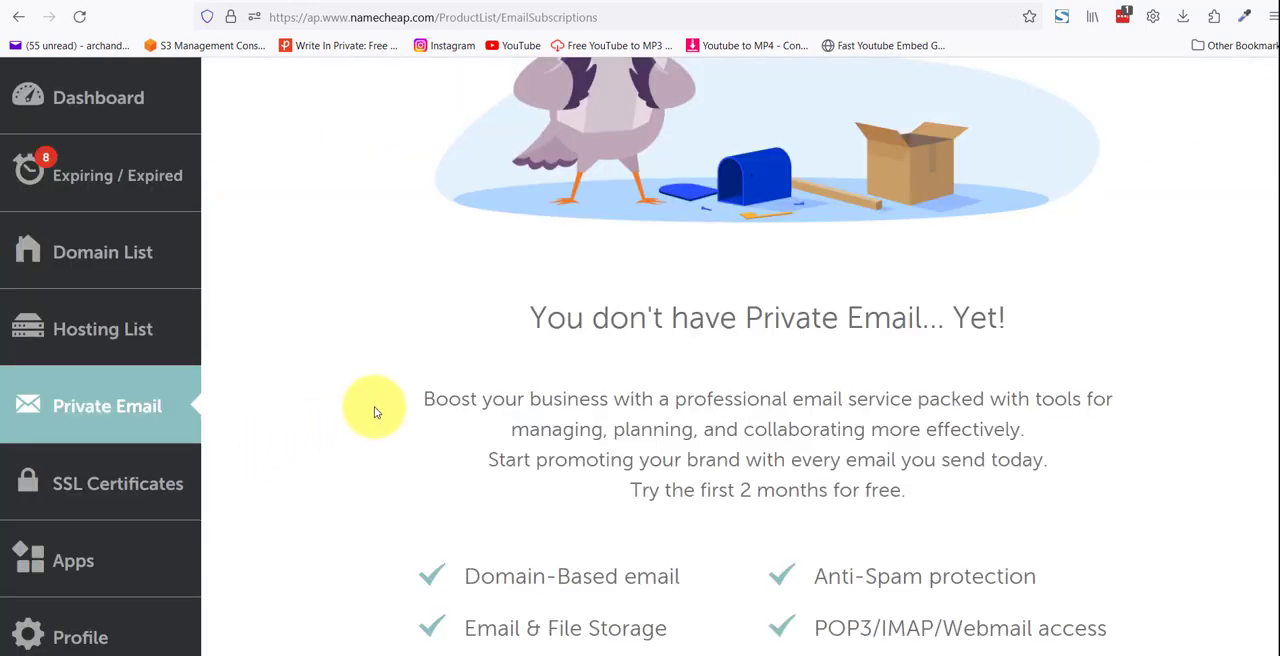
scroll(down, 3)
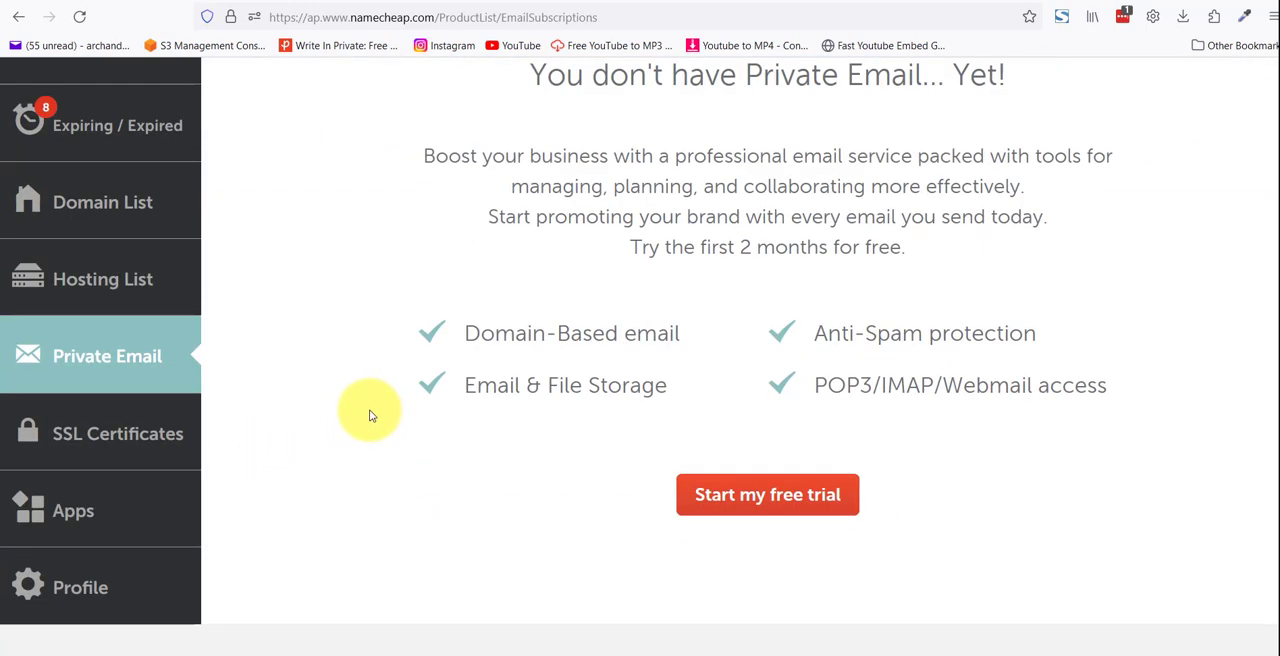
mouse_move(544, 420)
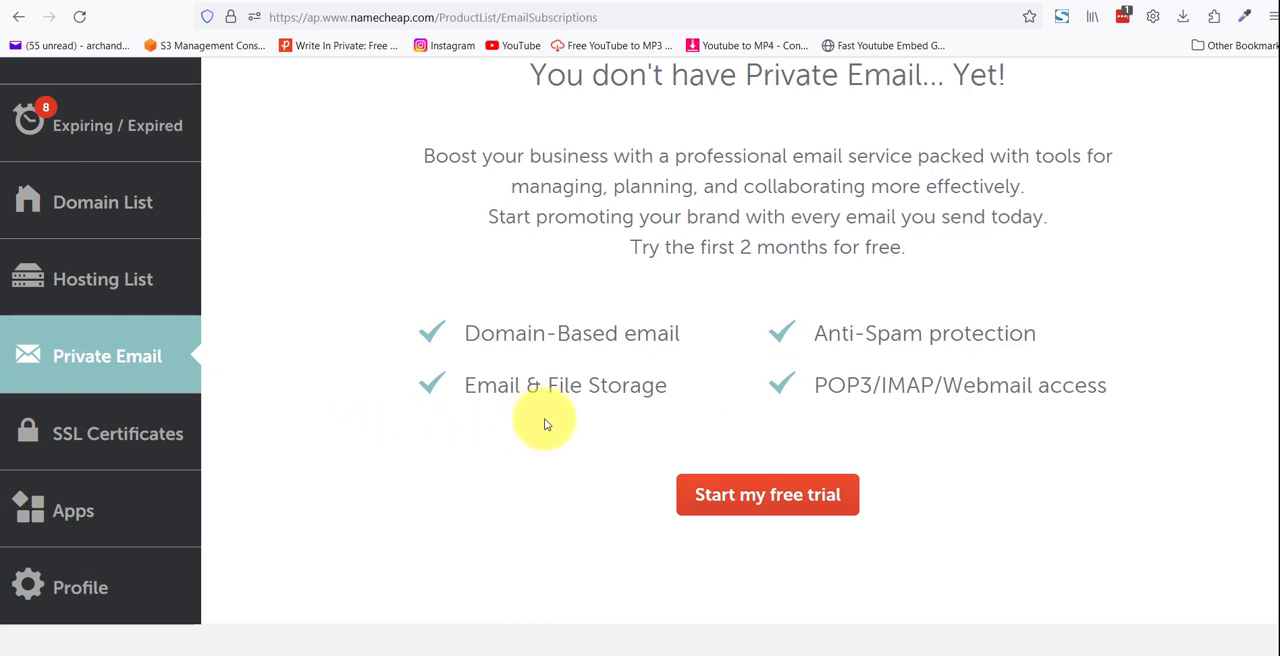
mouse_move(802, 428)
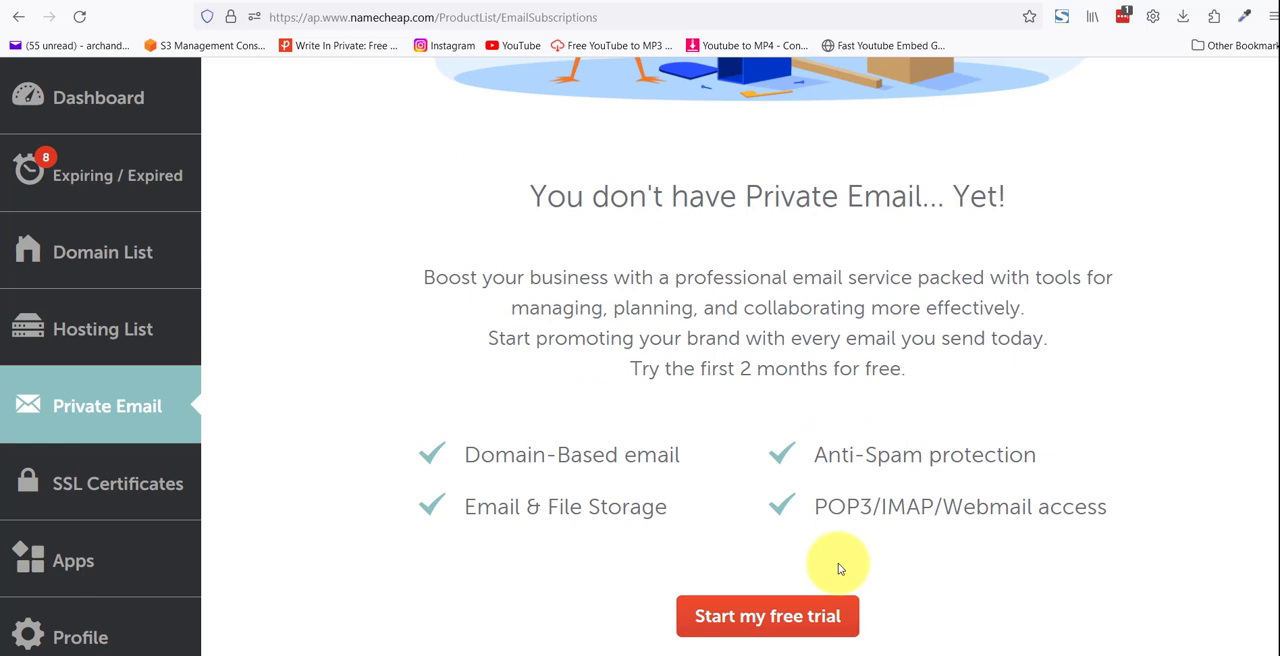
click(768, 616)
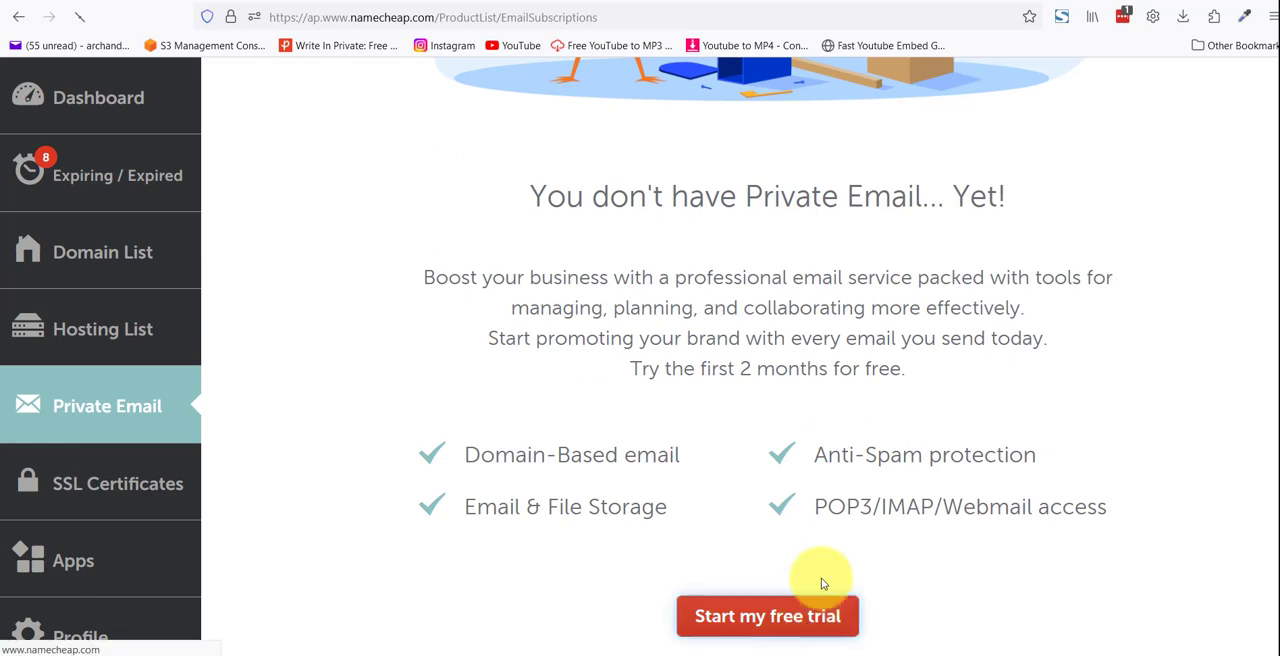
Step: Choose the Starter email plan for the Namecheap-owned domain arunstrainingsite.xyz and continue
click(768, 616)
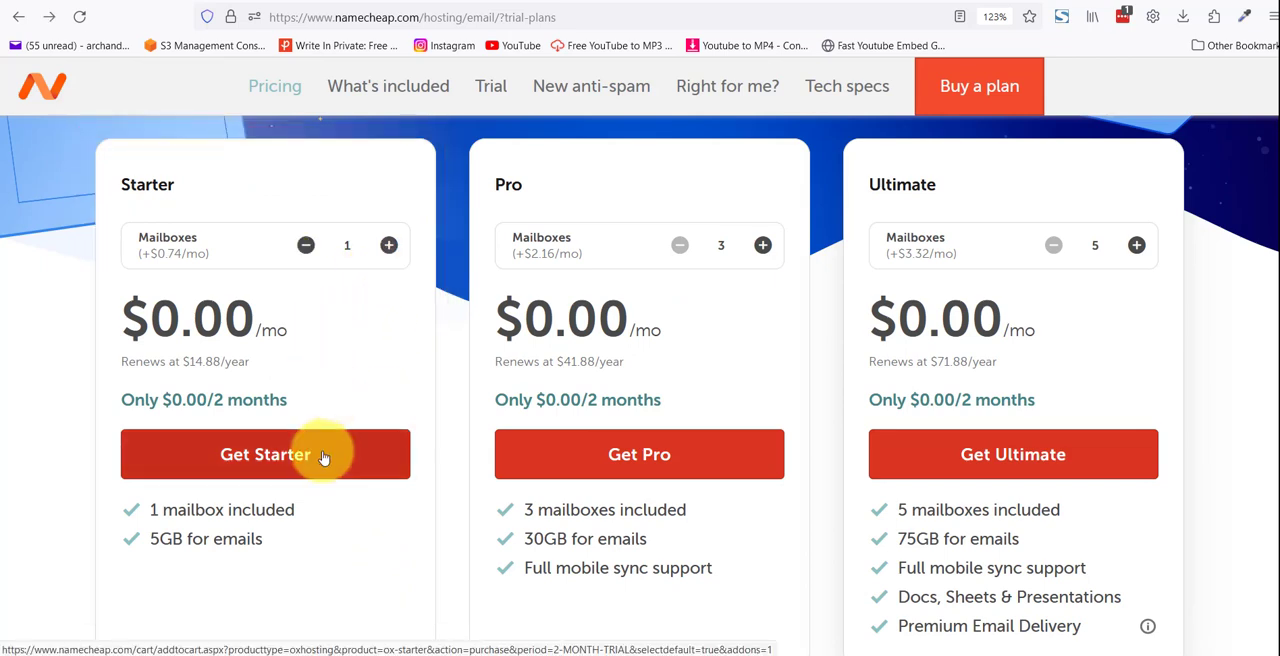
click(264, 454)
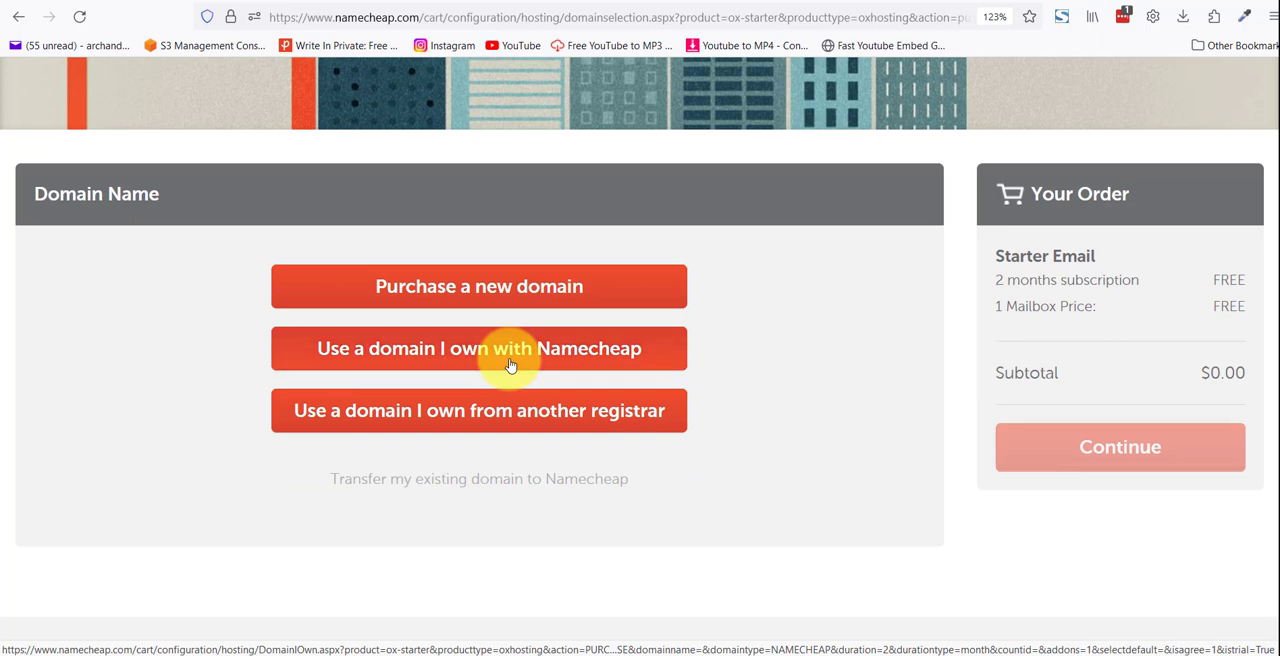
click(480, 348)
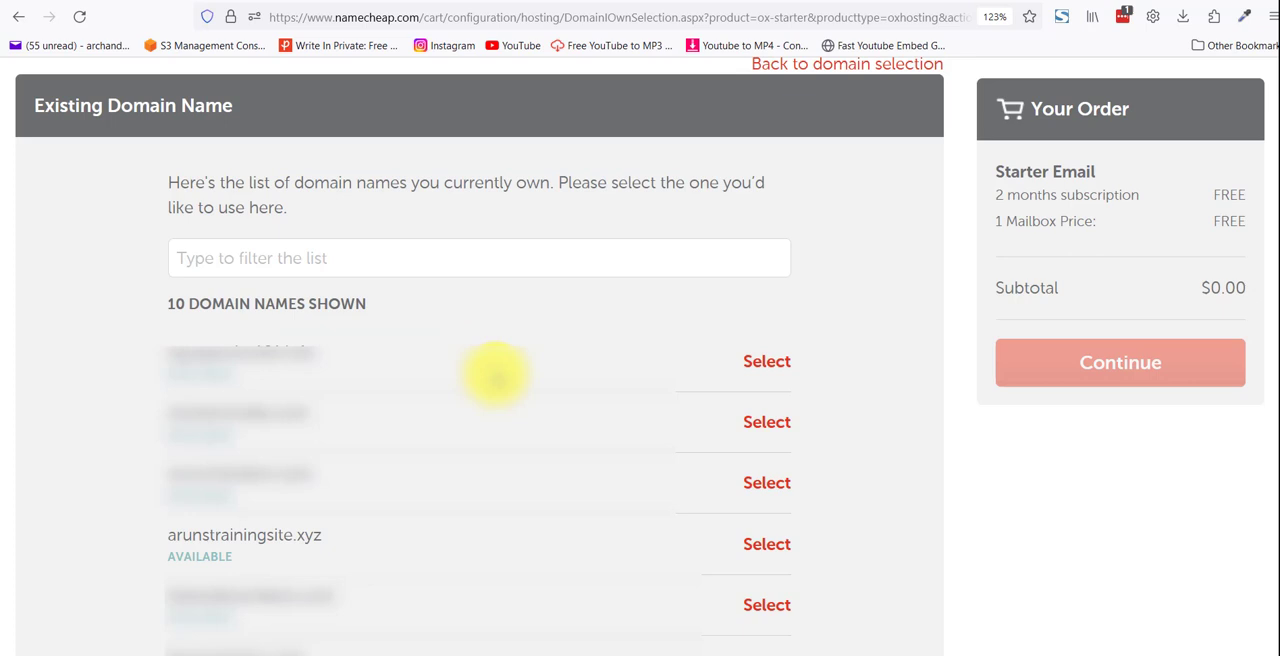
mouse_move(768, 544)
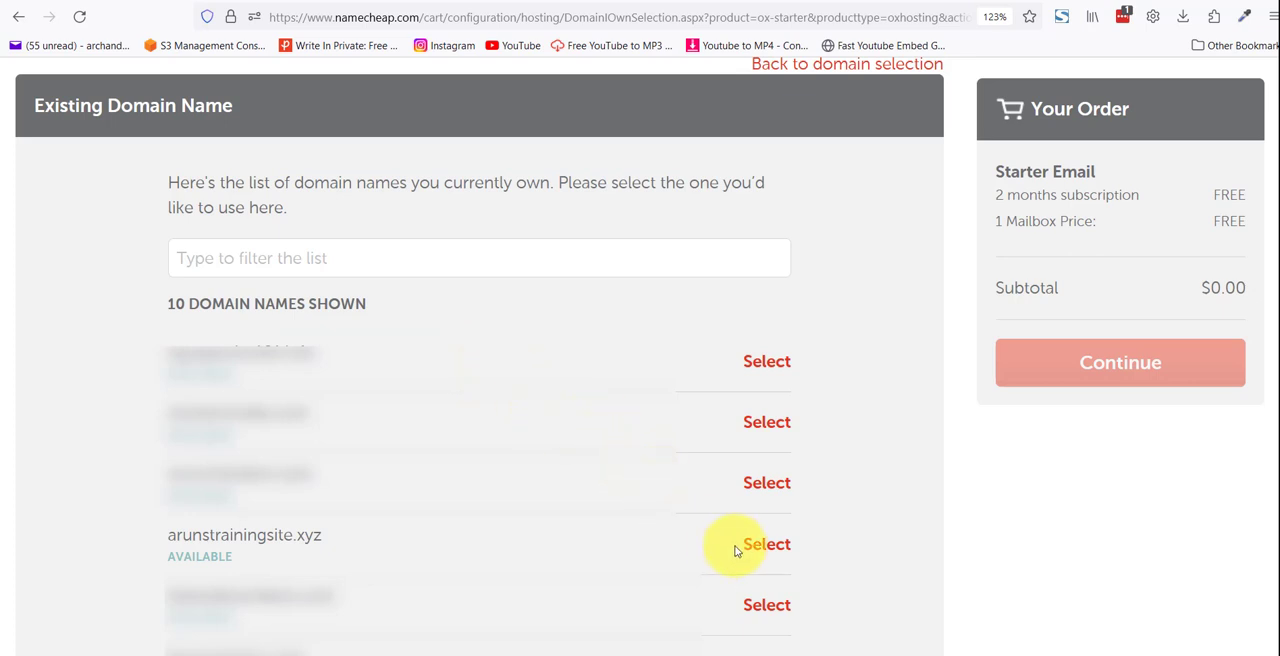
click(768, 544)
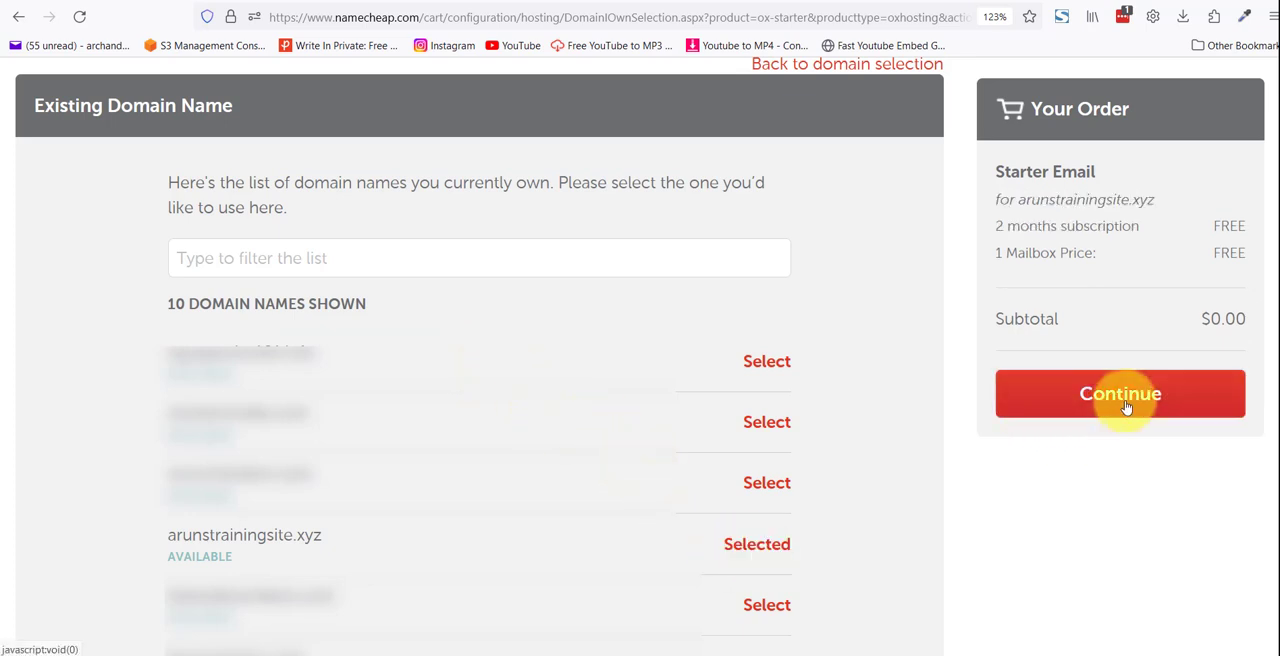
click(1120, 392)
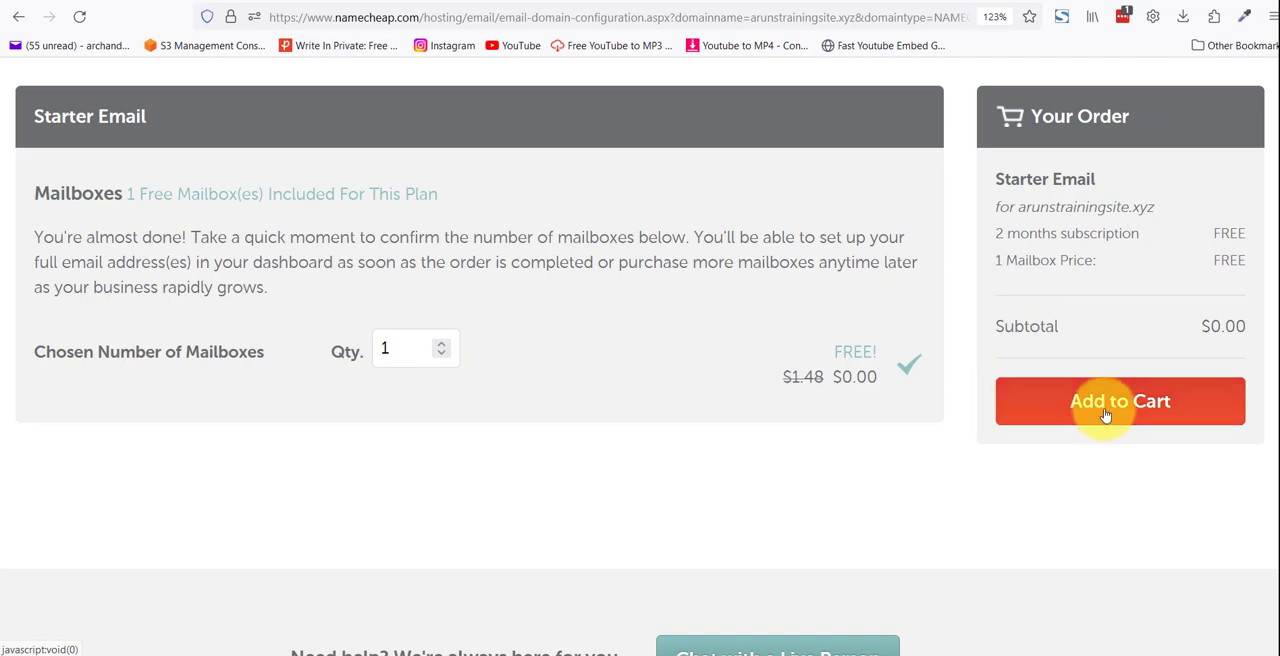
Step: Add the free Starter Email plan to cart, accept the terms and place the order
click(1120, 400)
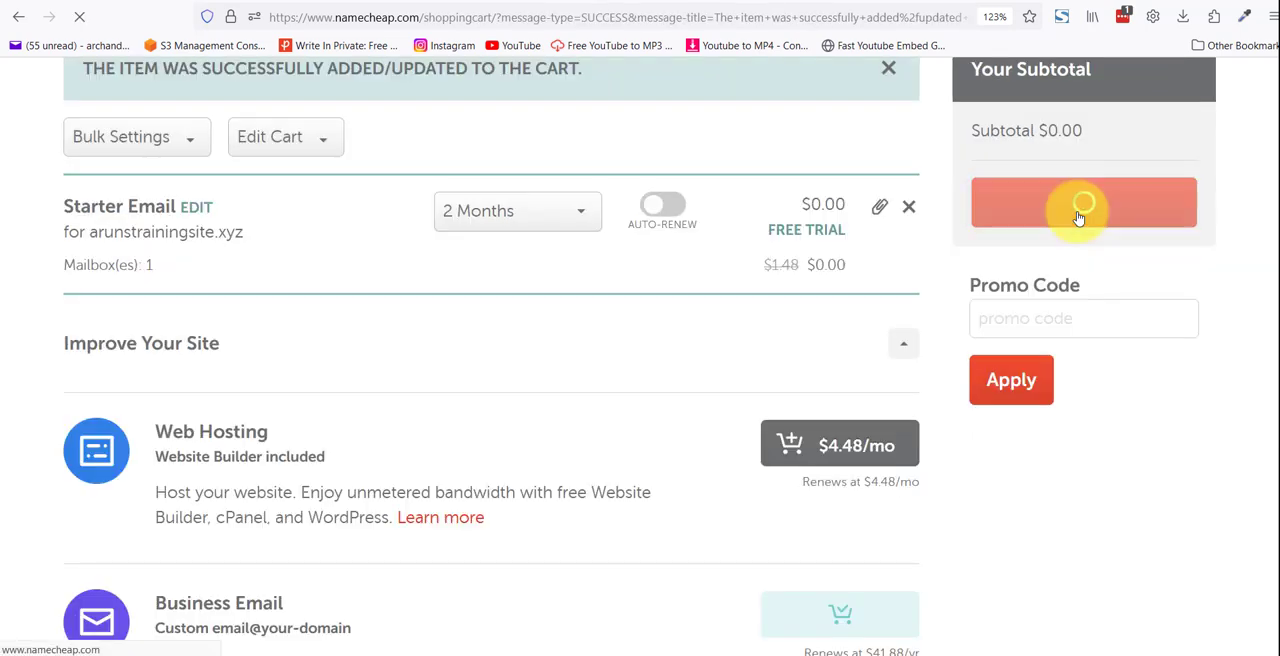
click(1084, 202)
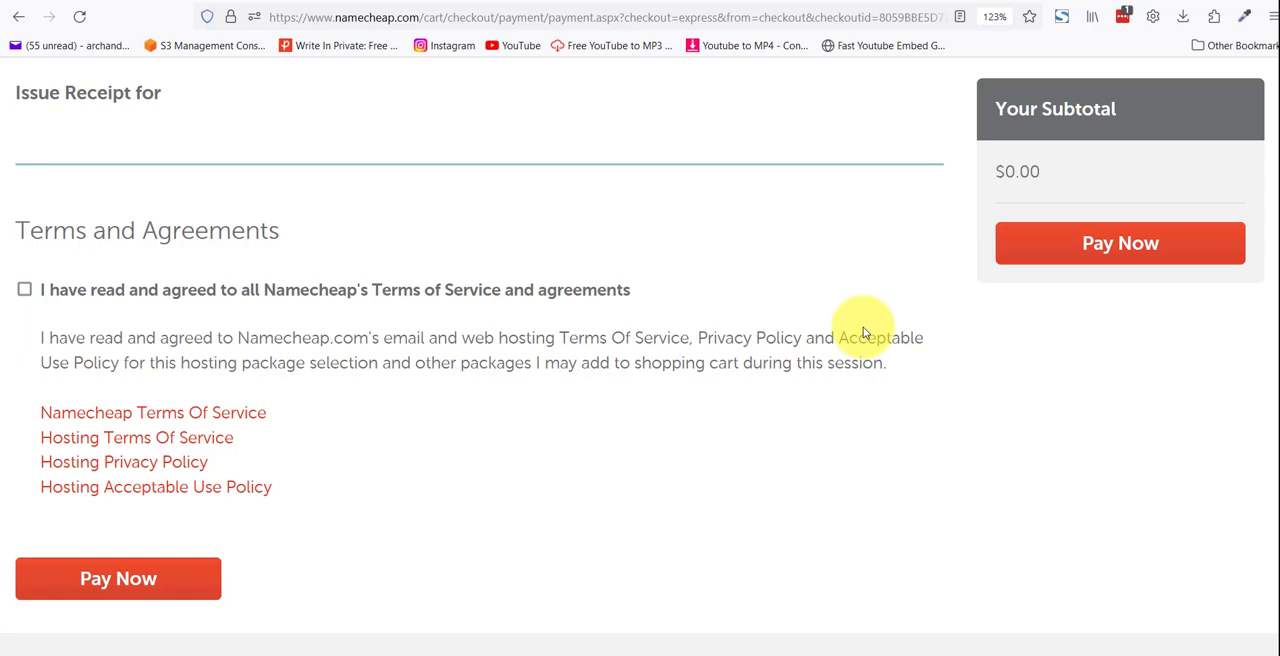
click(24, 288)
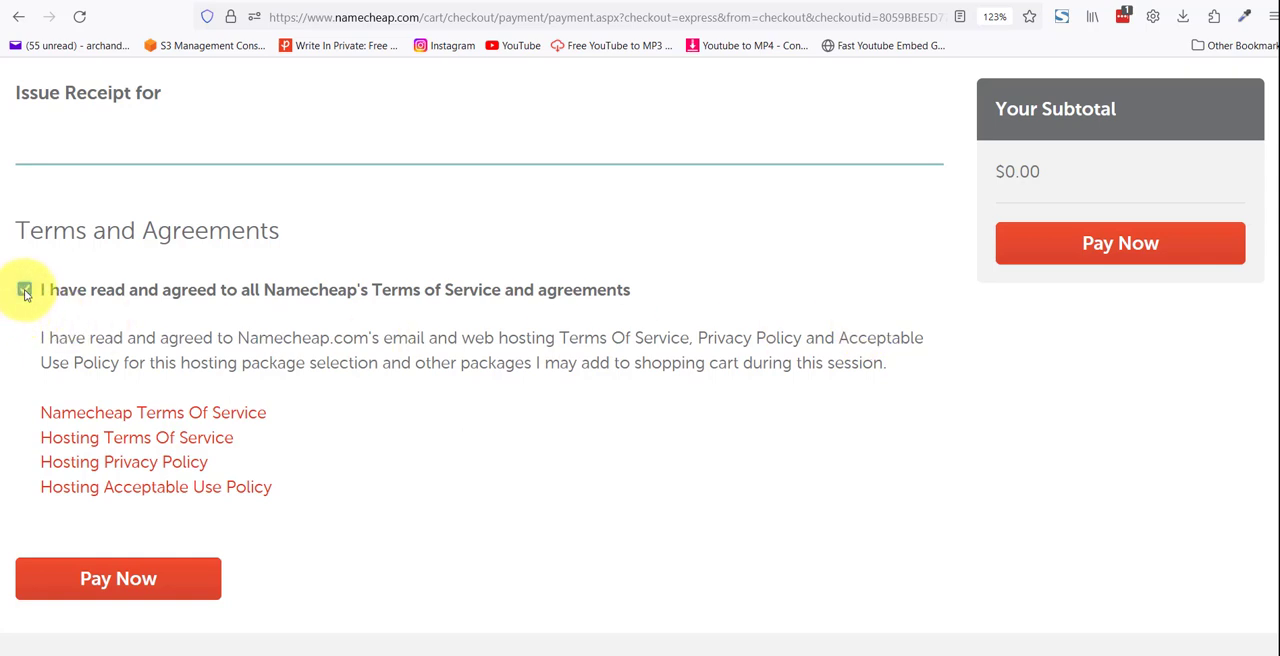
click(24, 288)
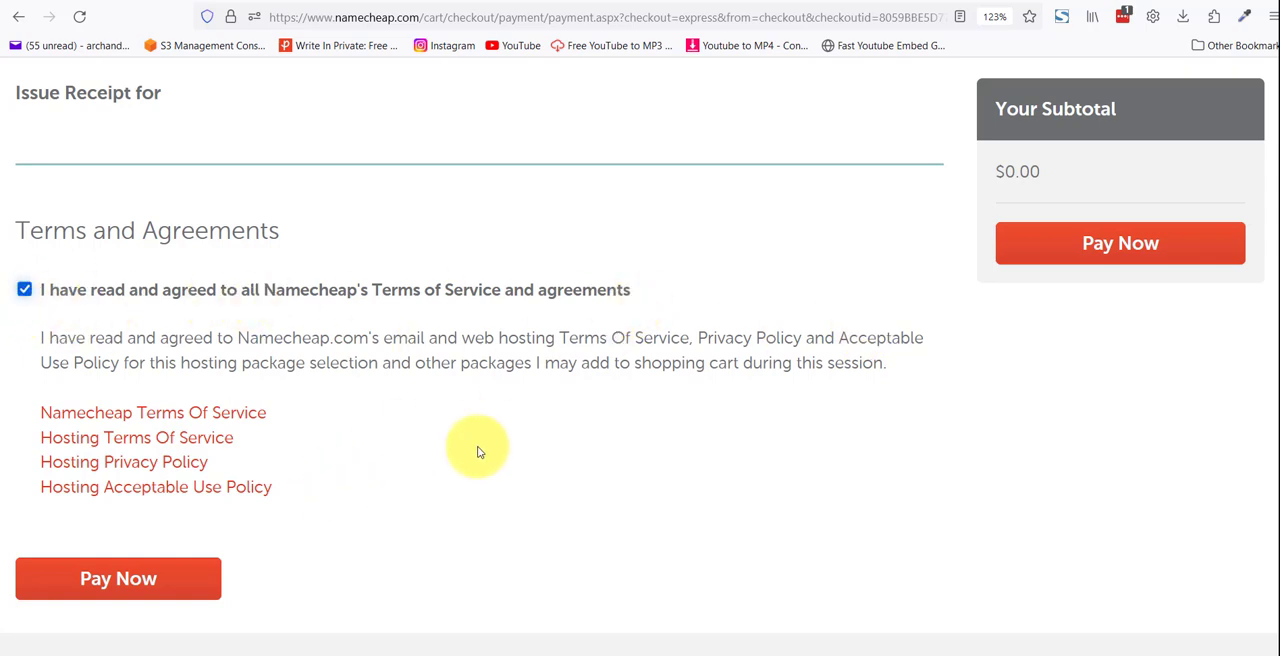
click(118, 578)
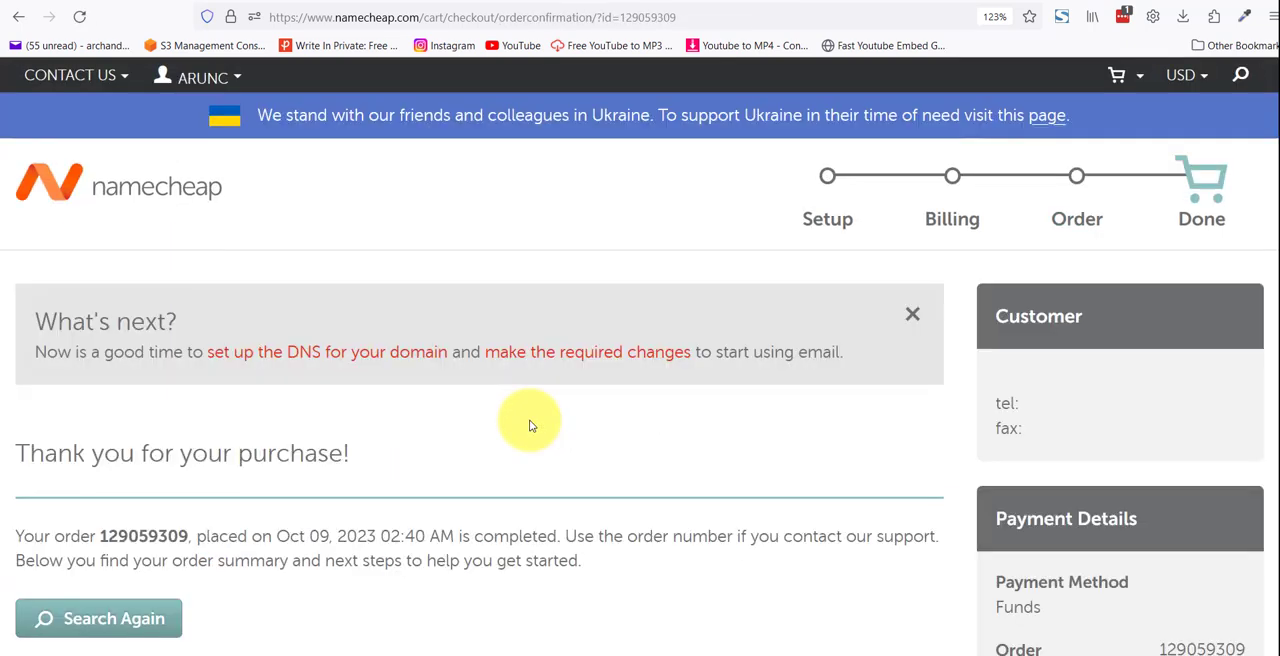
mouse_move(536, 430)
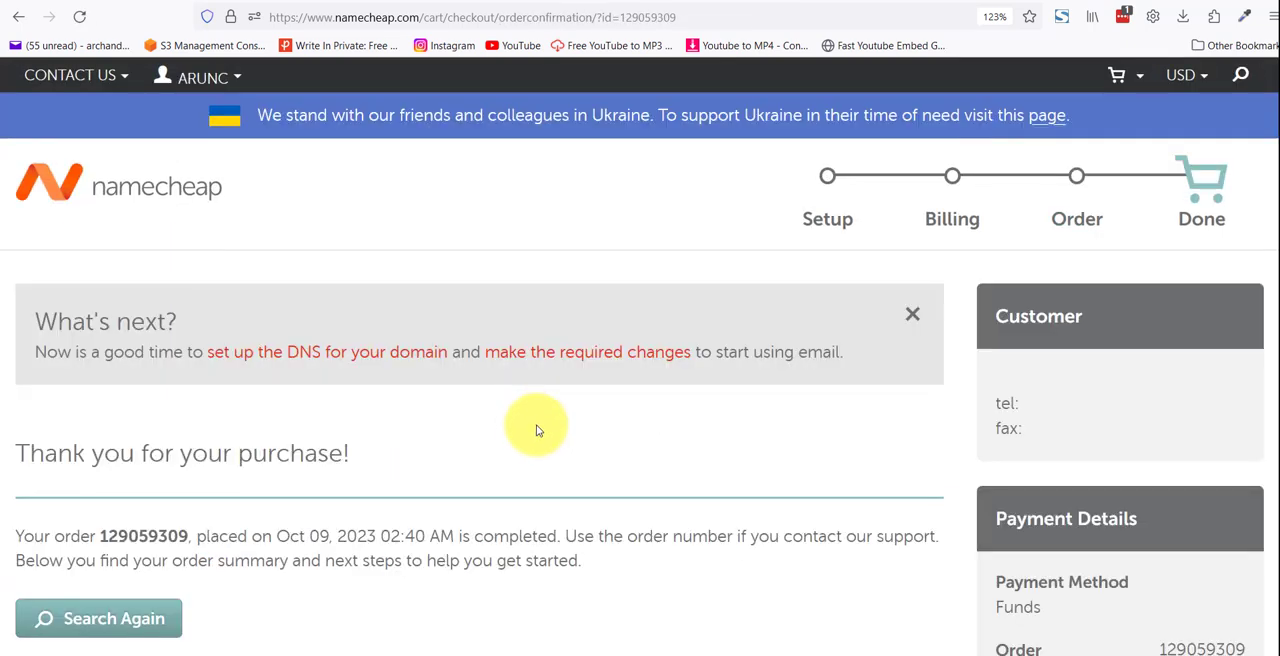
scroll(down, 3)
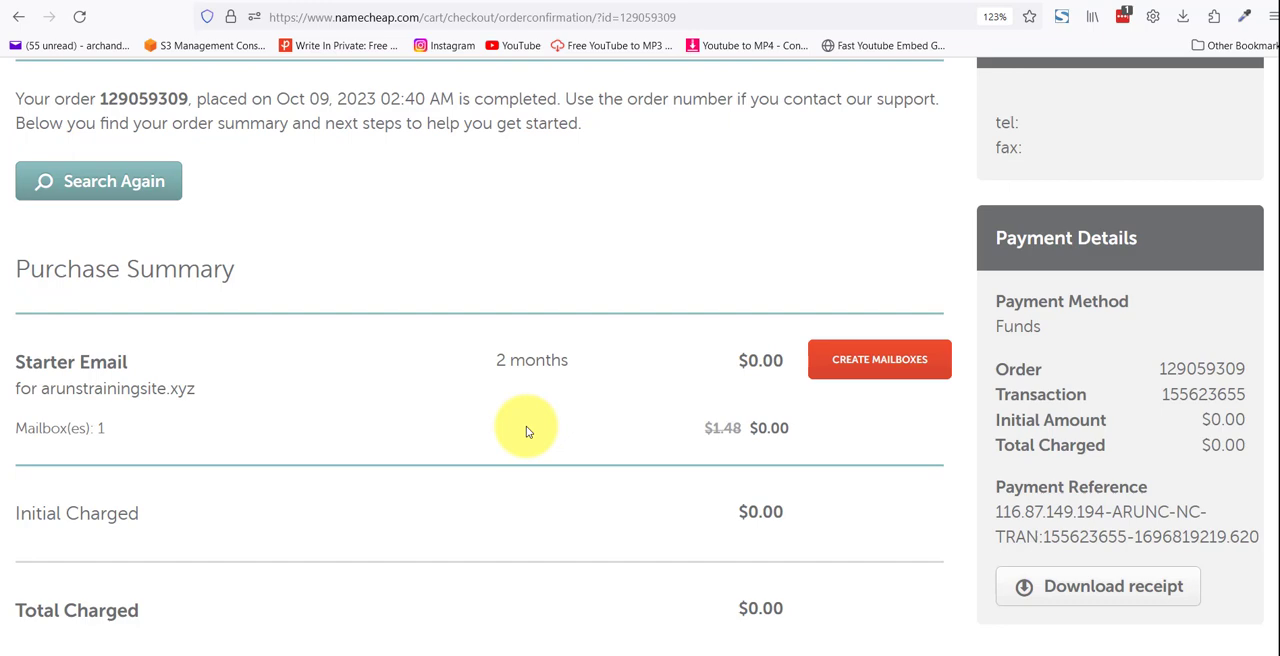
scroll(down, 3)
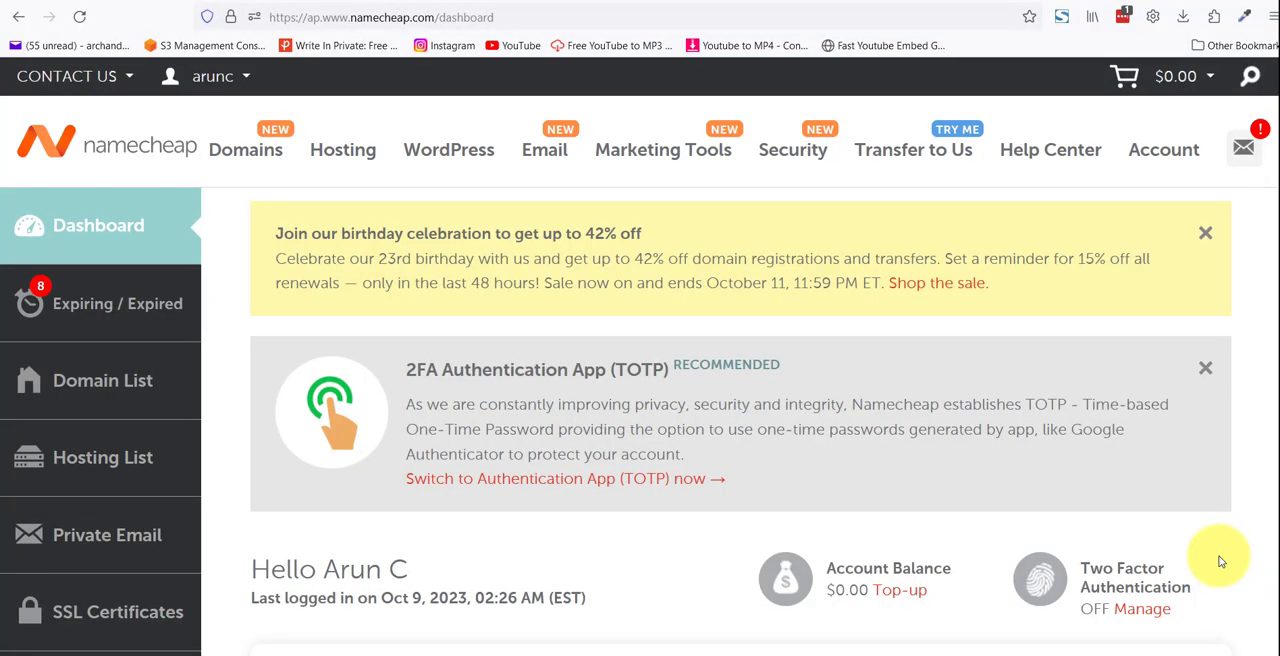
mouse_move(716, 486)
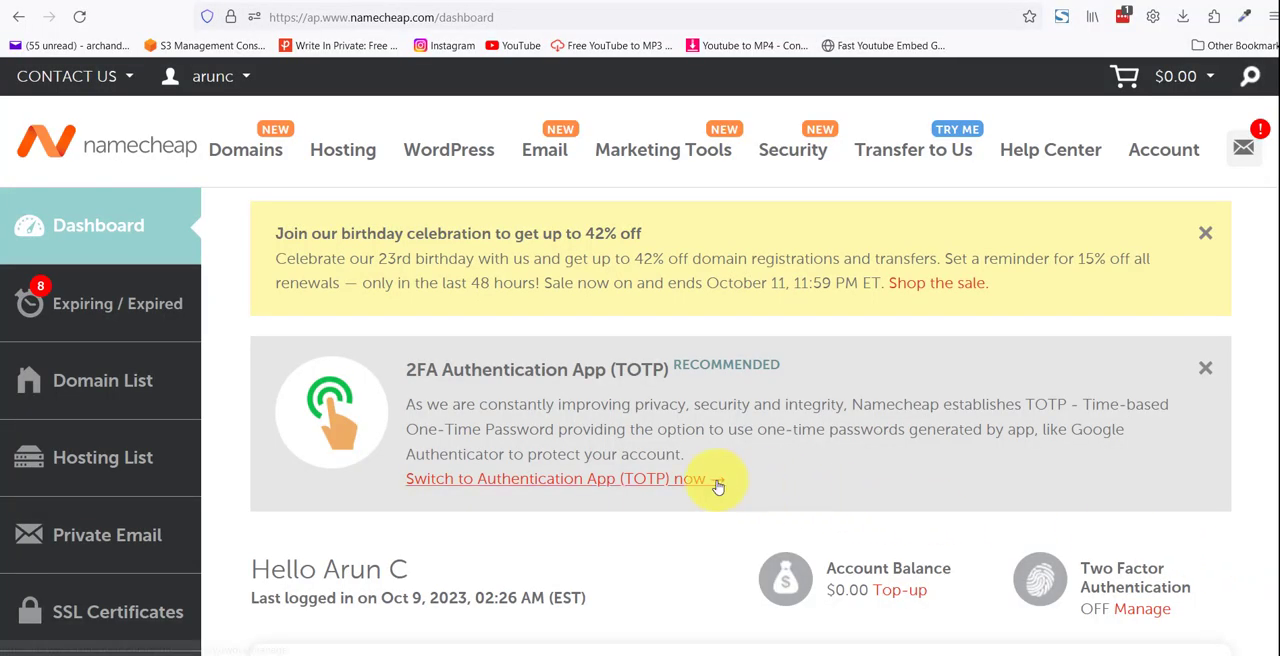
mouse_move(108, 536)
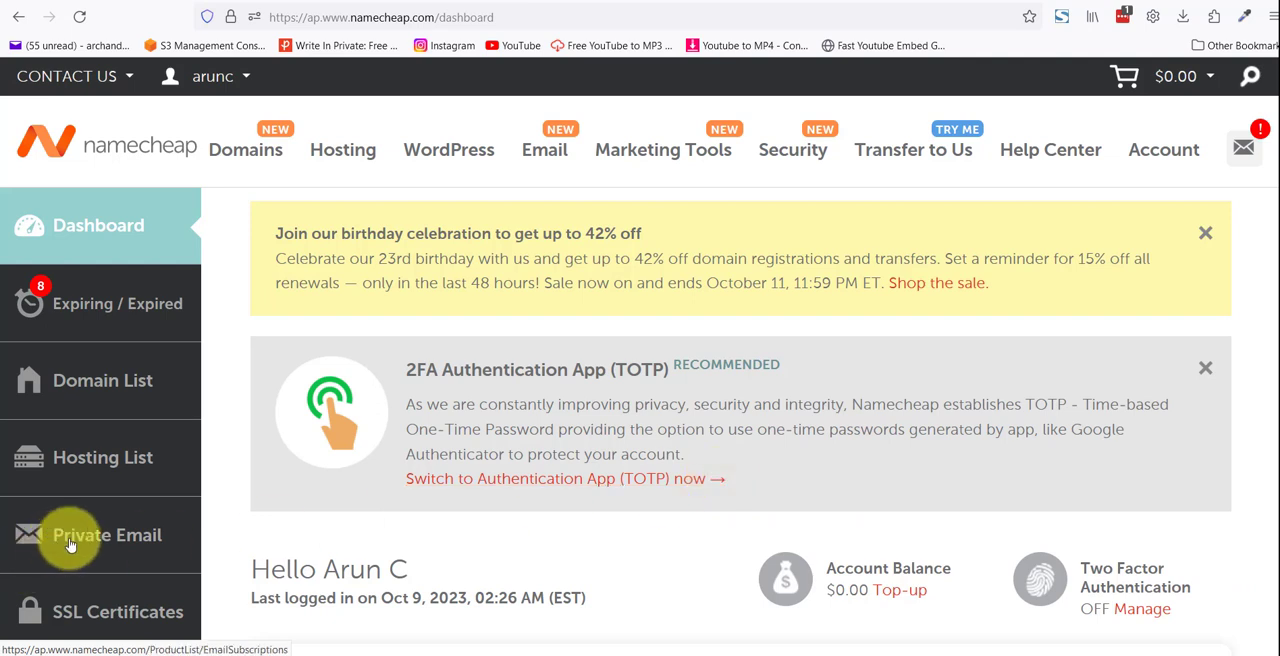
Step: Manage the arunstrainingsite.xyz Private Email subscription and begin creating its first mailbox
click(108, 536)
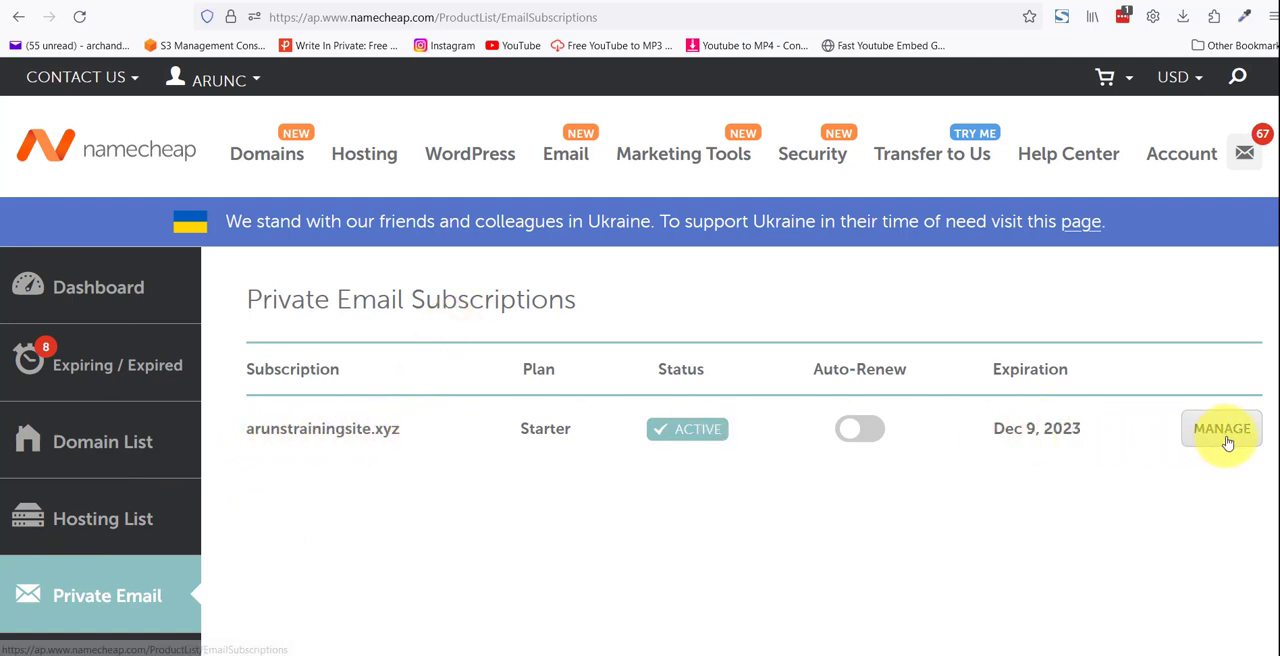
click(1220, 428)
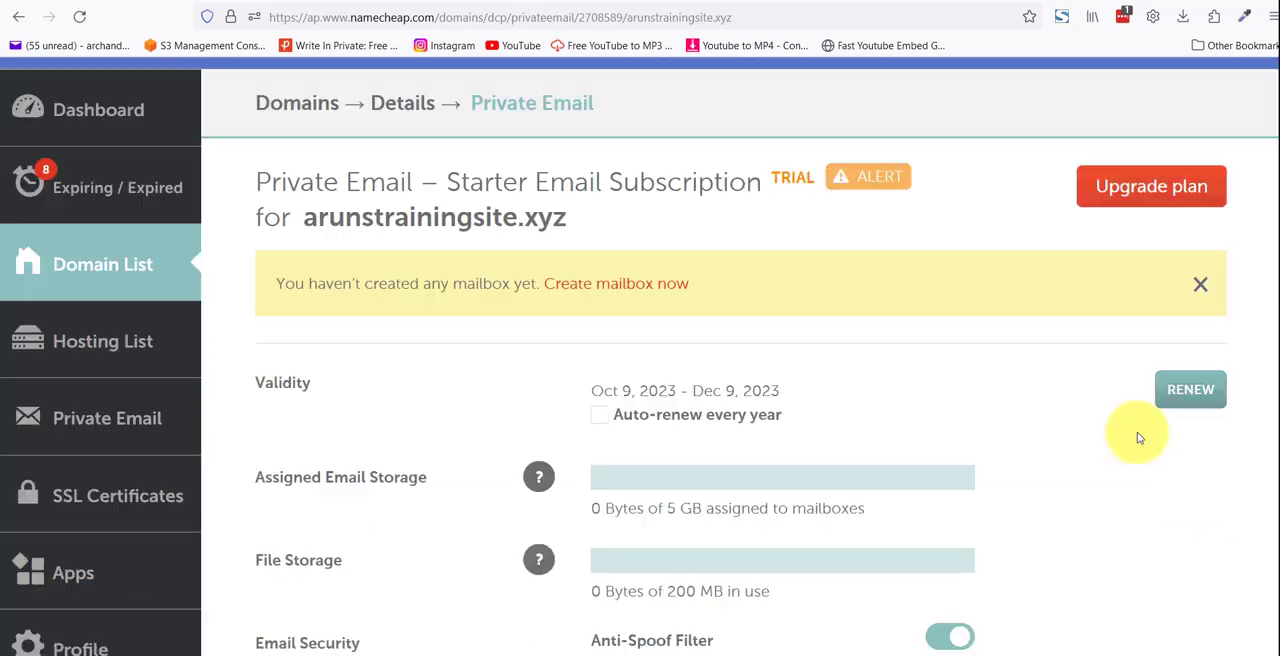
scroll(down, 3)
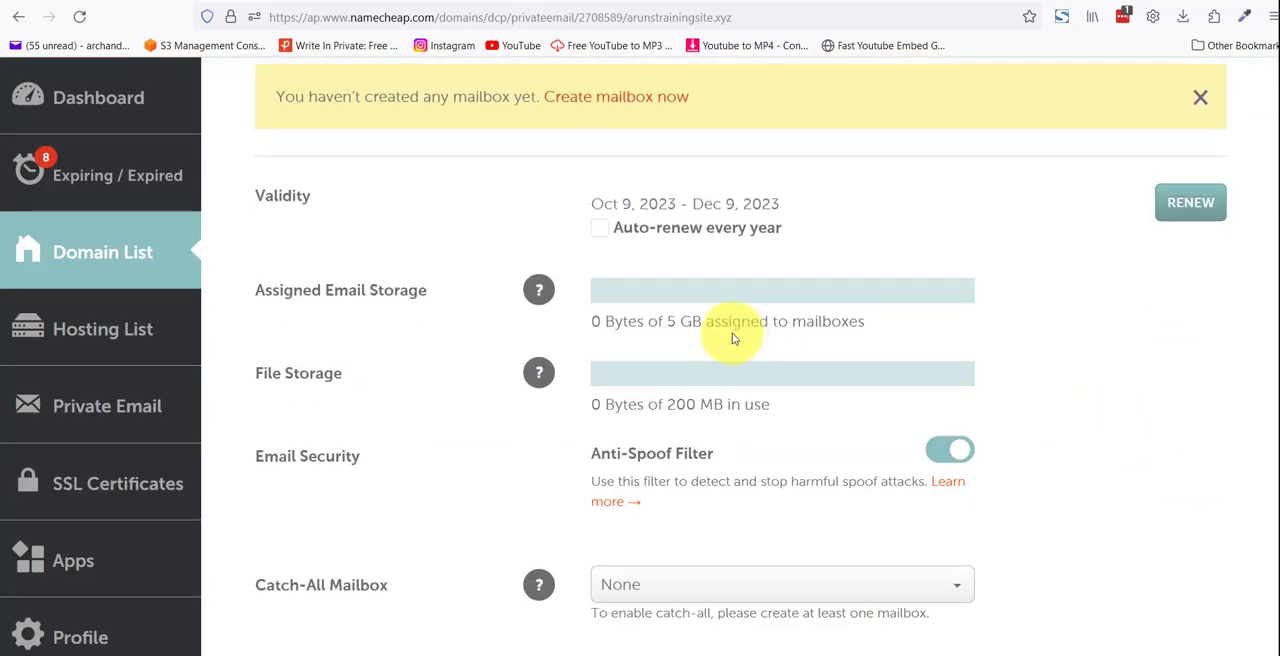
mouse_move(808, 338)
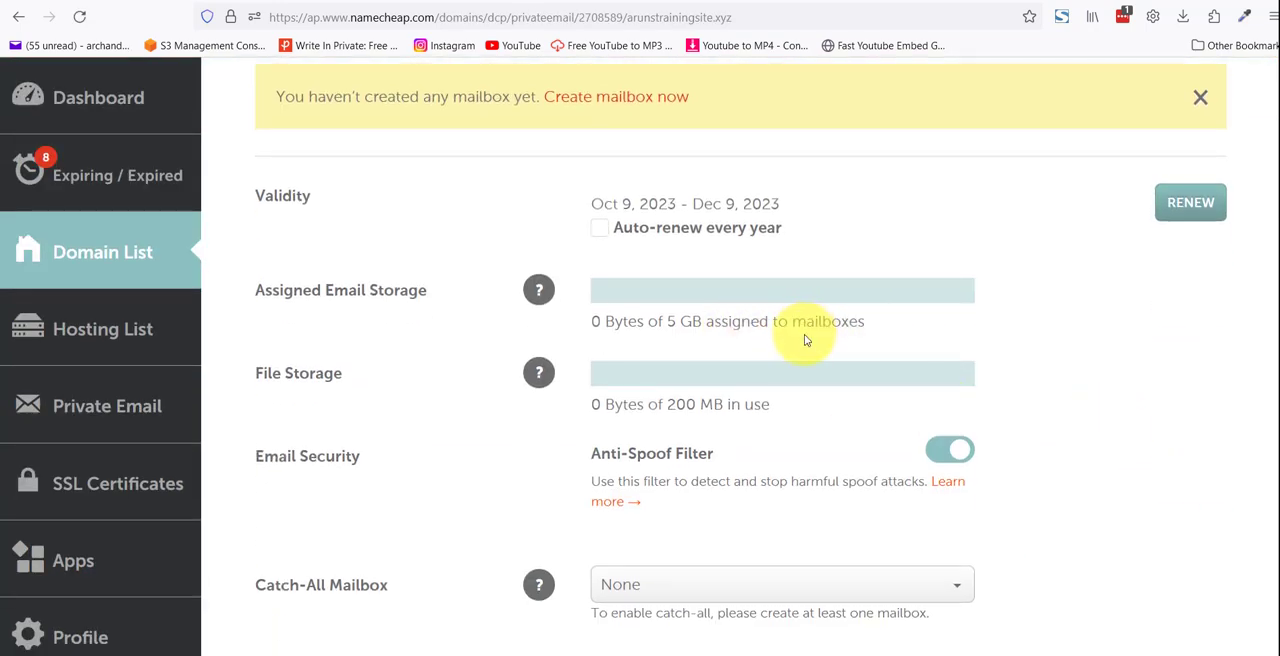
mouse_move(912, 308)
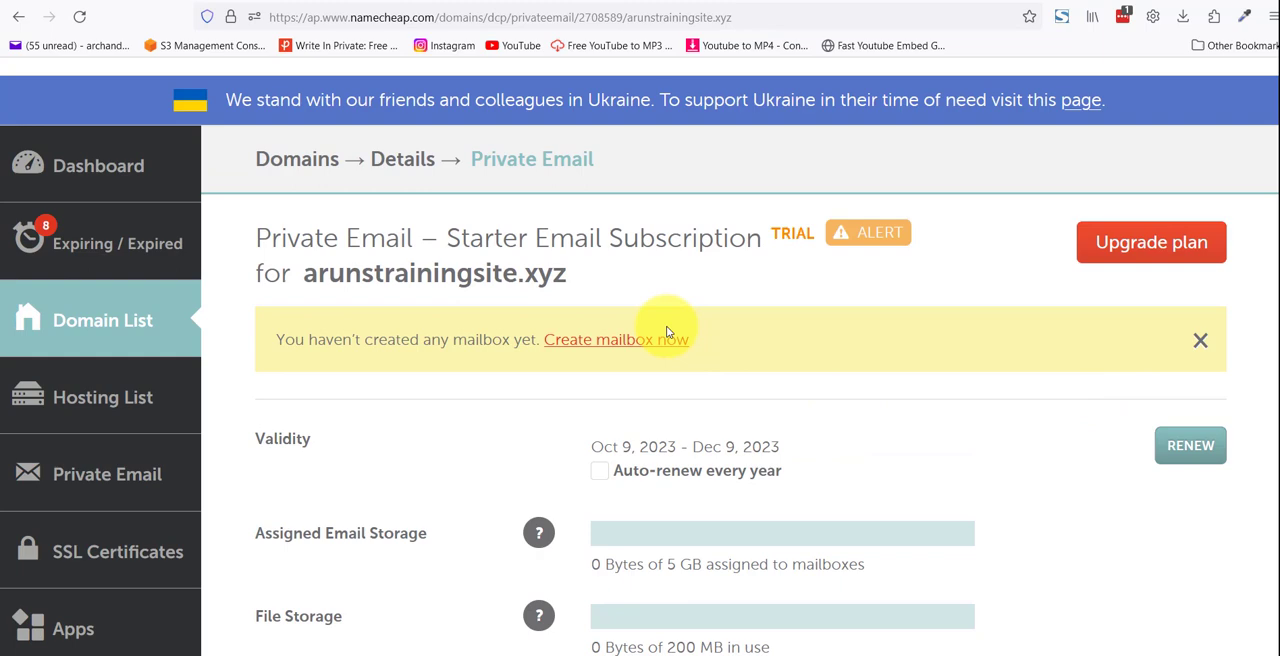
click(616, 340)
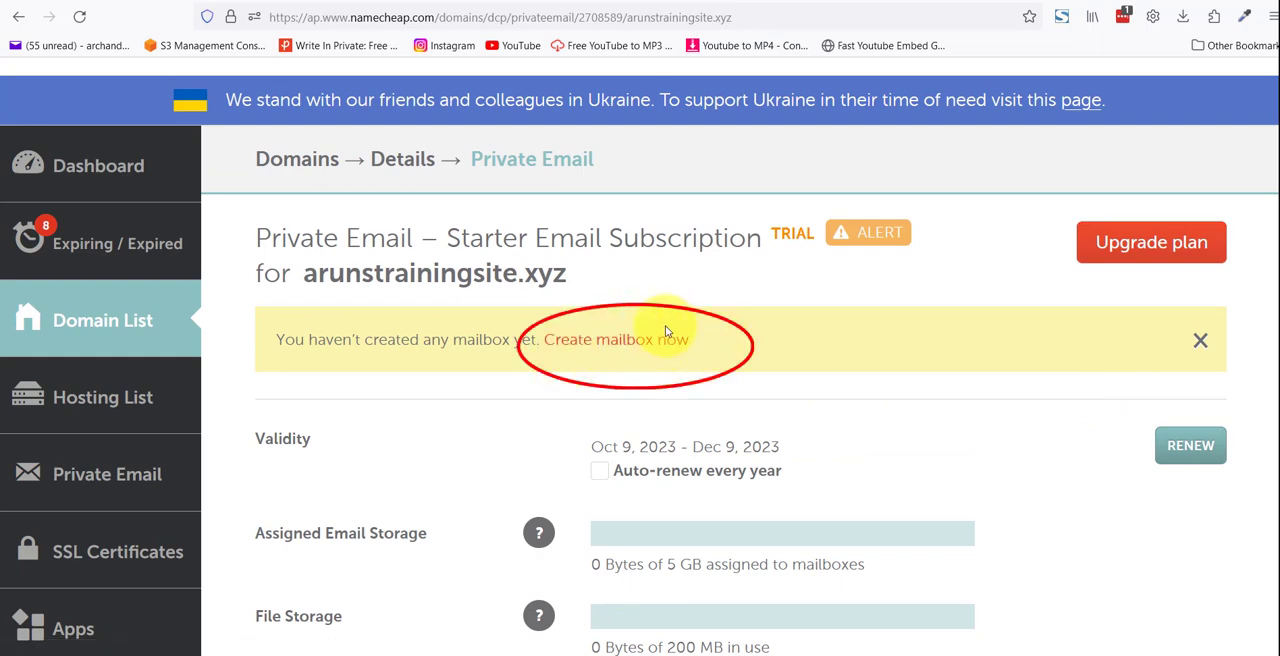
click(616, 340)
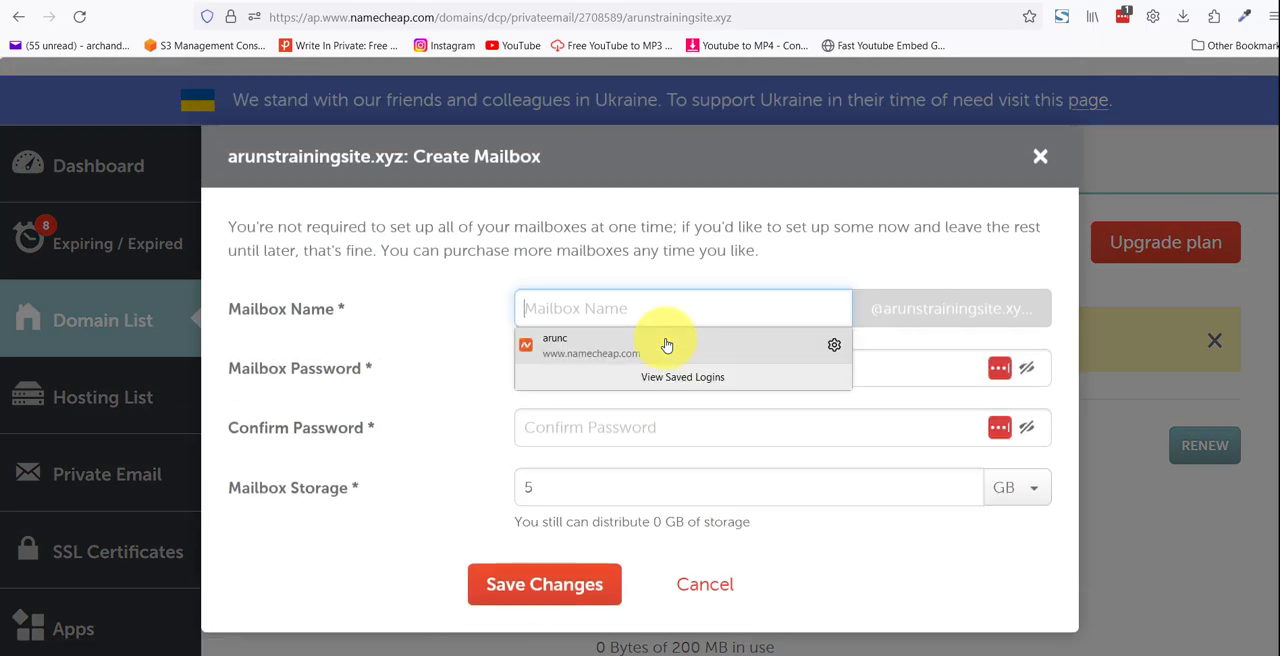
click(664, 308)
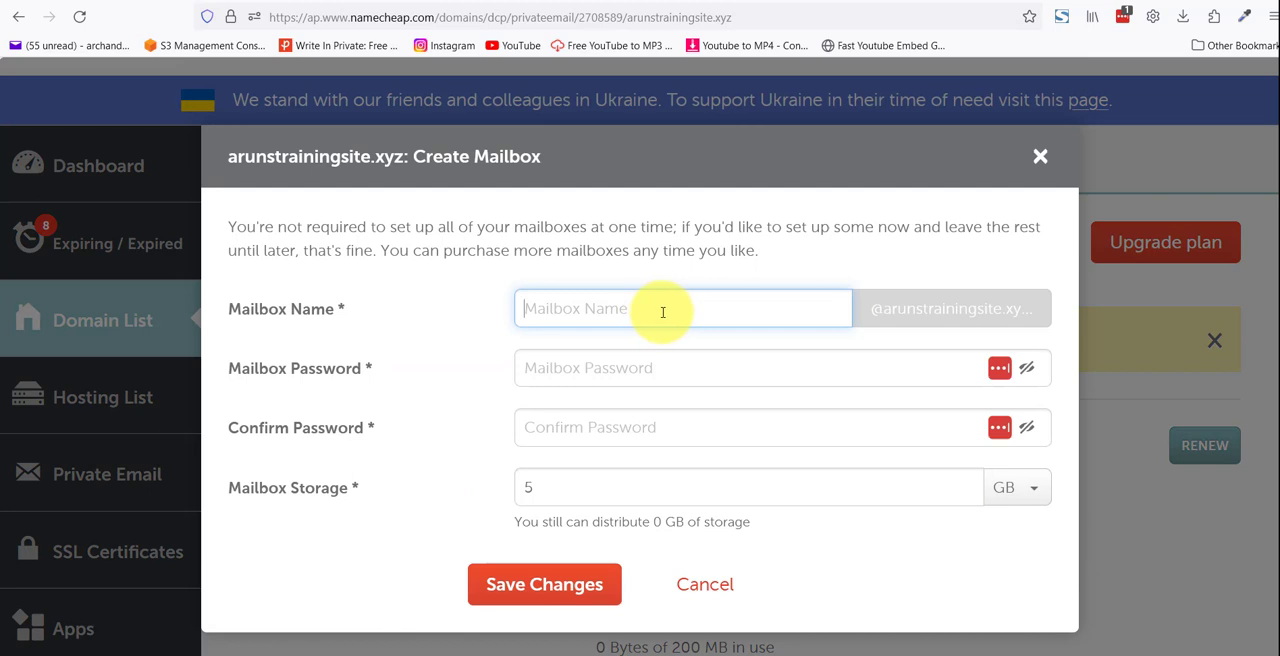
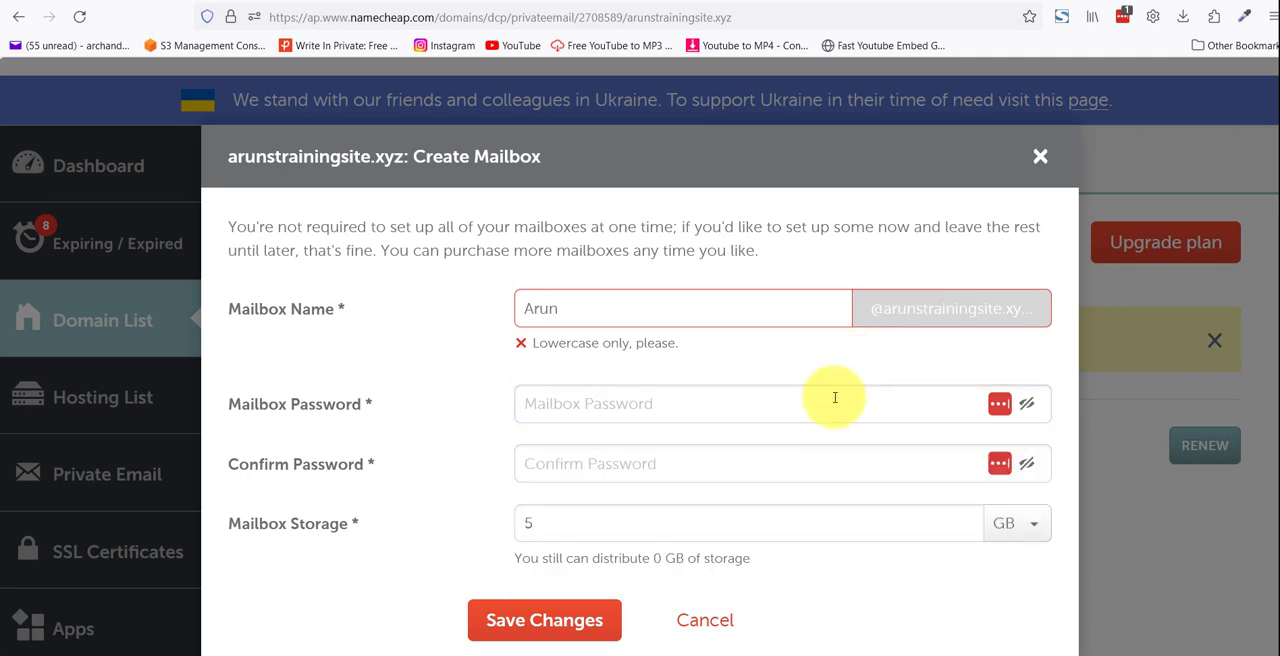
mouse_move(818, 412)
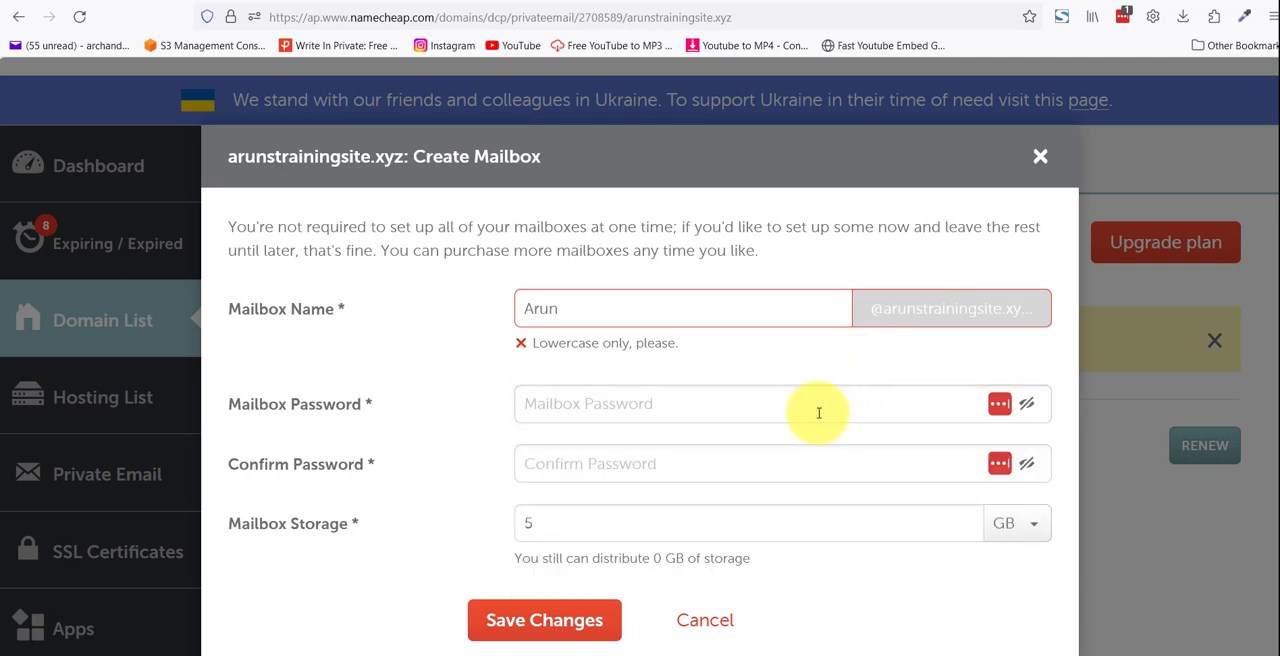
text(password)
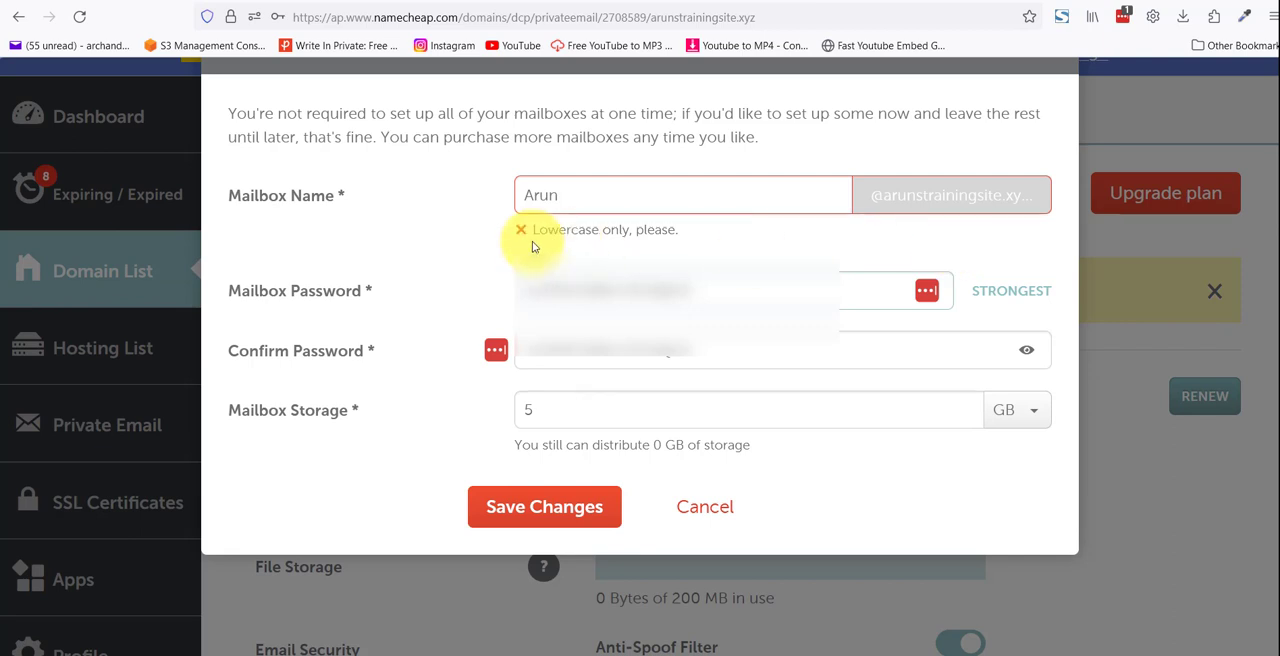
click(684, 196)
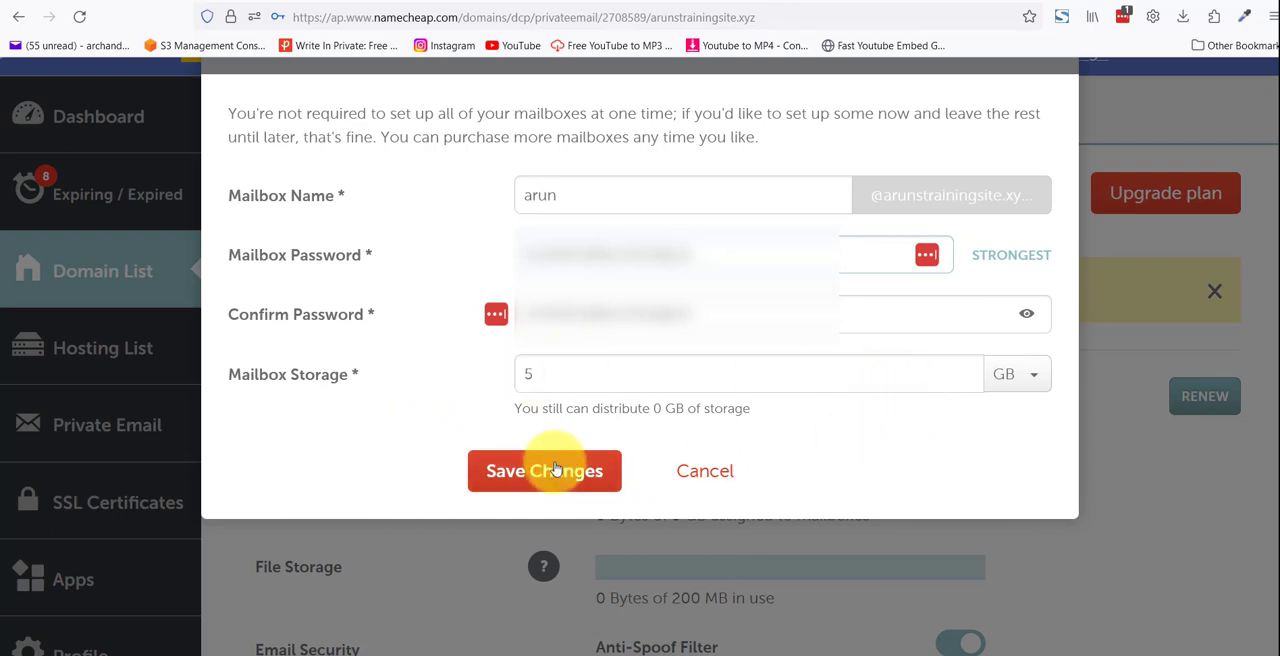
click(544, 472)
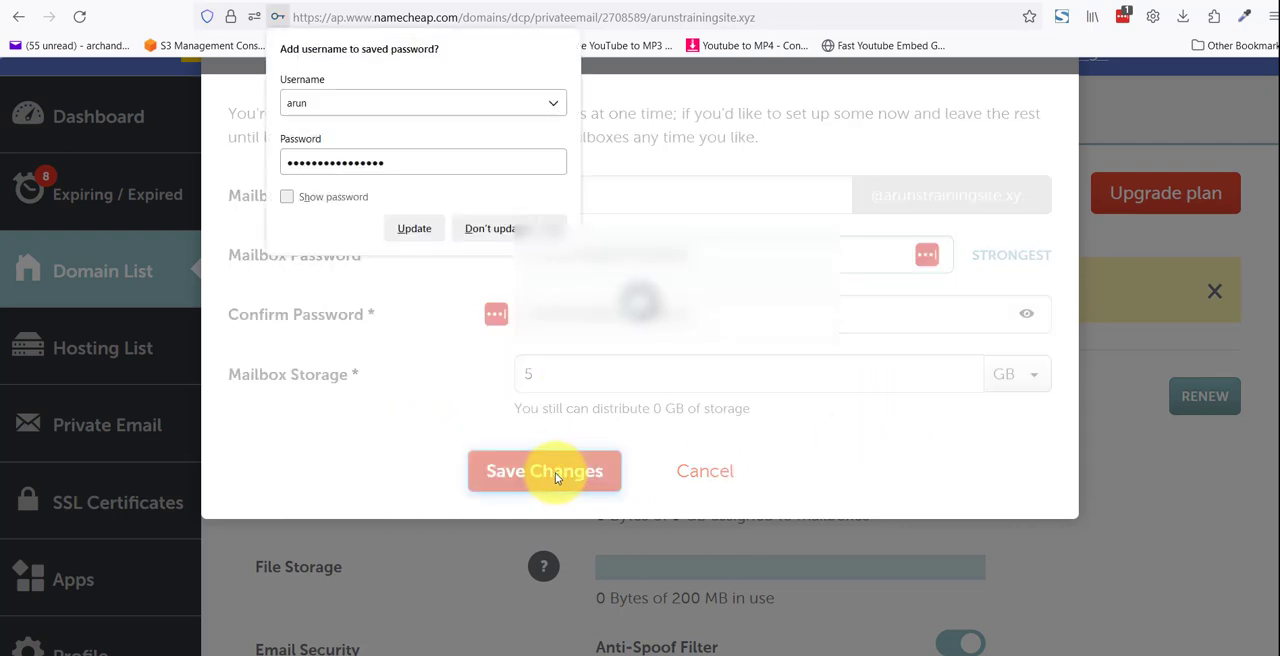
click(544, 472)
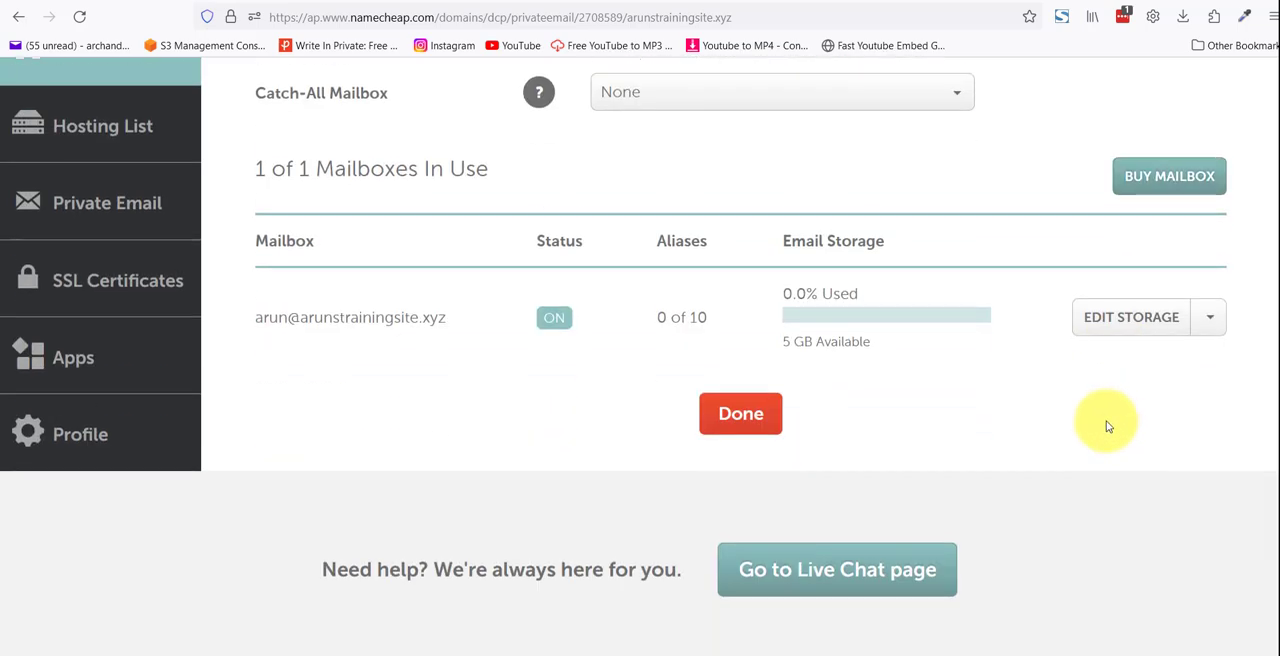
mouse_move(484, 328)
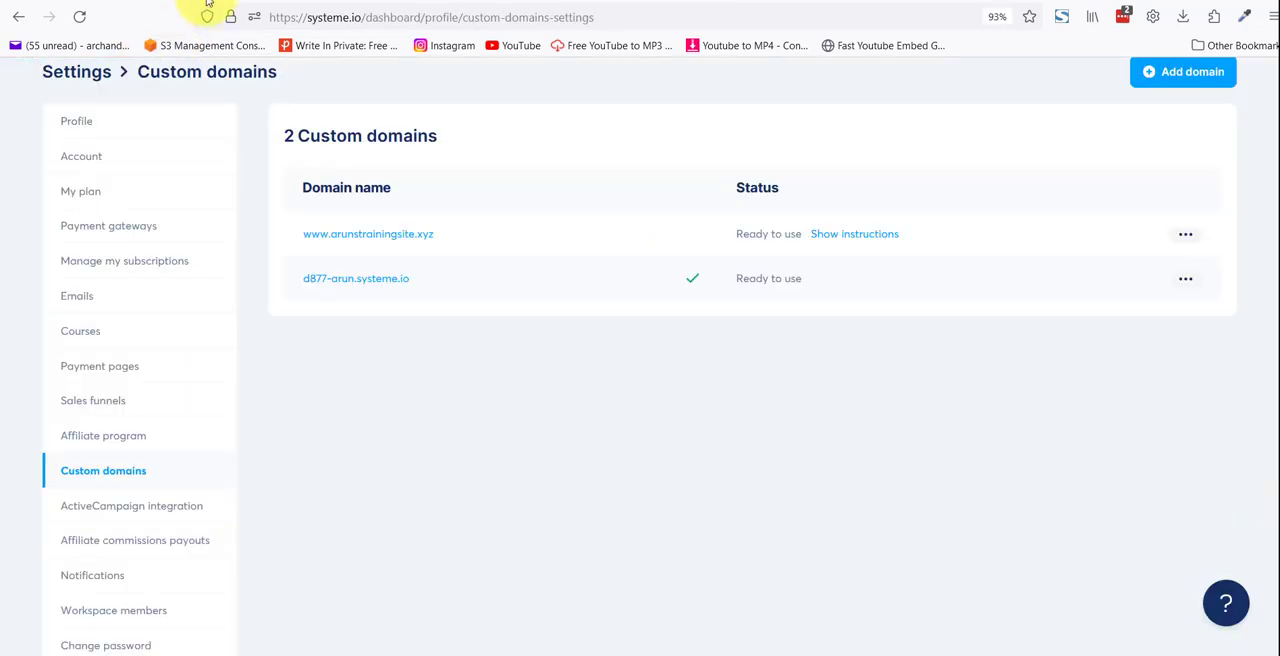
mouse_move(76, 296)
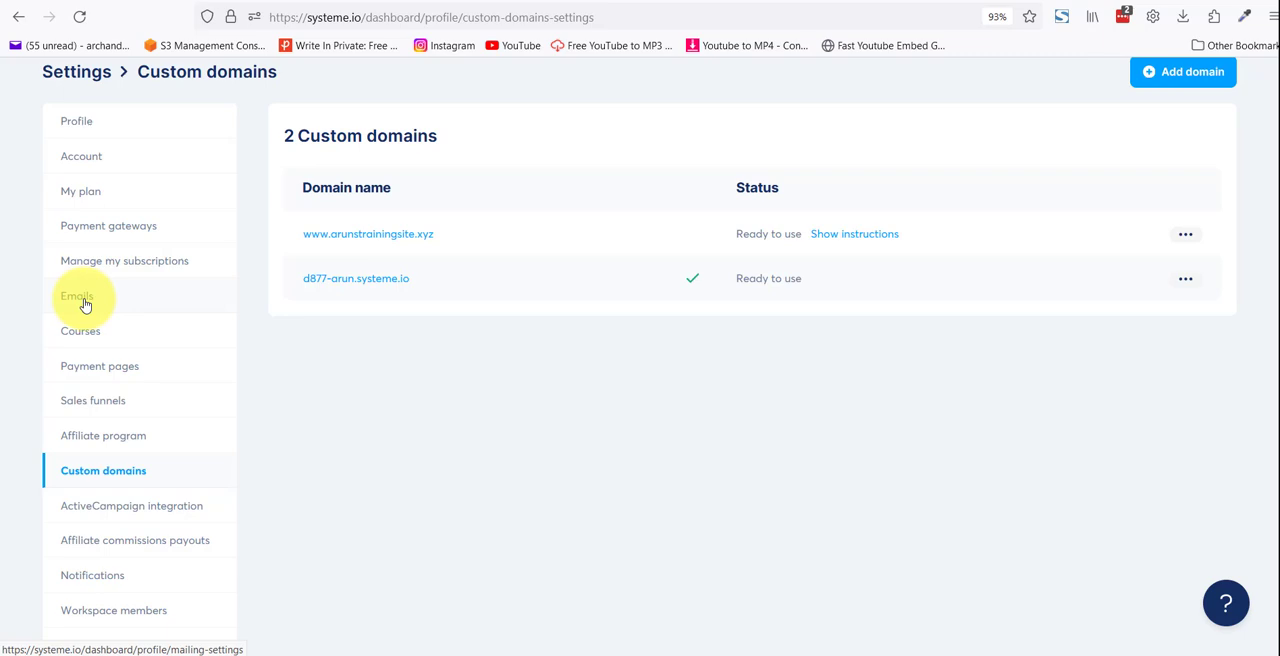
click(76, 296)
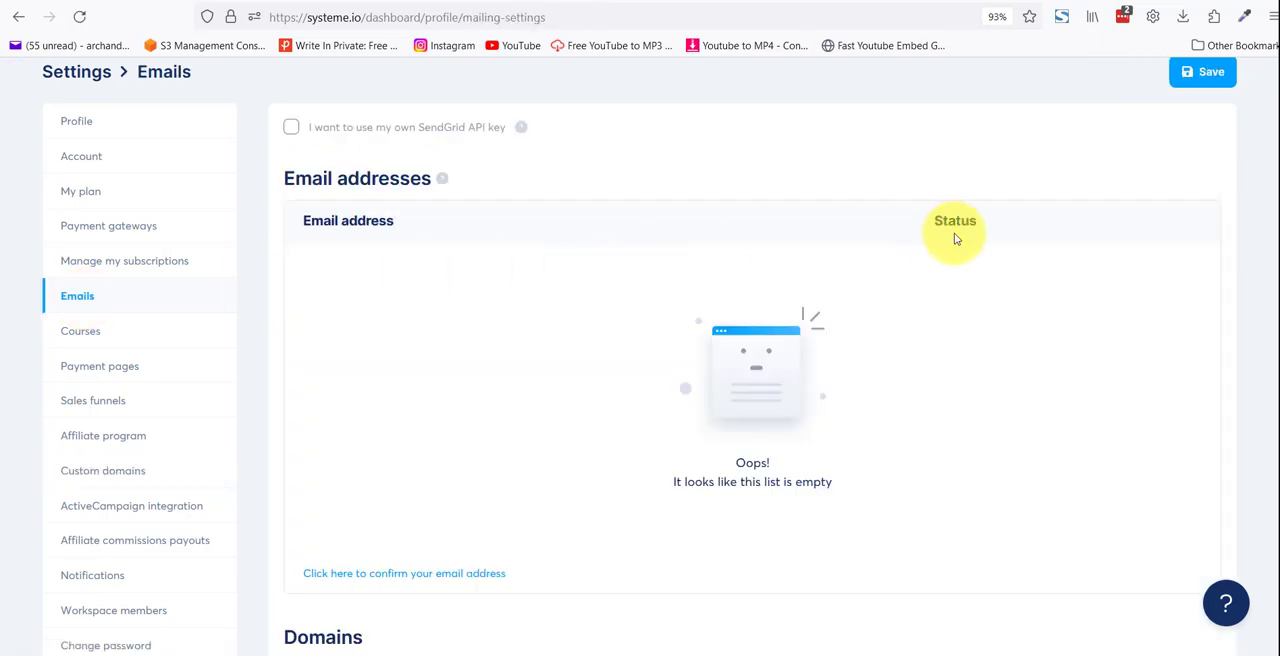
scroll(down, 3)
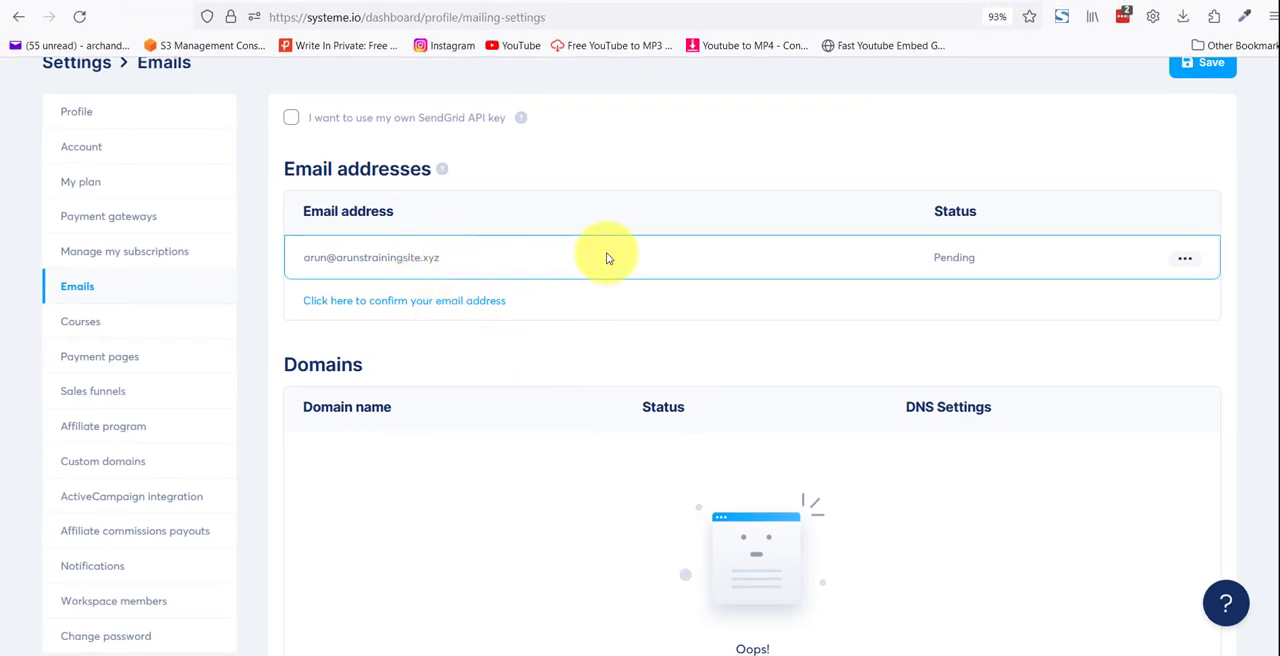
mouse_move(808, 318)
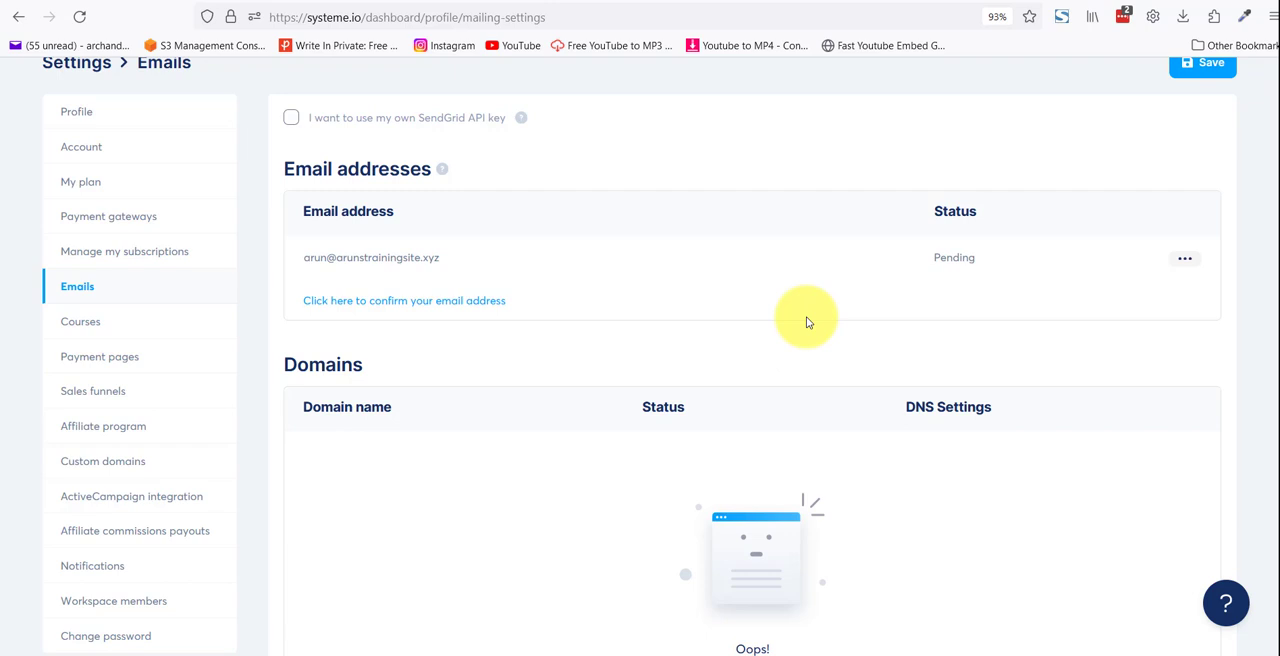
mouse_move(780, 252)
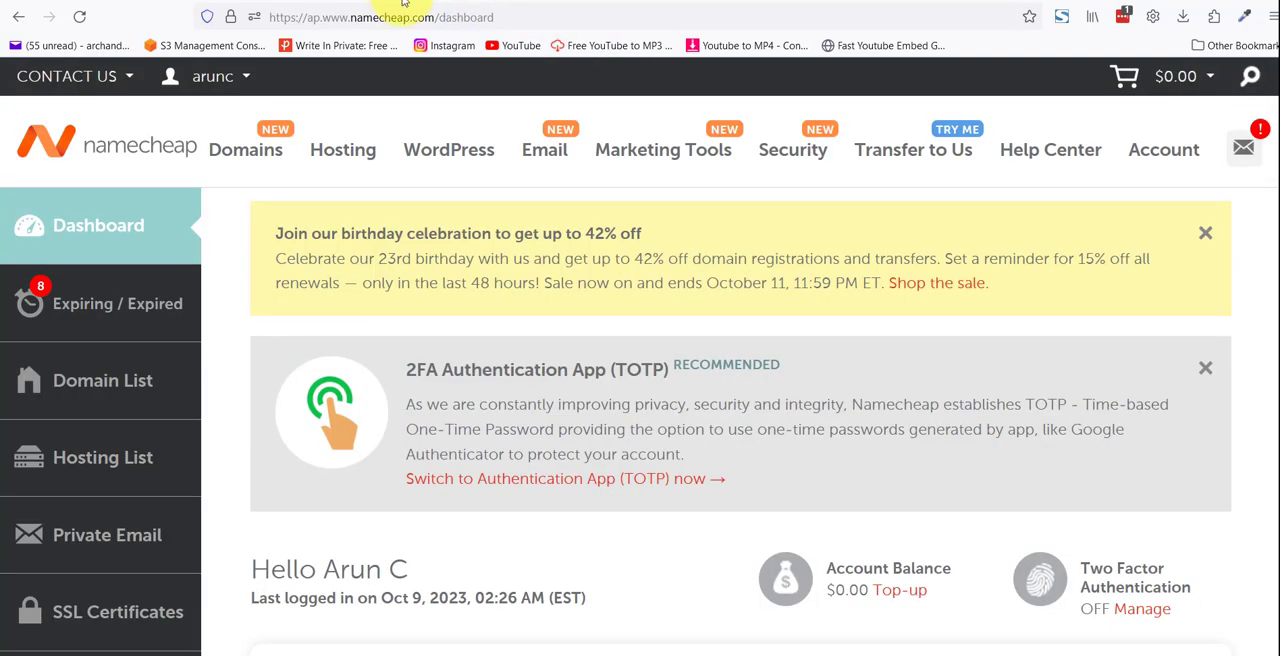
mouse_move(224, 376)
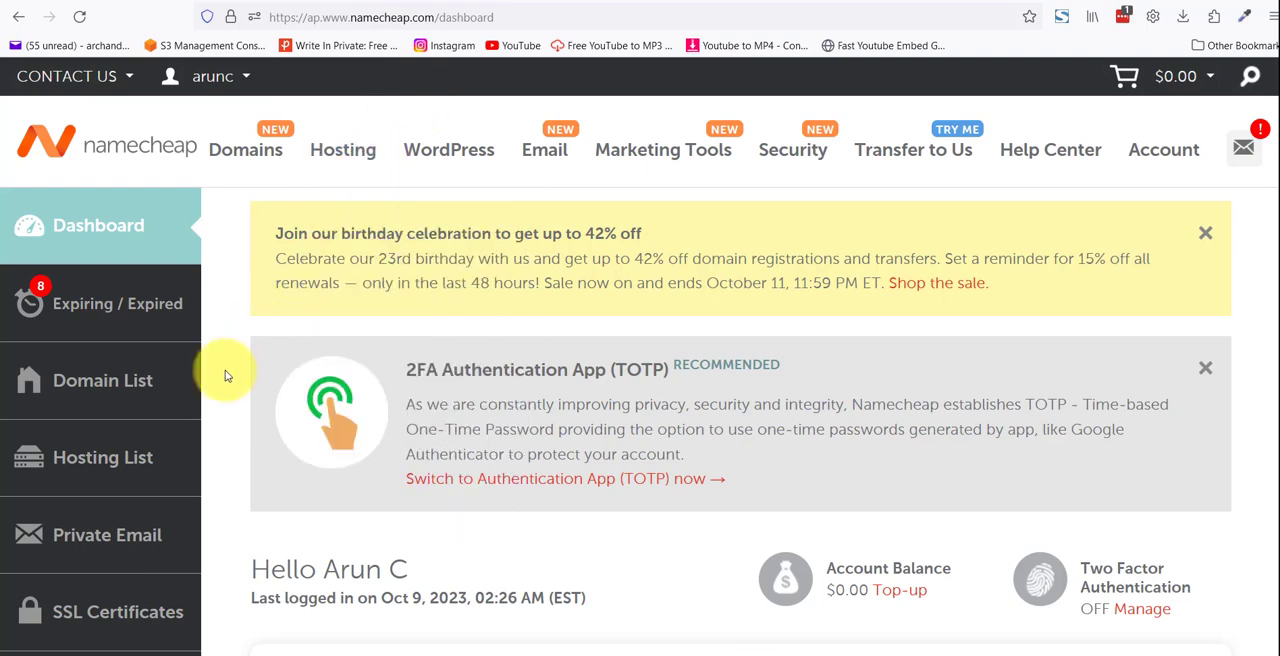
click(108, 534)
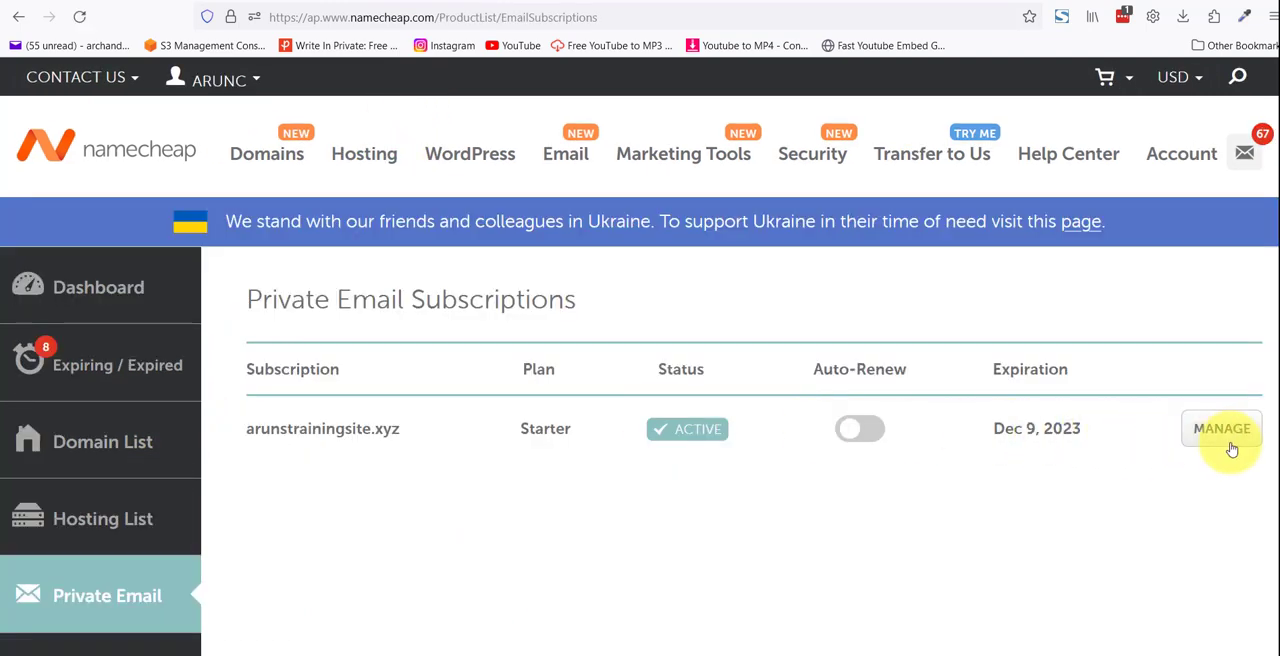
click(1220, 428)
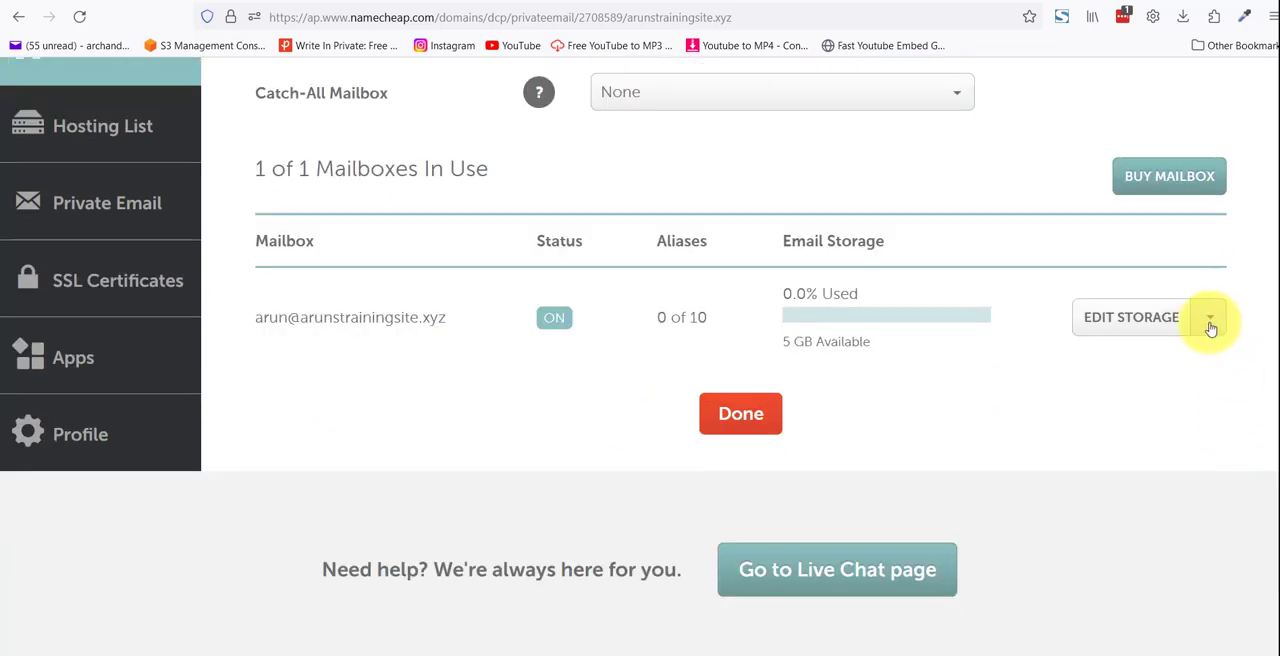
click(1208, 316)
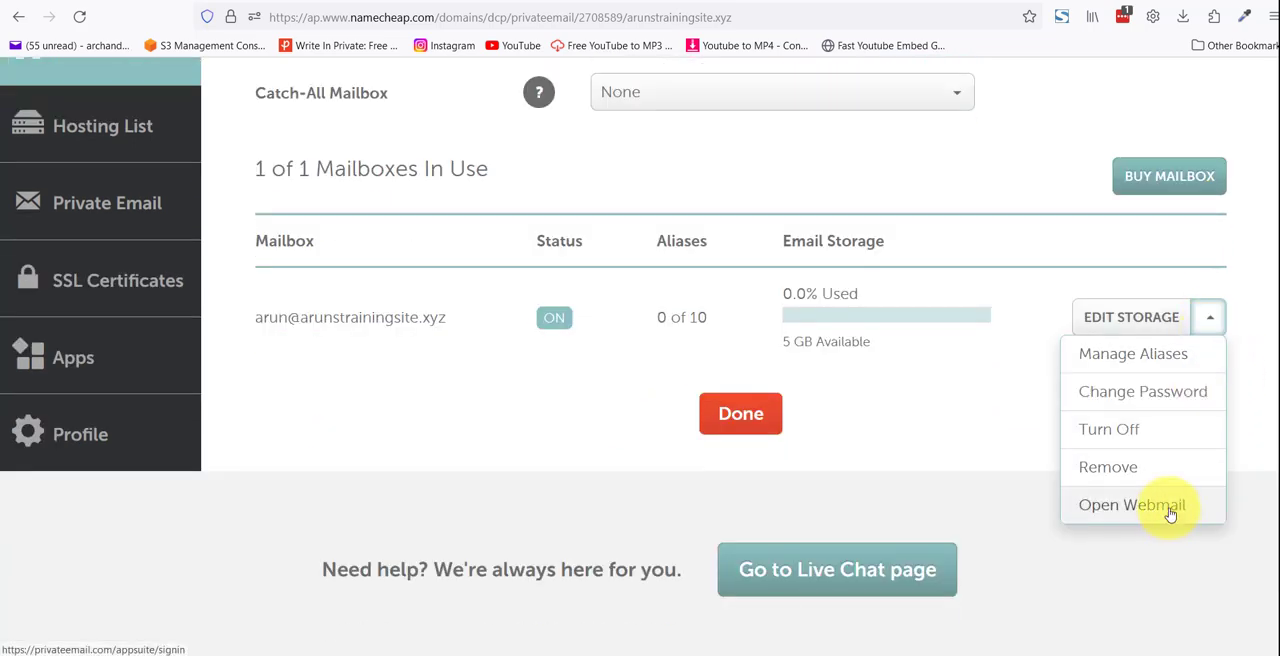
click(1132, 504)
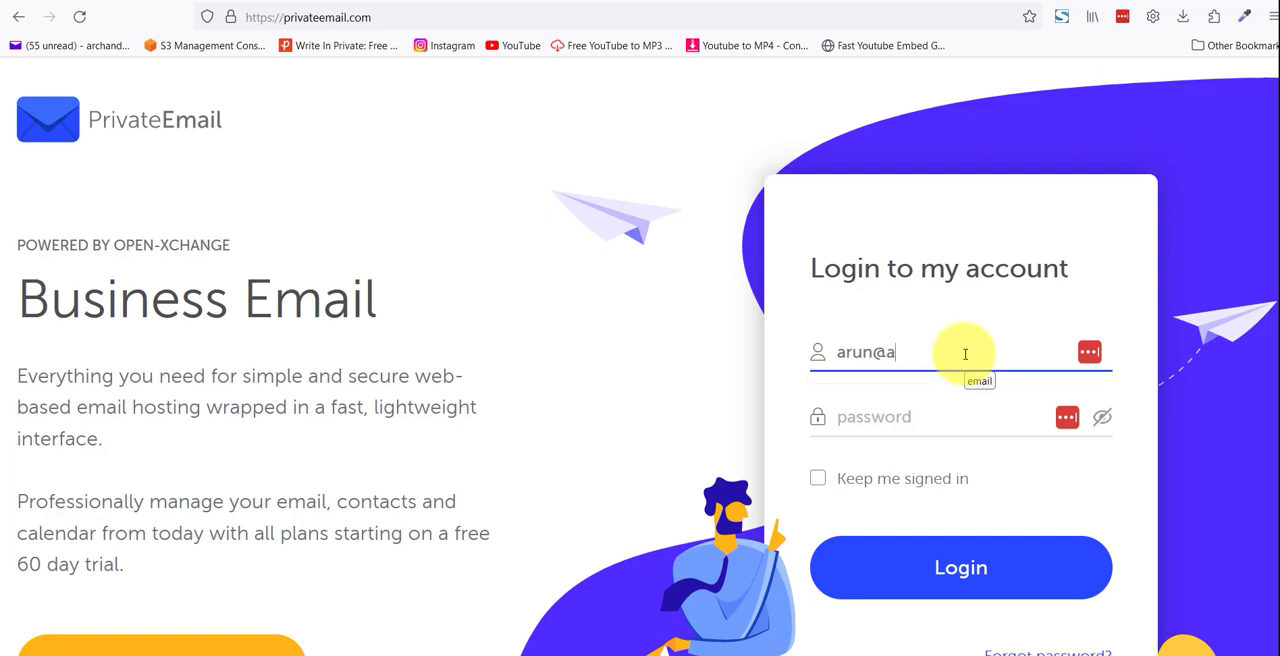
text(runstrain)
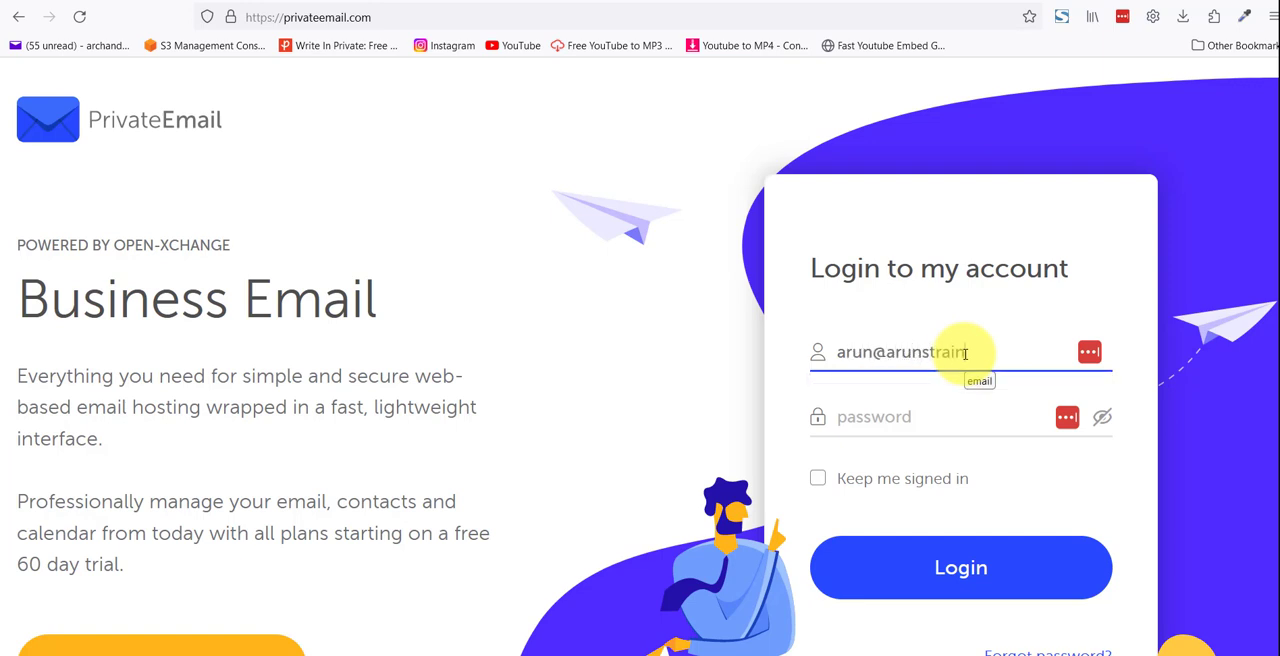
text(ngsite.xyz)
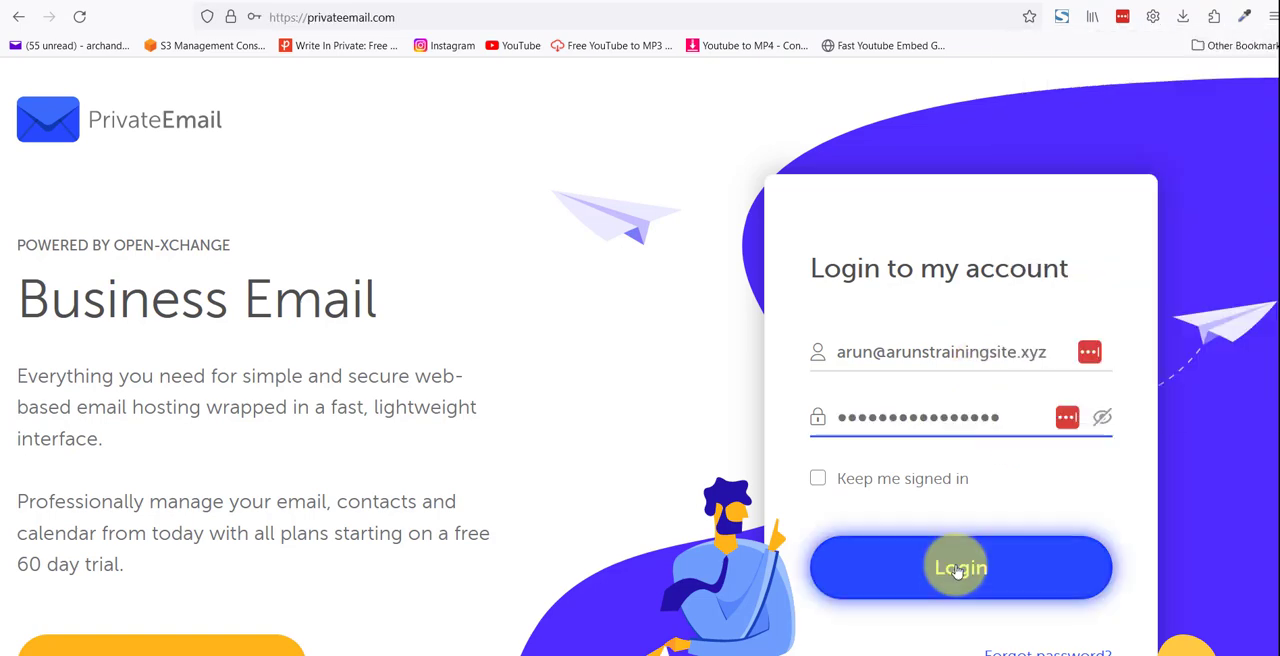
click(960, 568)
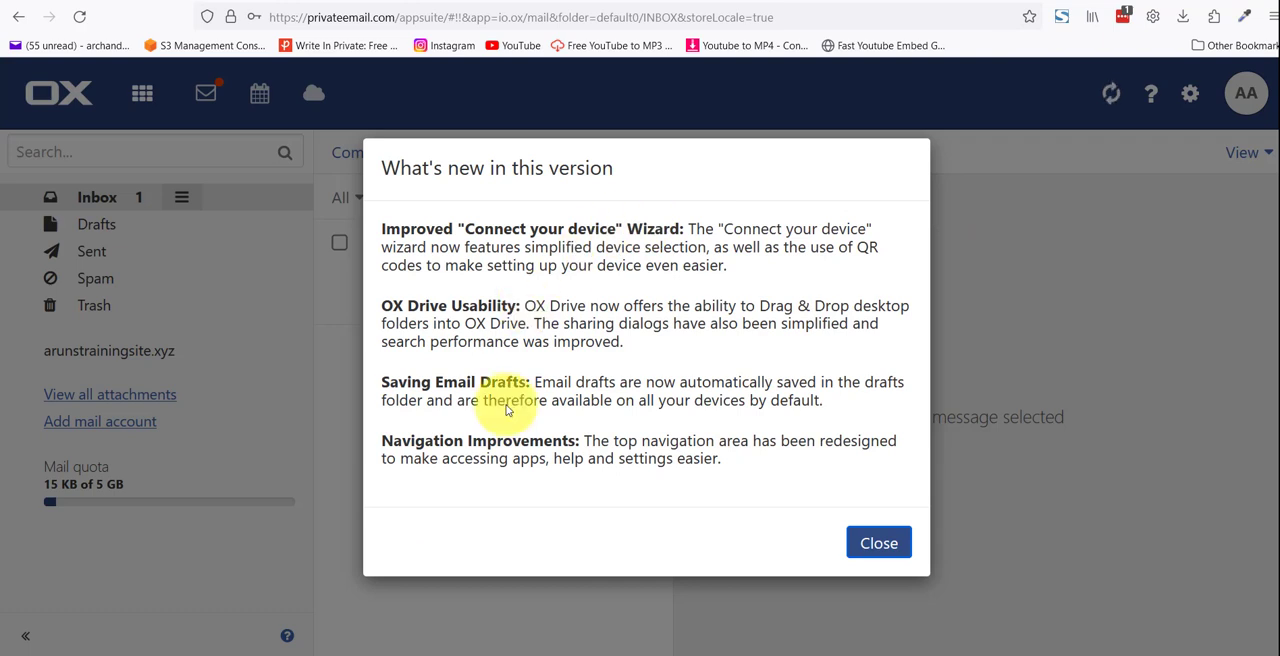
mouse_move(936, 478)
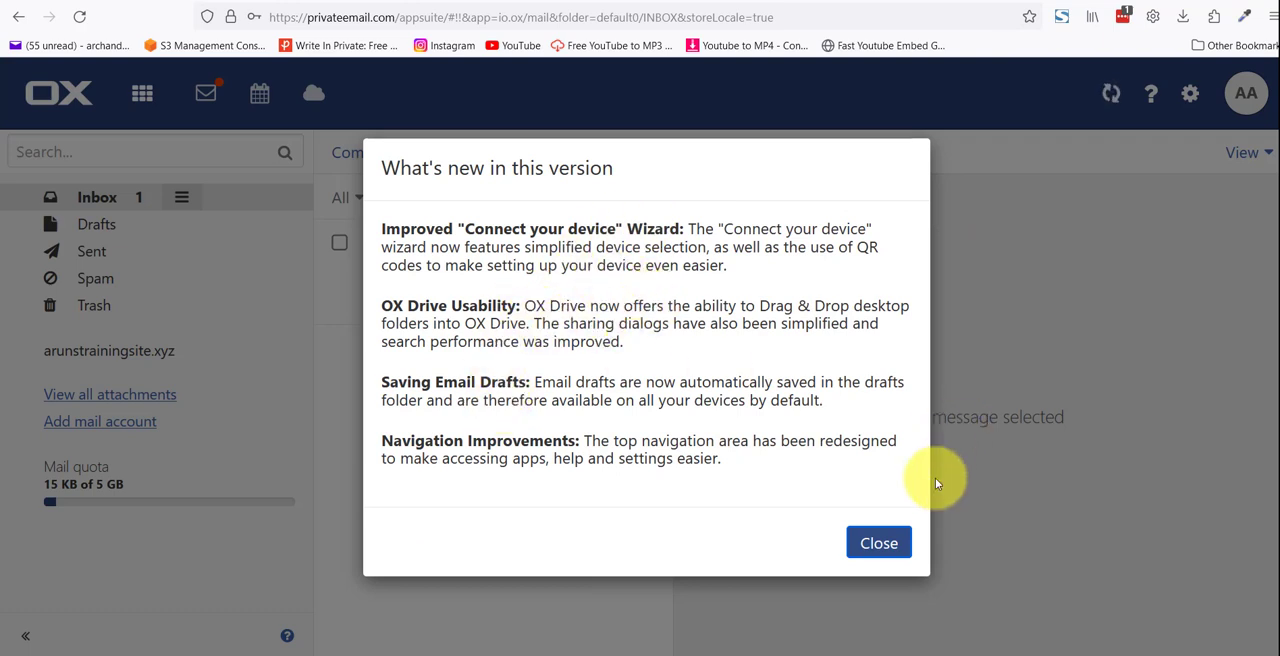
Step: Dismiss the What's new and welcome tour dialogs and read the Systeme.io sender confirmation email
click(878, 542)
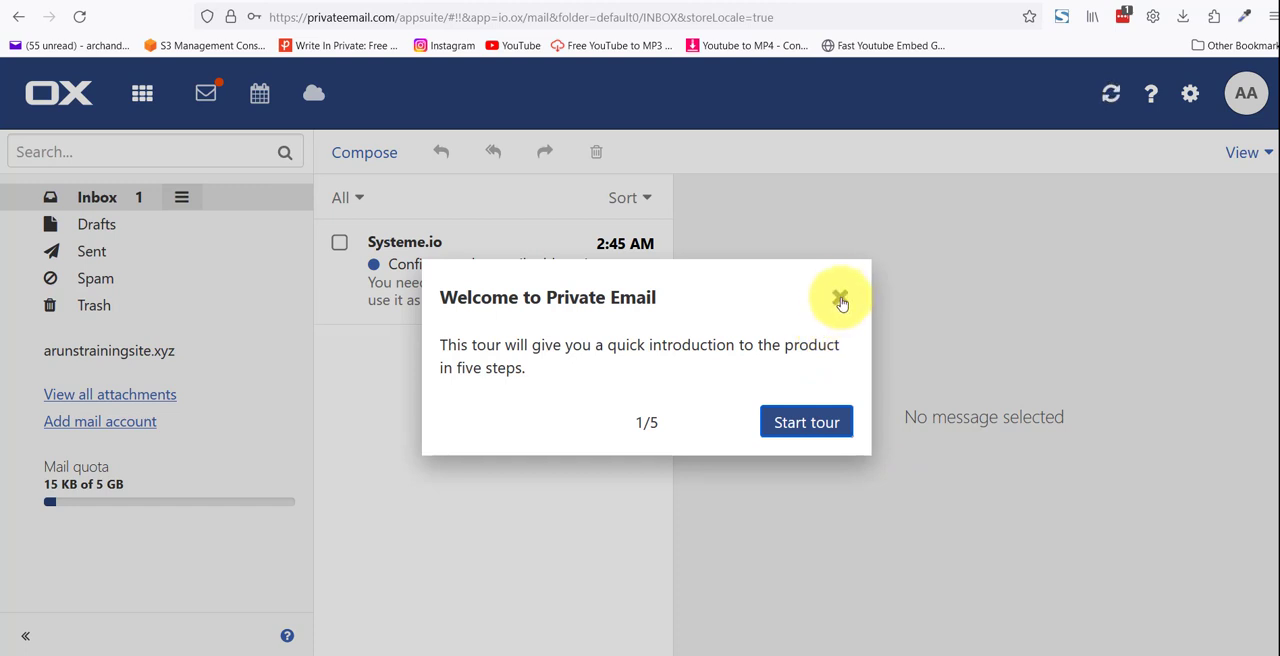
click(840, 298)
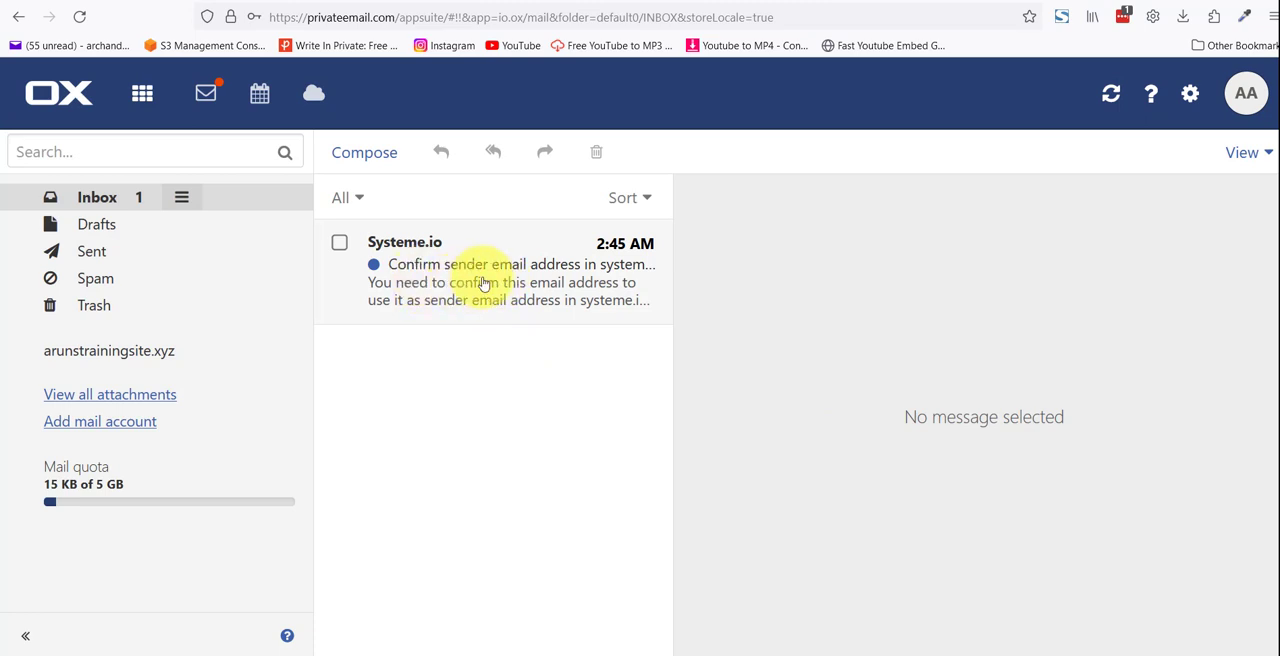
click(500, 282)
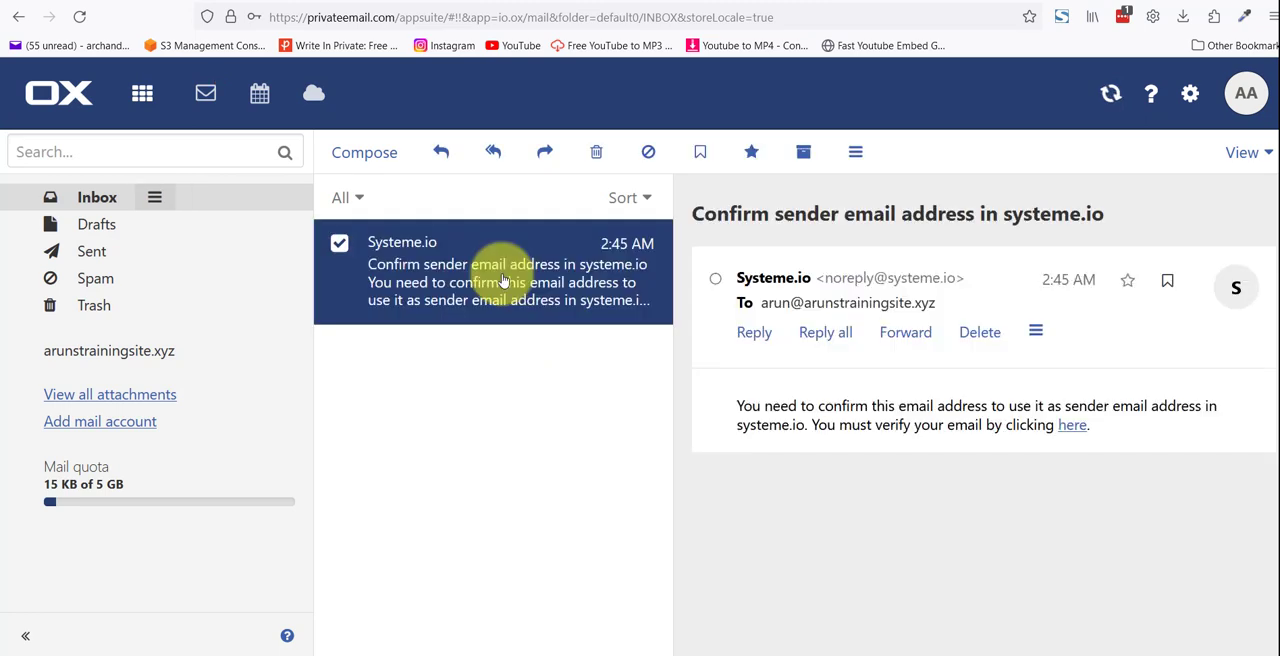
mouse_move(1144, 460)
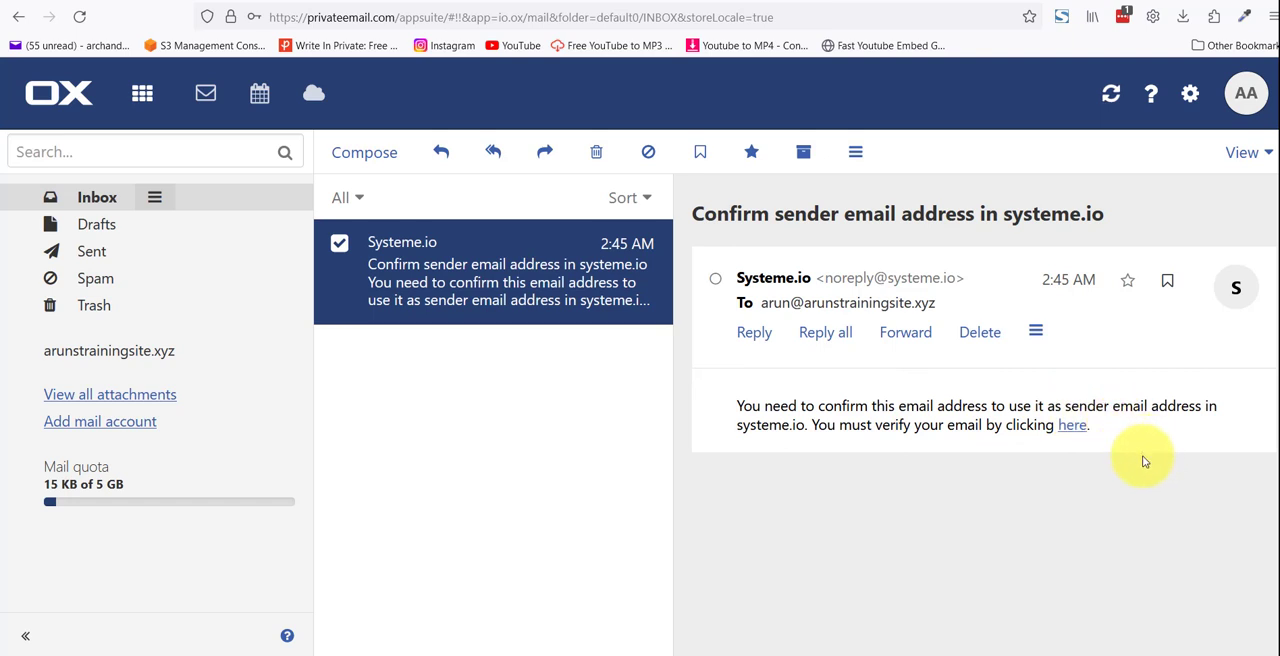
mouse_move(1072, 424)
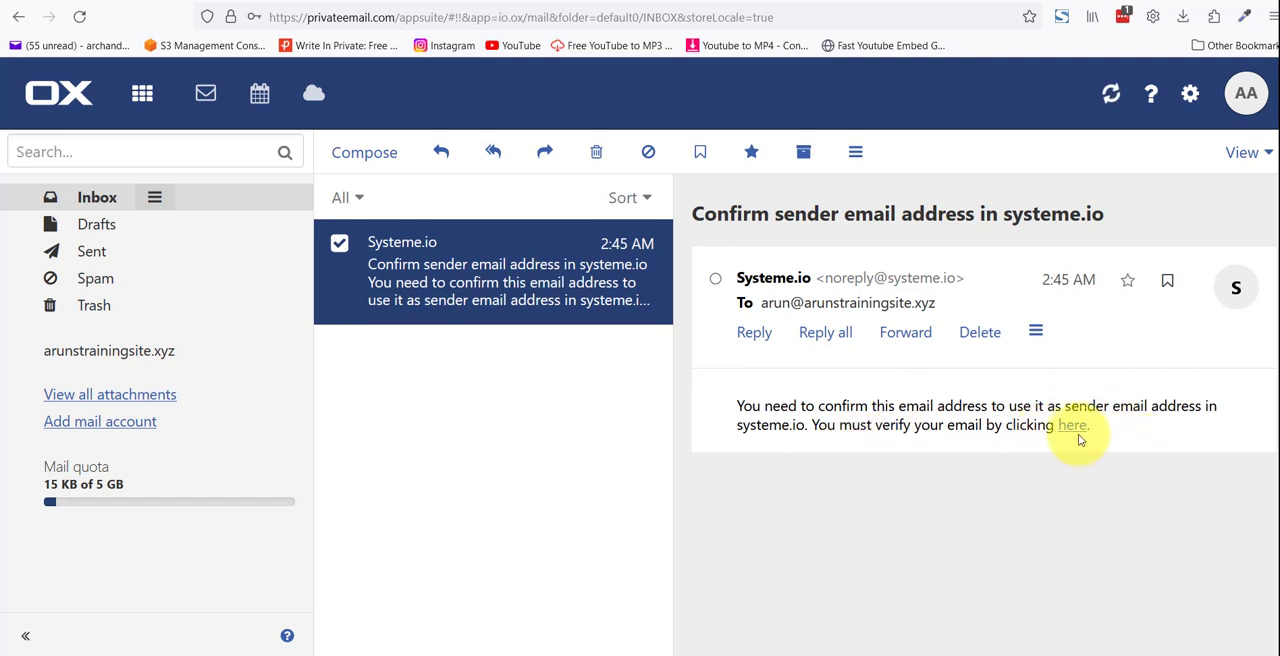
click(1072, 424)
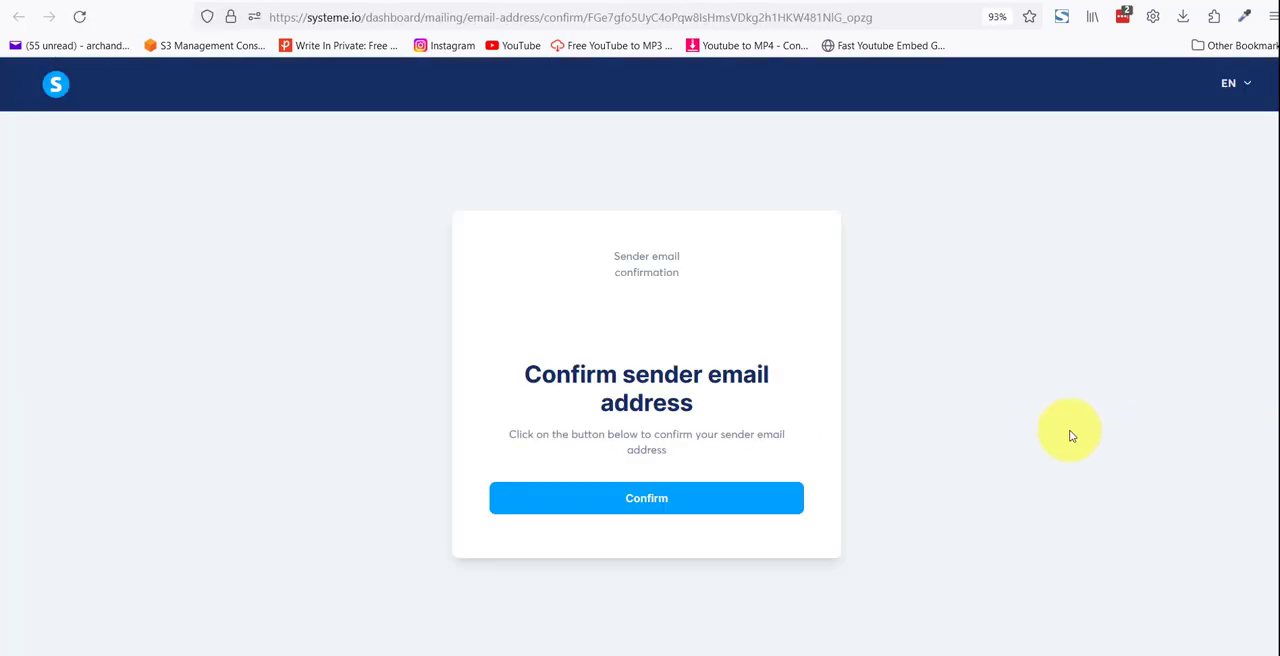
click(646, 498)
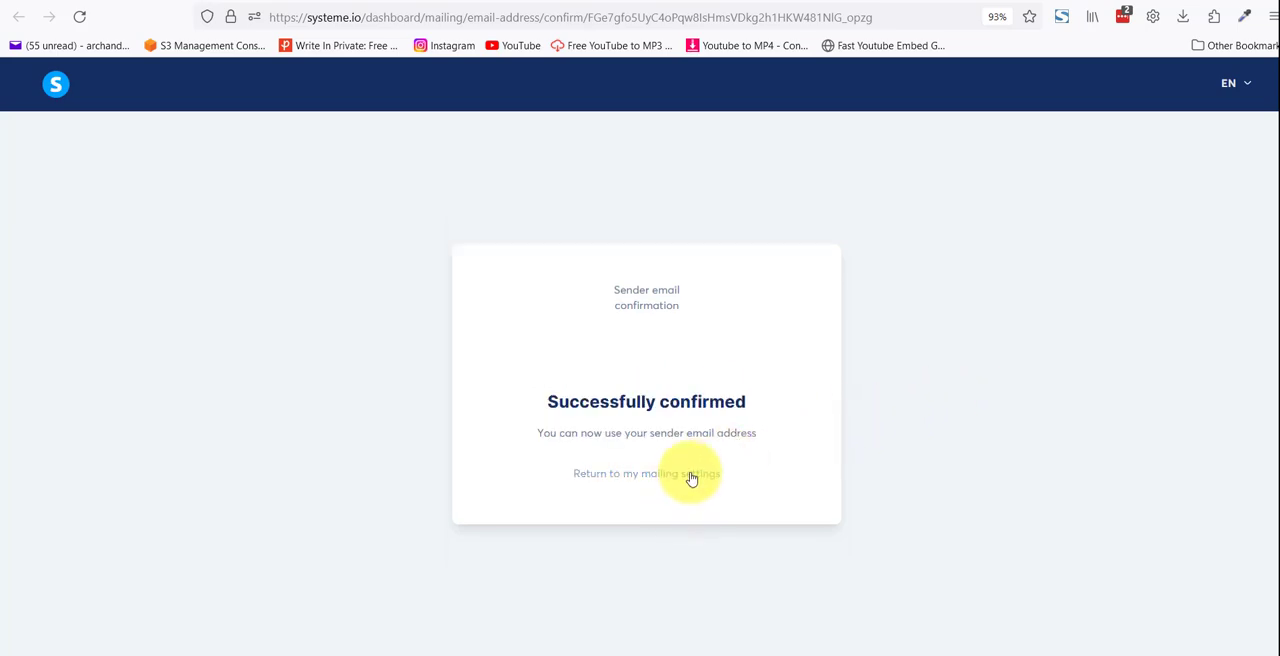
click(646, 472)
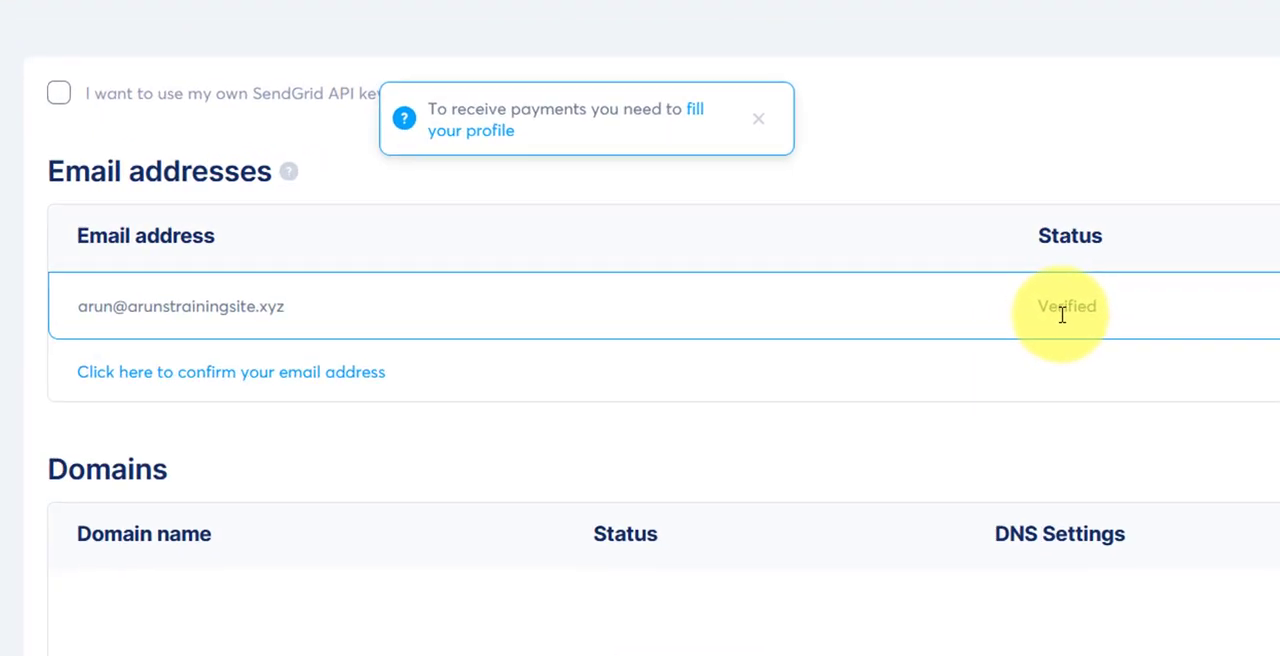
scroll(down, 3)
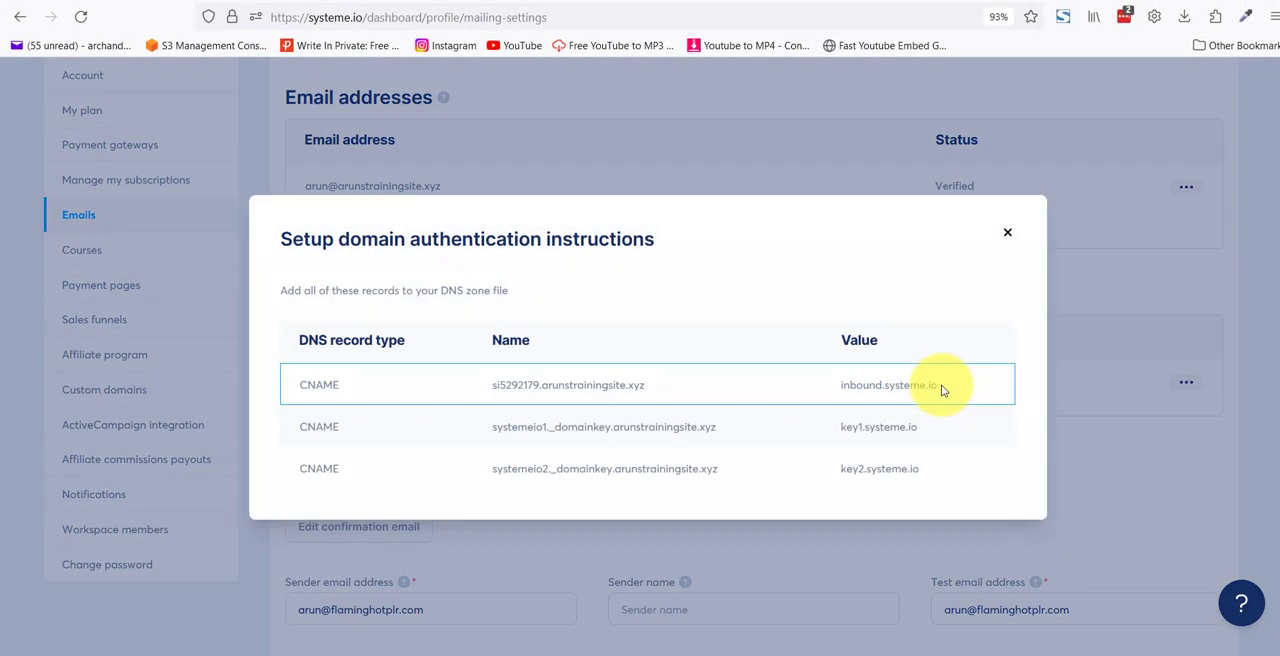
mouse_move(704, 414)
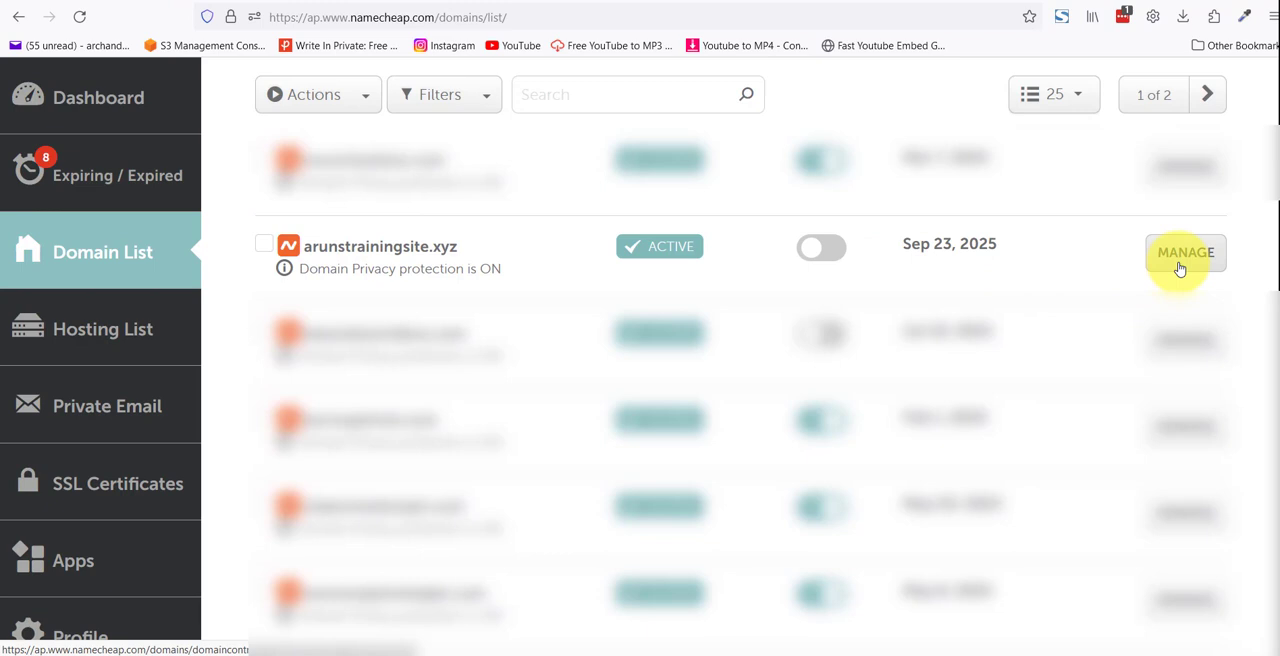
Step: Manage arunstrainingsite.xyz from the Domain List and go to its Advanced DNS host records
click(1184, 252)
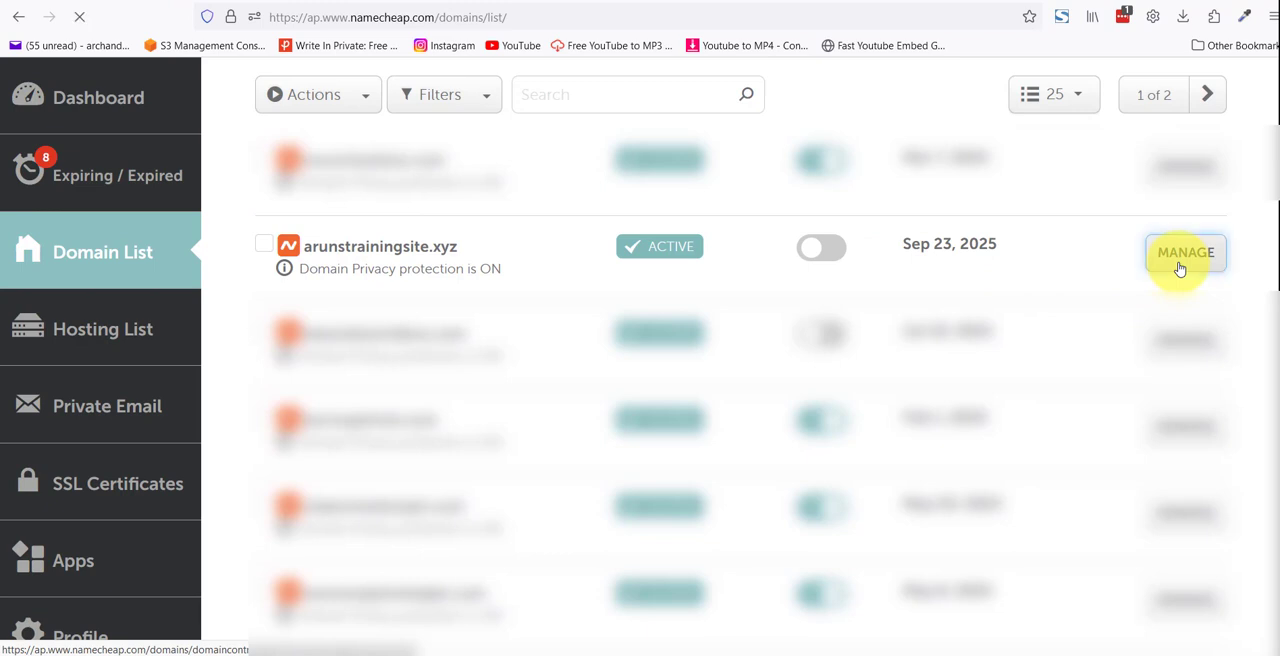
click(1186, 252)
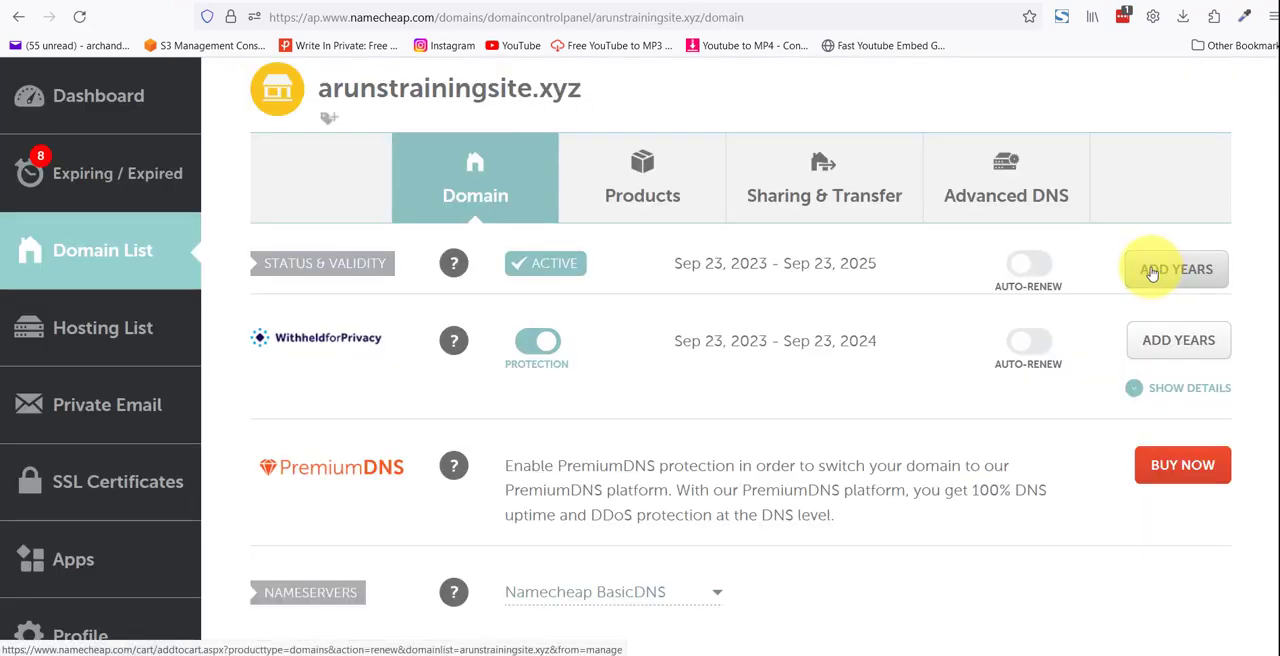
click(1004, 180)
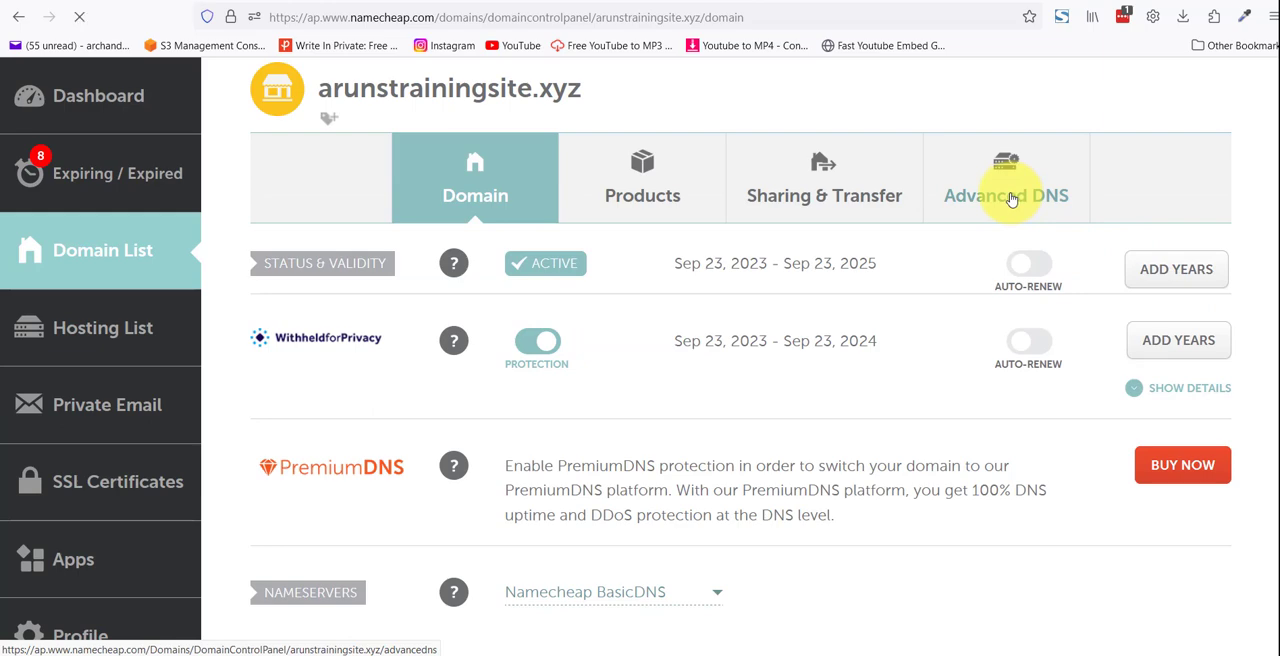
click(1004, 178)
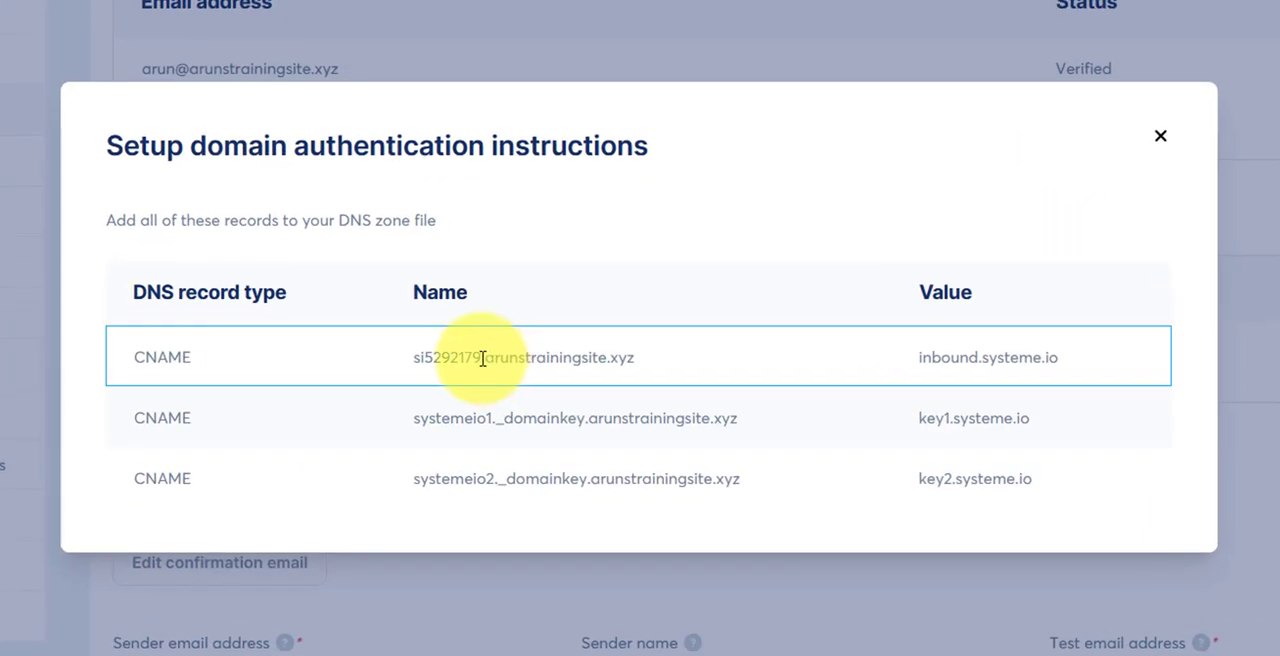
Step: Save a new CNAME host record si5292179 with target inbound.systeme.io, copying the host from Systeme.io
double_click(448, 356)
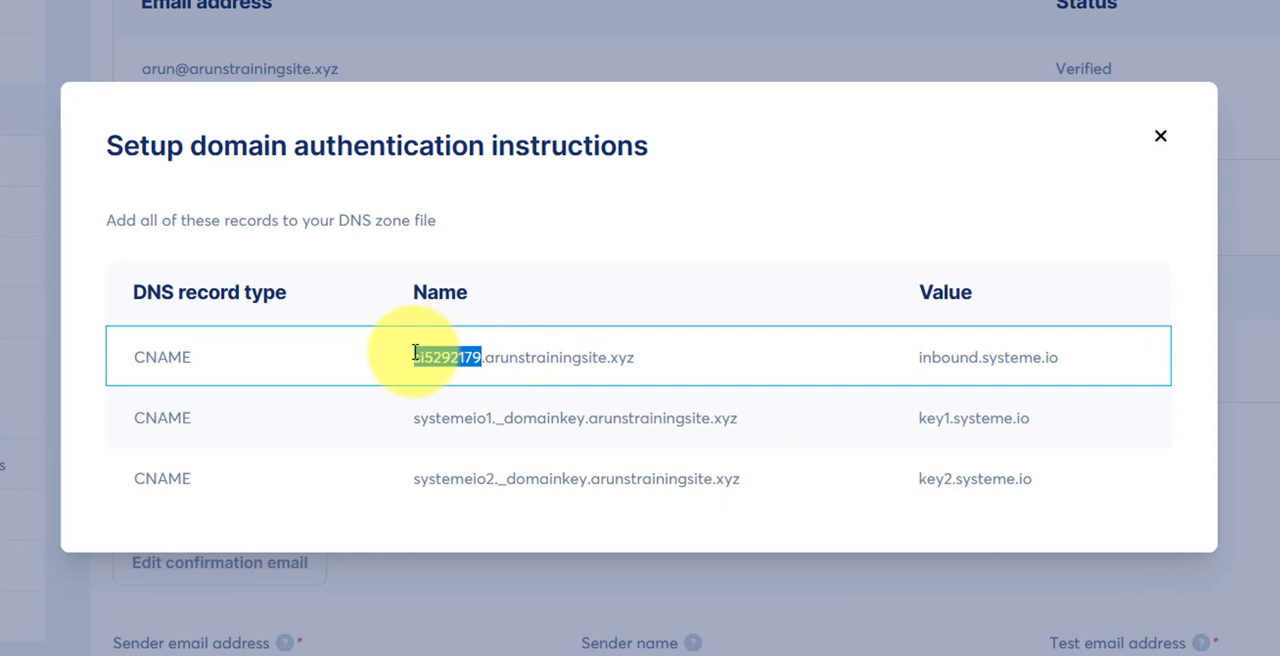
mouse_move(412, 364)
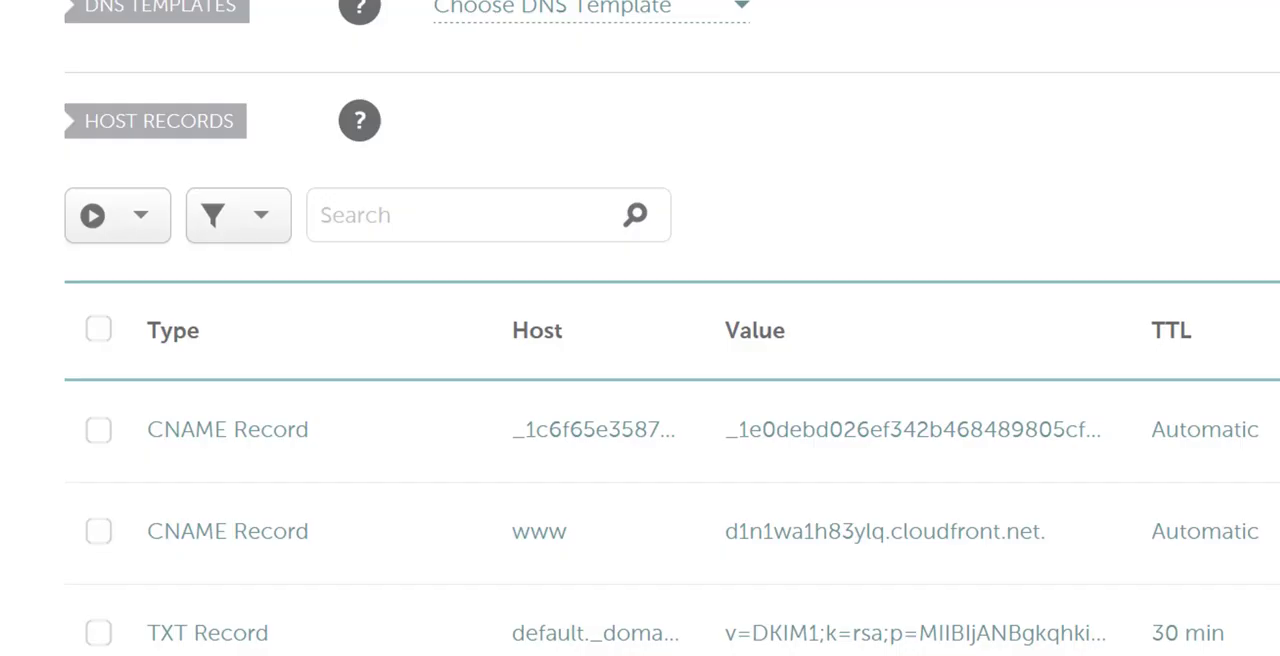
scroll(down, 3)
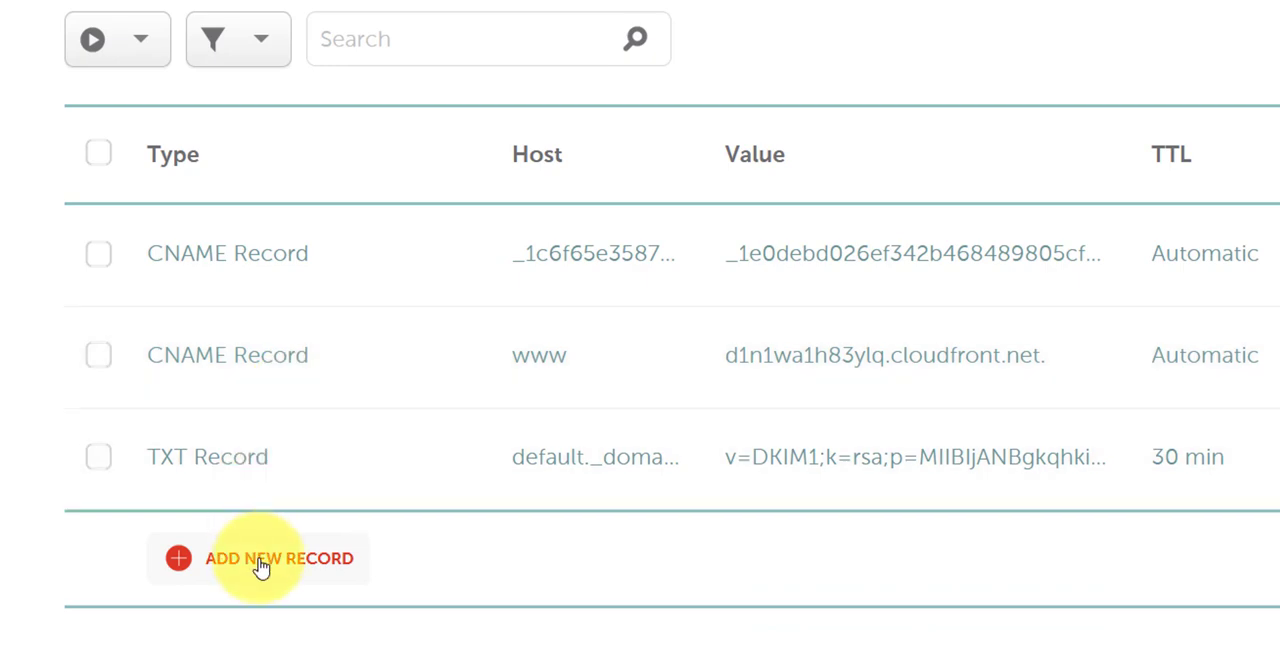
click(260, 558)
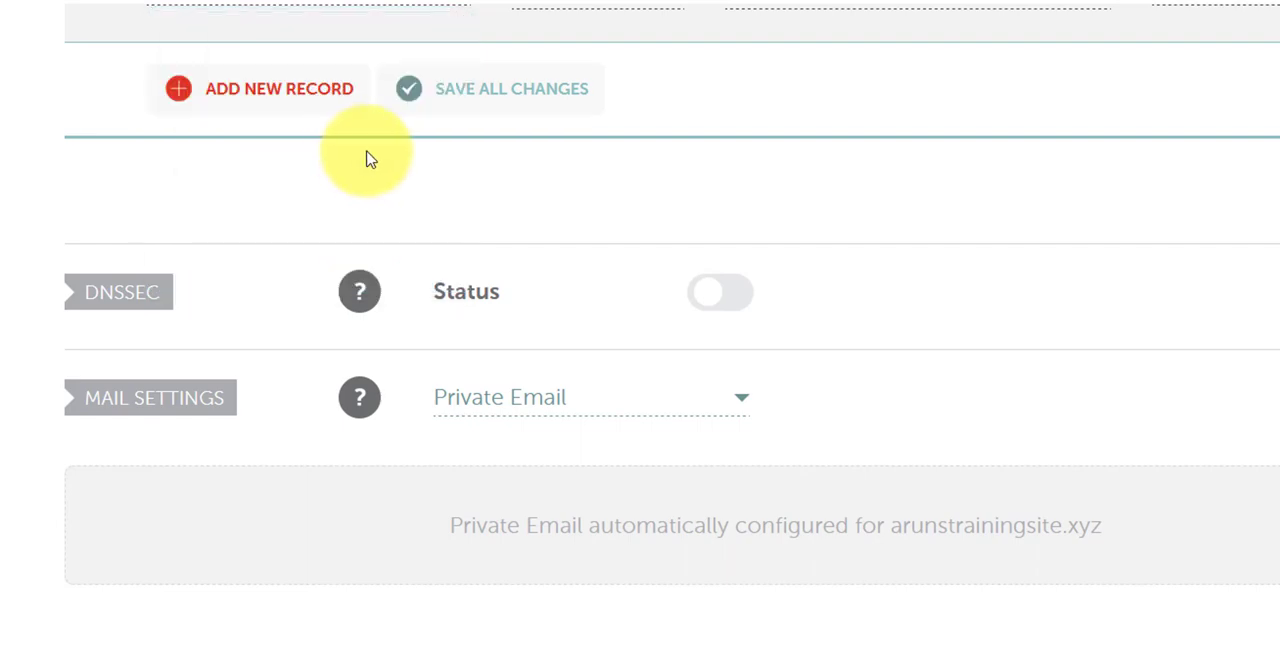
click(260, 88)
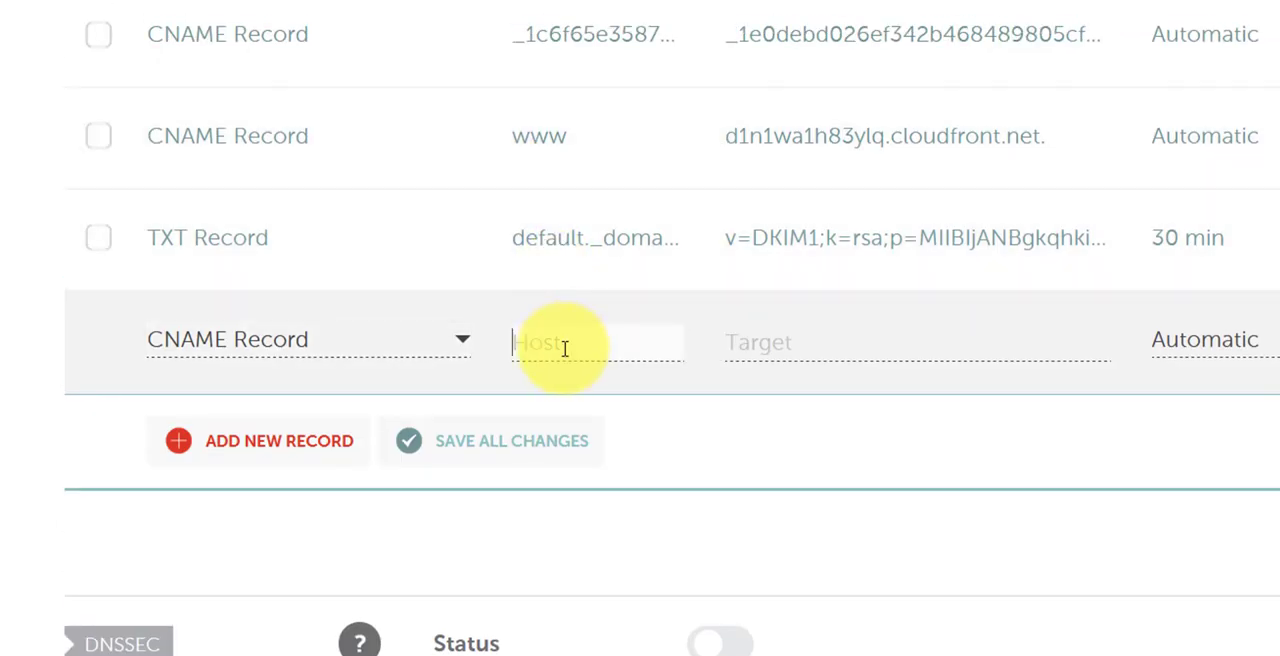
text(si5292179)
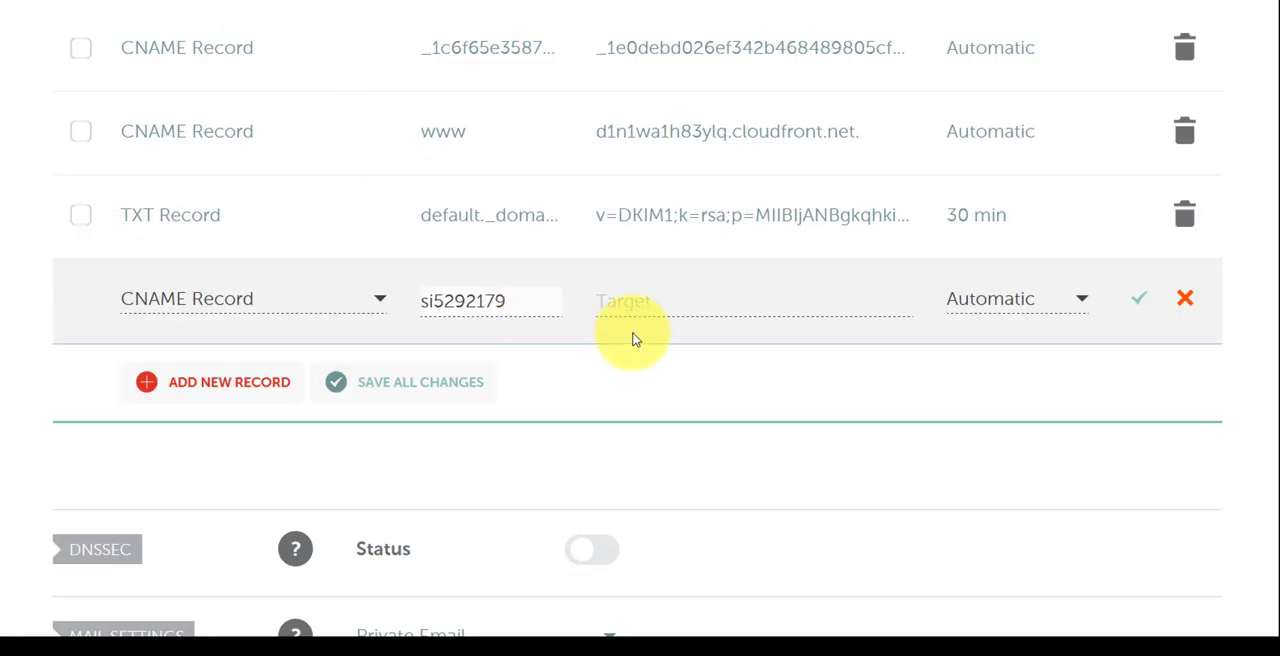
text(inbound.systeme.io)
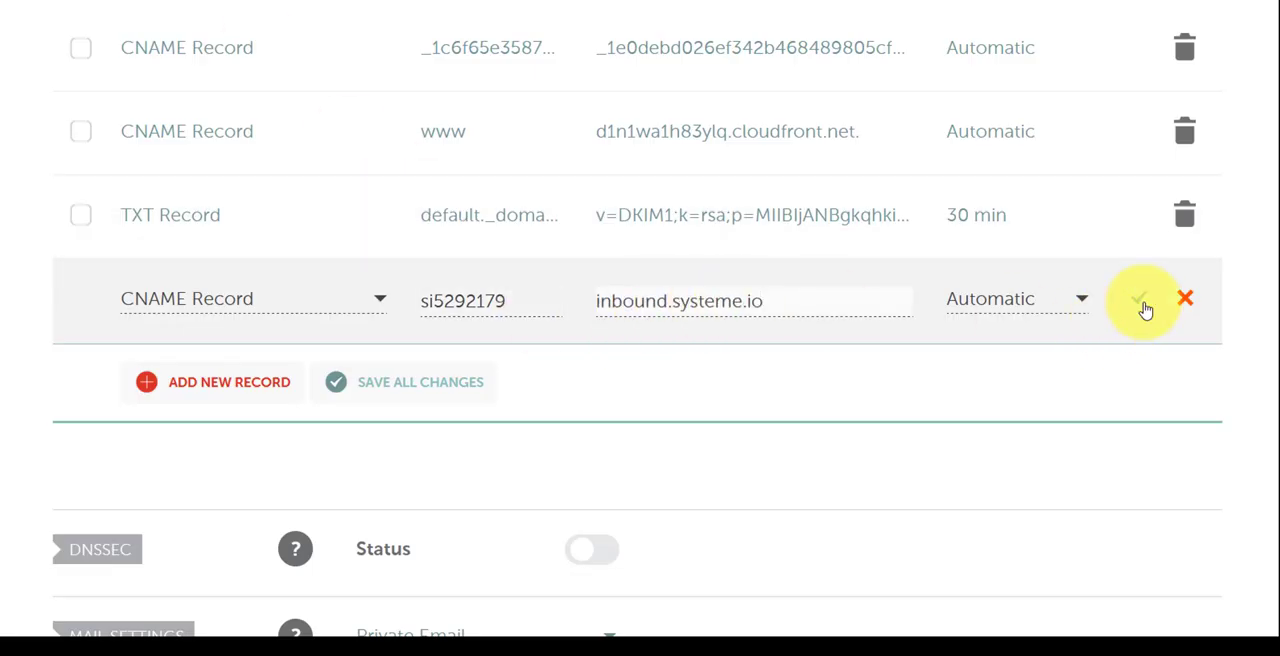
click(1138, 298)
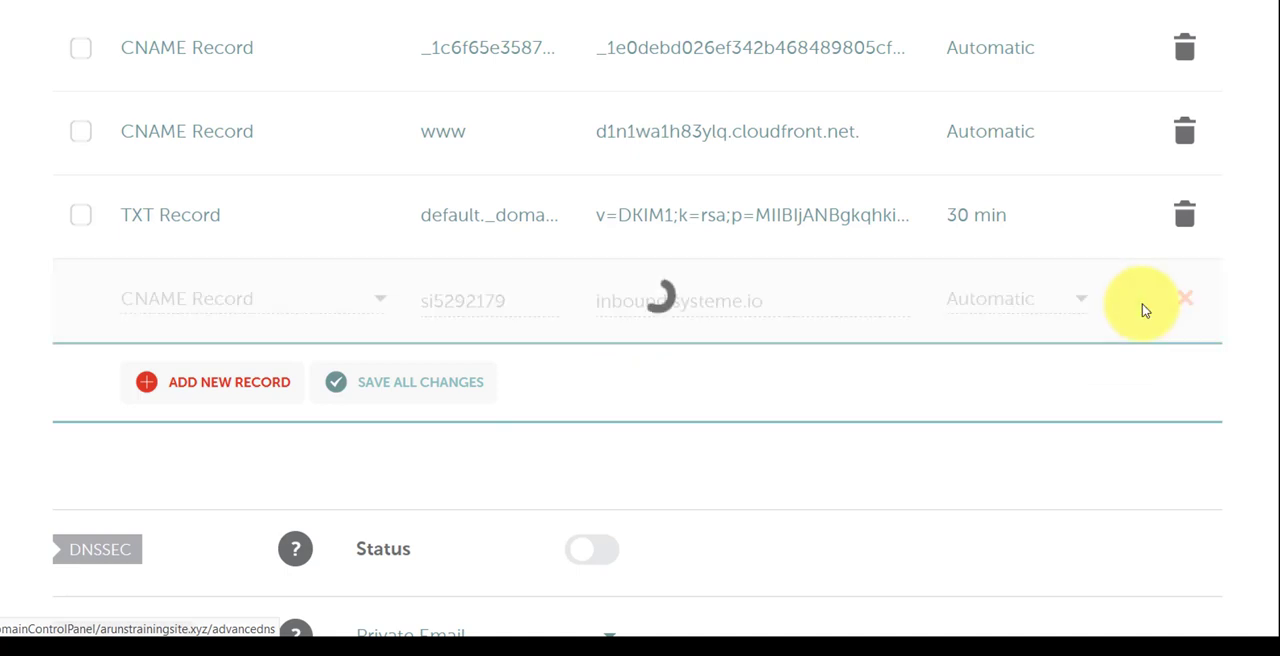
click(250, 346)
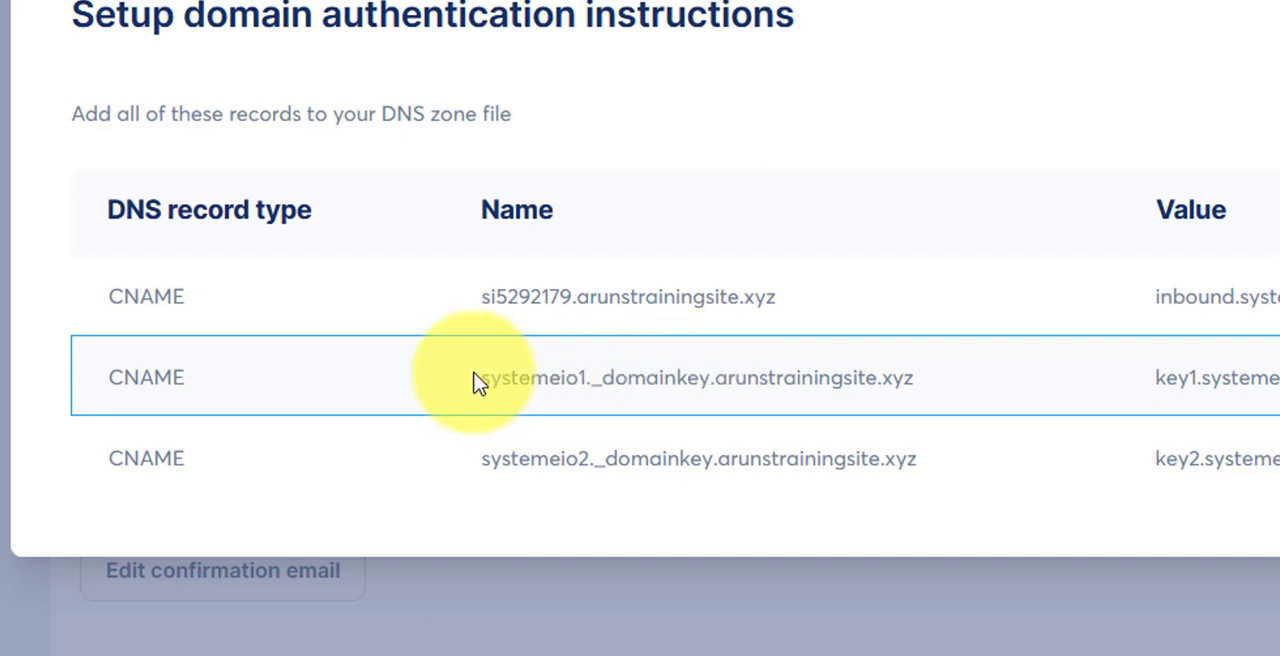
Step: Save the CNAME record systemeio1._domainkey pointing to key1.systeme.io; Systeme.io lists the domain as pending
double_click(504, 378)
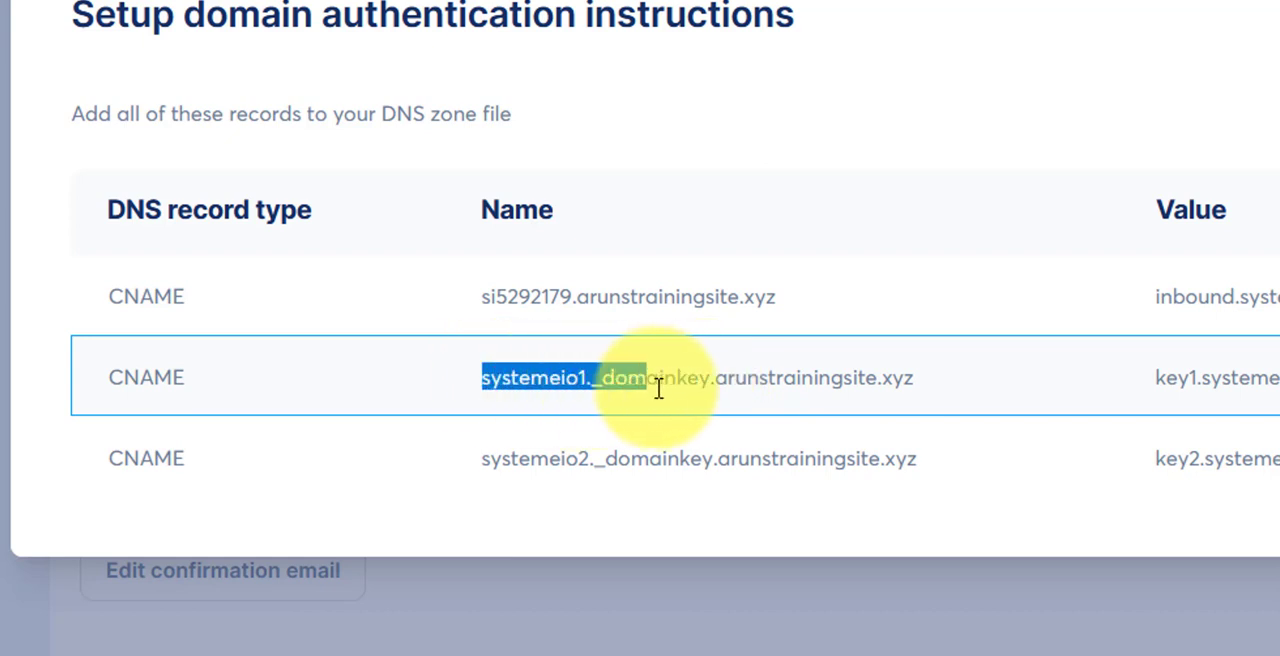
drag(630, 376, 710, 376)
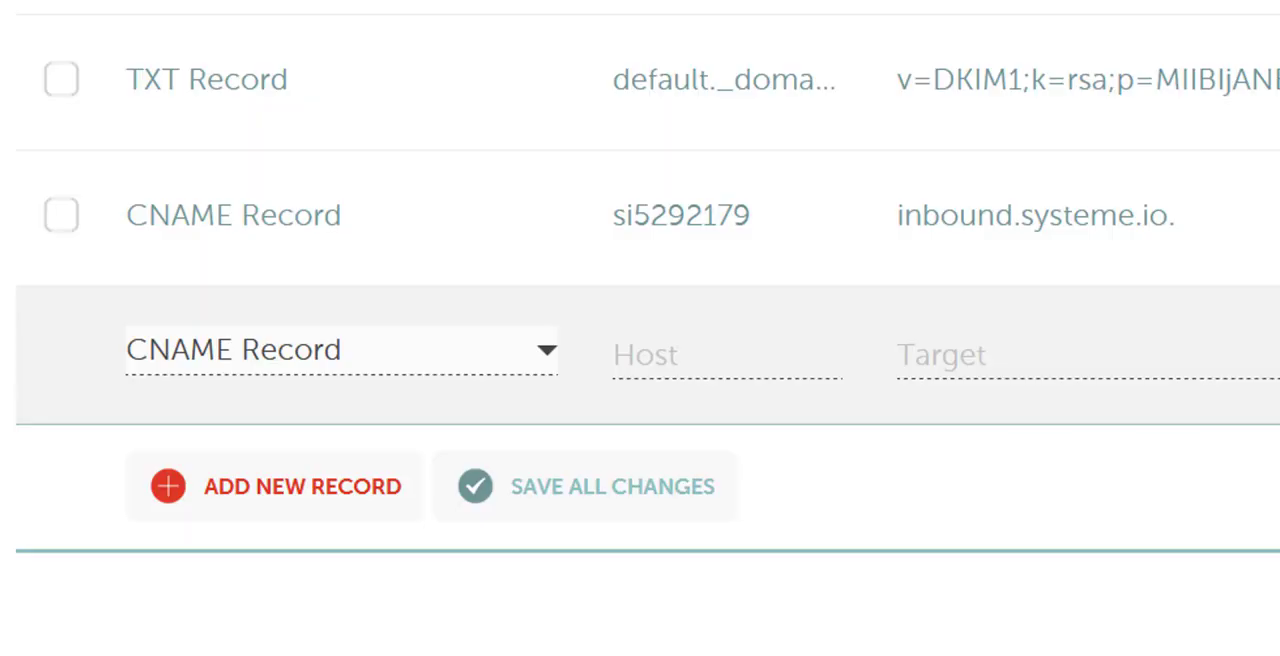
text(eio1._domainkey)
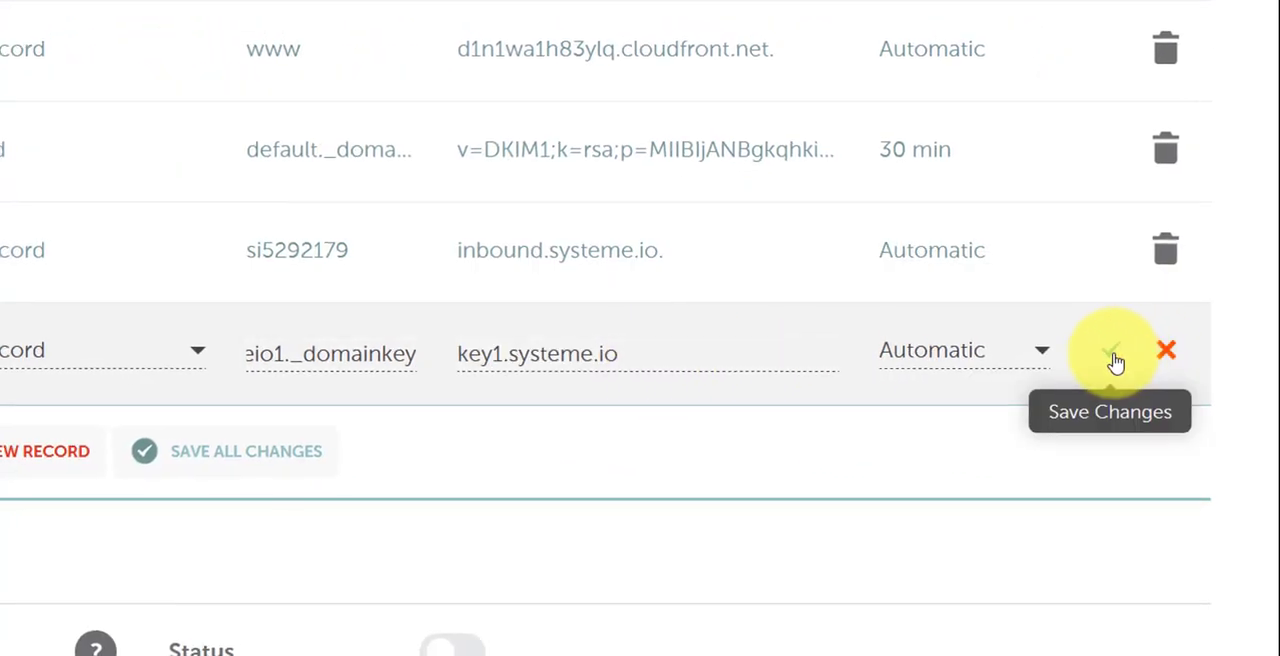
click(1110, 356)
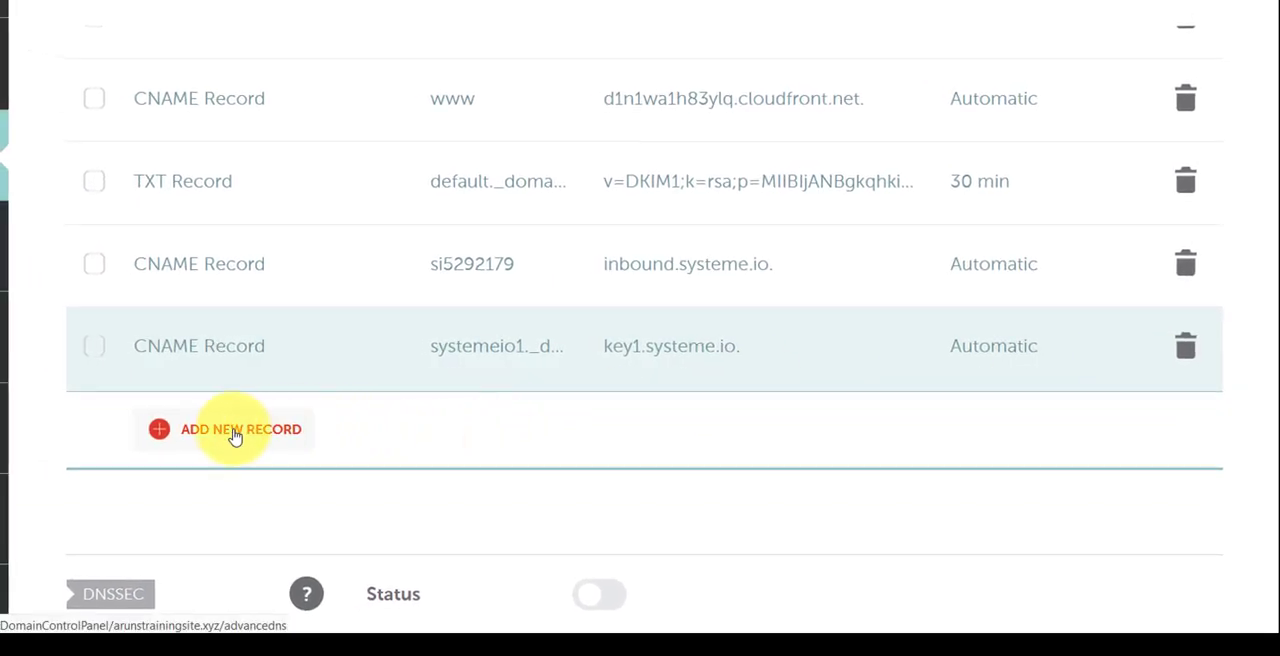
click(240, 428)
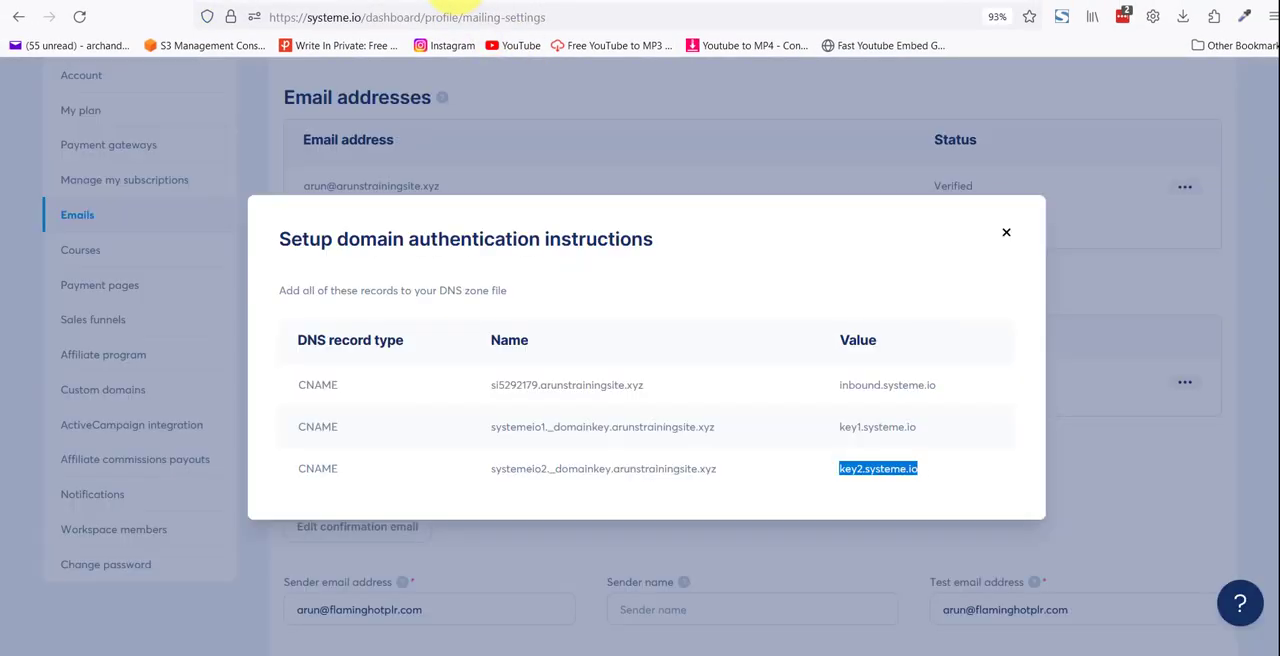
click(1006, 232)
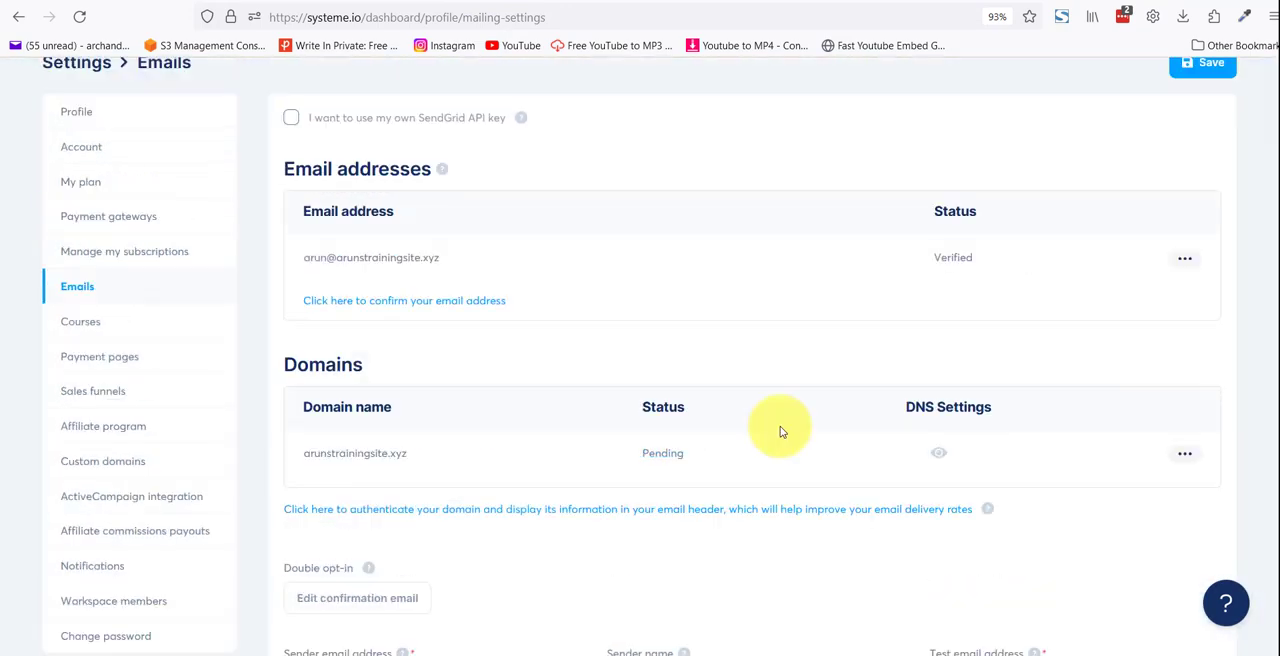
mouse_move(784, 416)
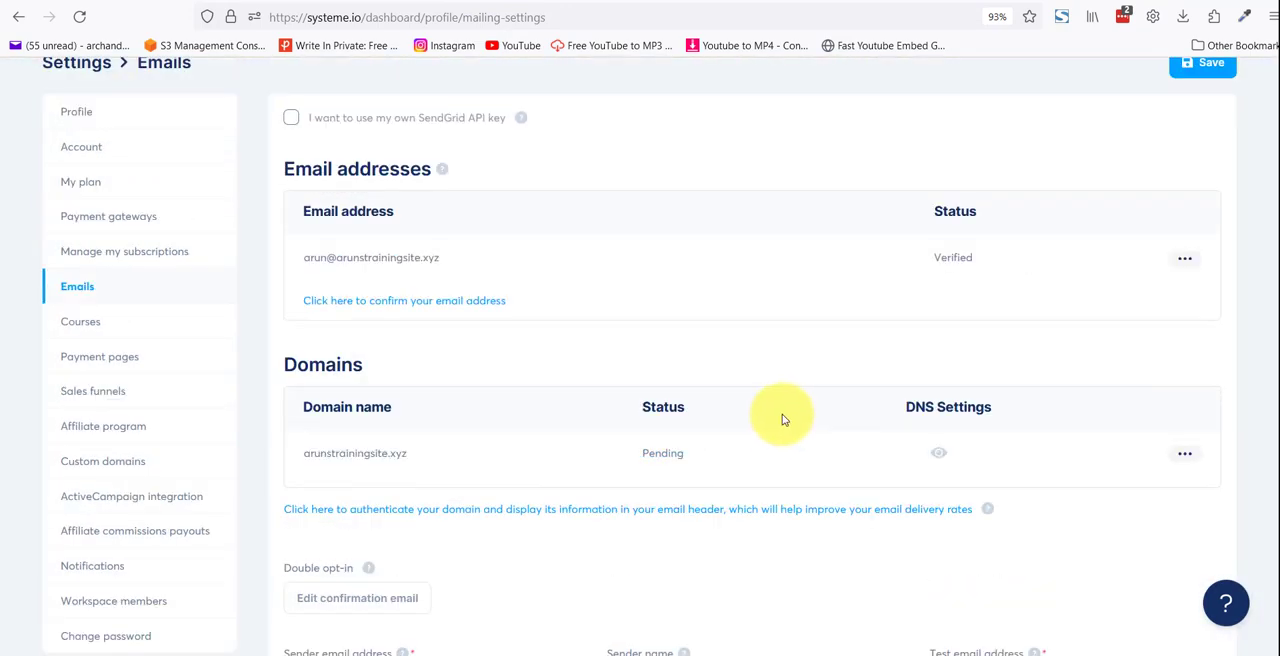